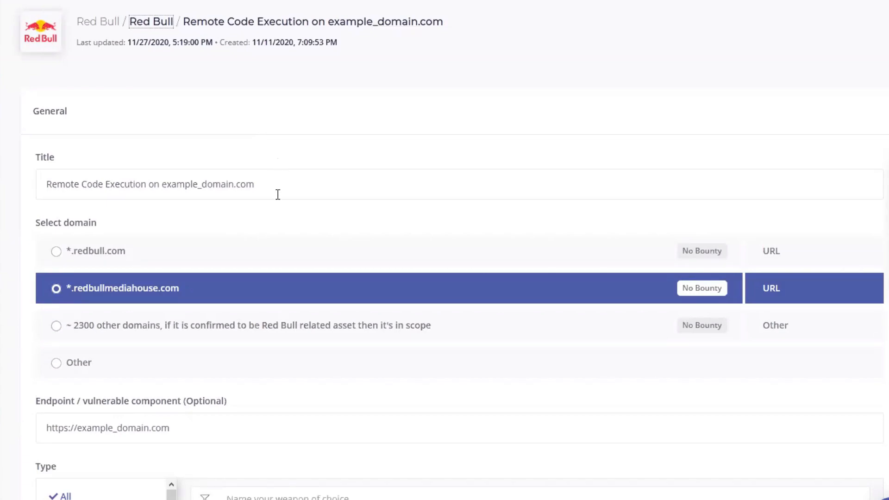
pyautogui.moveTo(229, 184)
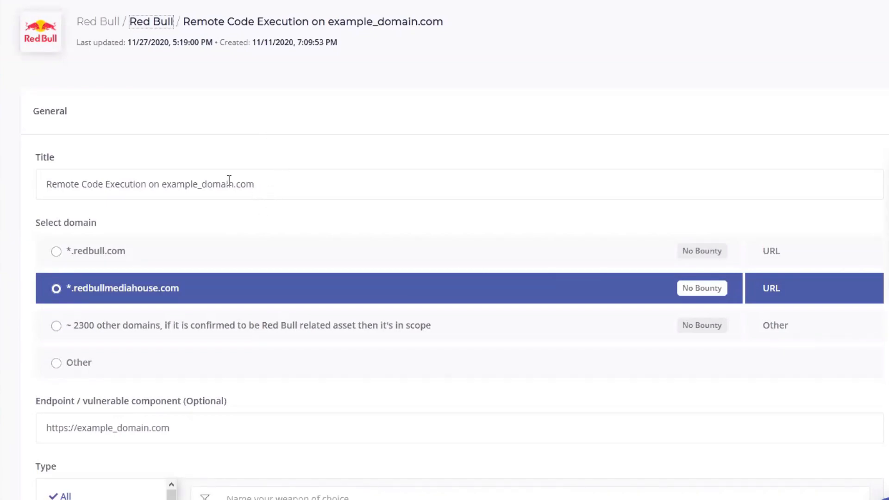
pyautogui.scroll(-3)
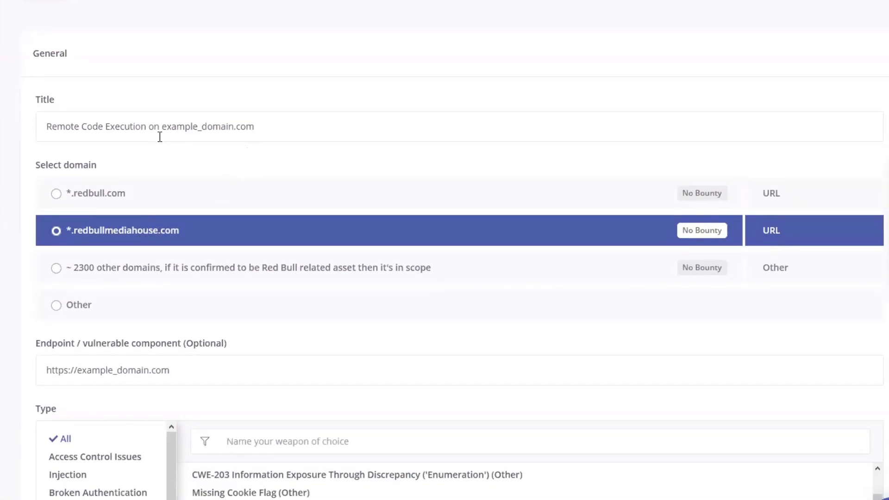
pyautogui.moveTo(124, 211)
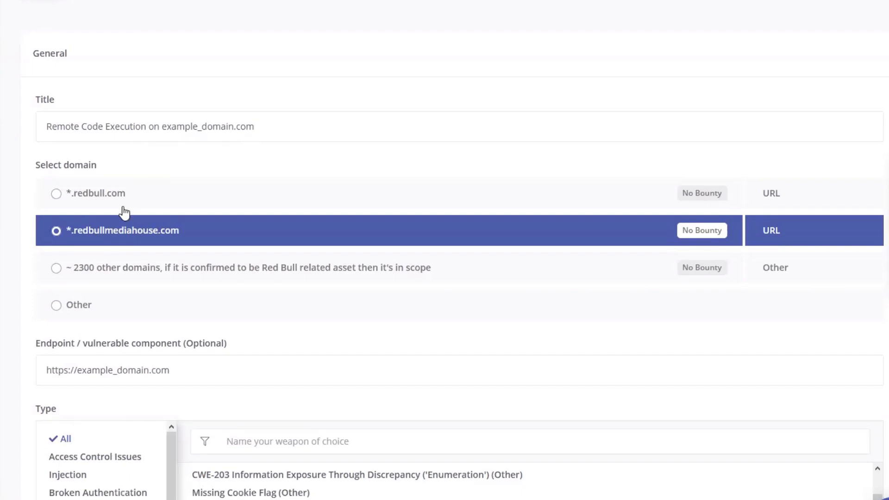
pyautogui.moveTo(94, 248)
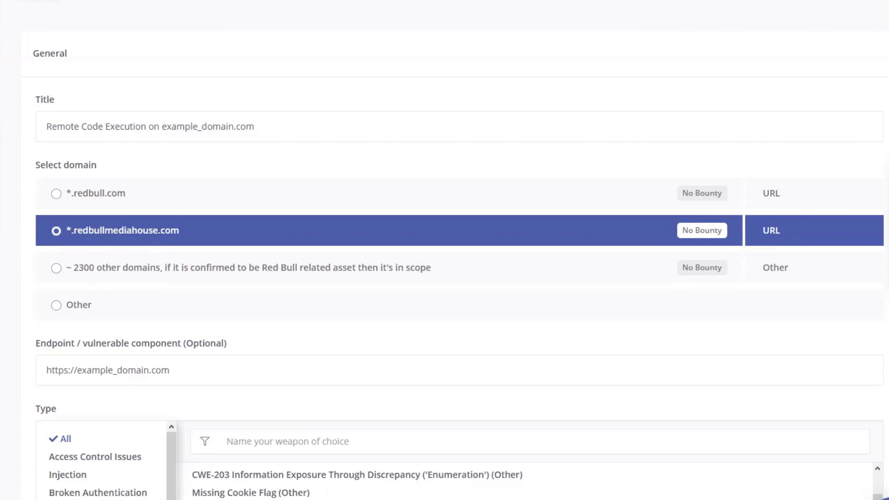
pyautogui.scroll(-3)
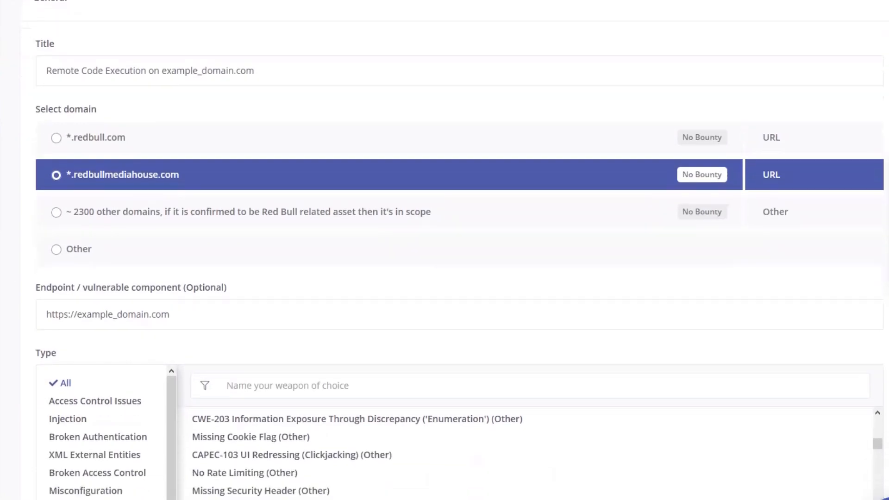
pyautogui.scroll(-3)
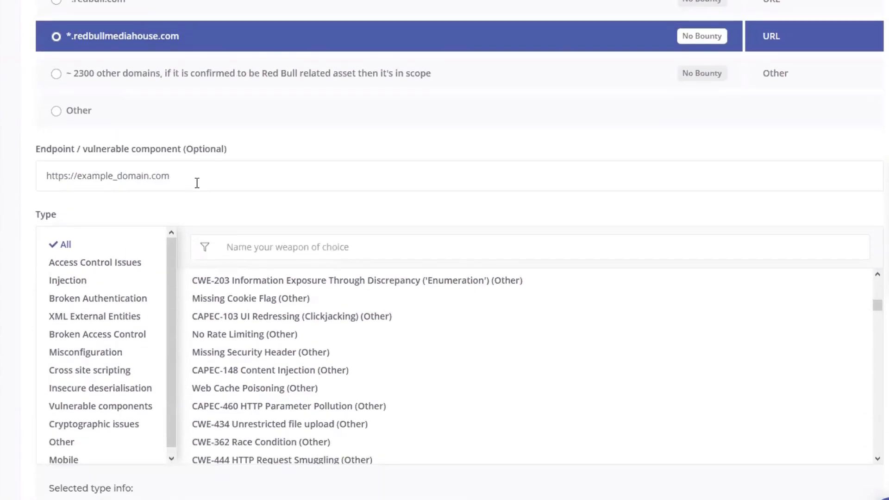
pyautogui.moveTo(202, 180)
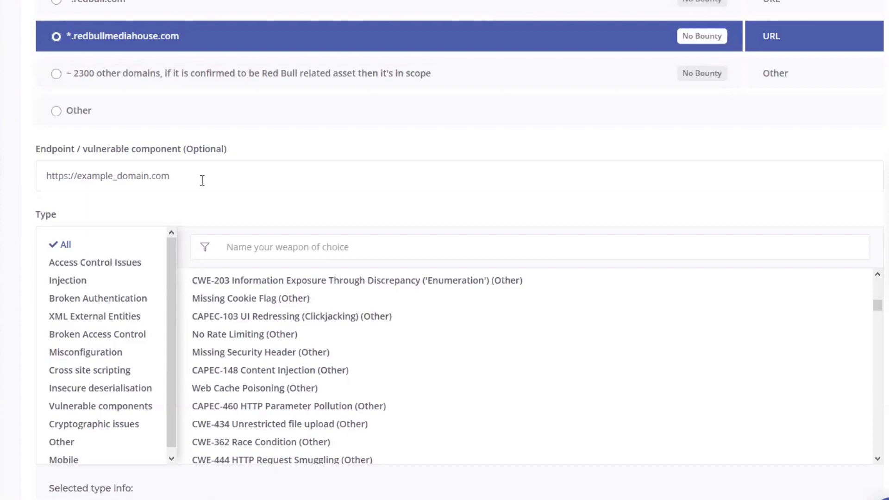
pyautogui.click(226, 175)
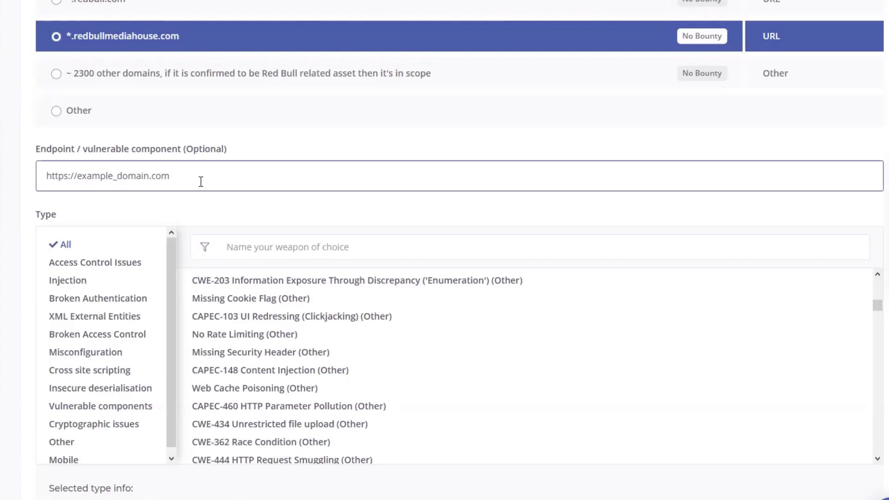
pyautogui.write('https://example.com/vulnerable')
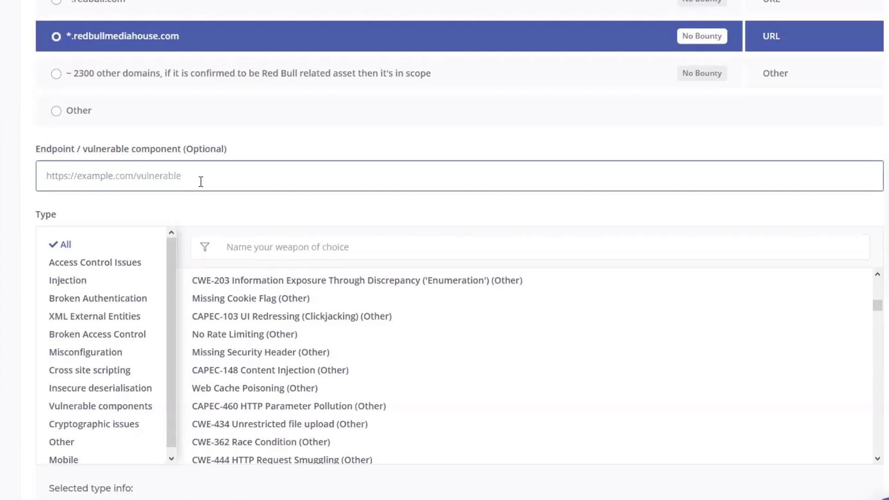
pyautogui.write('https:')
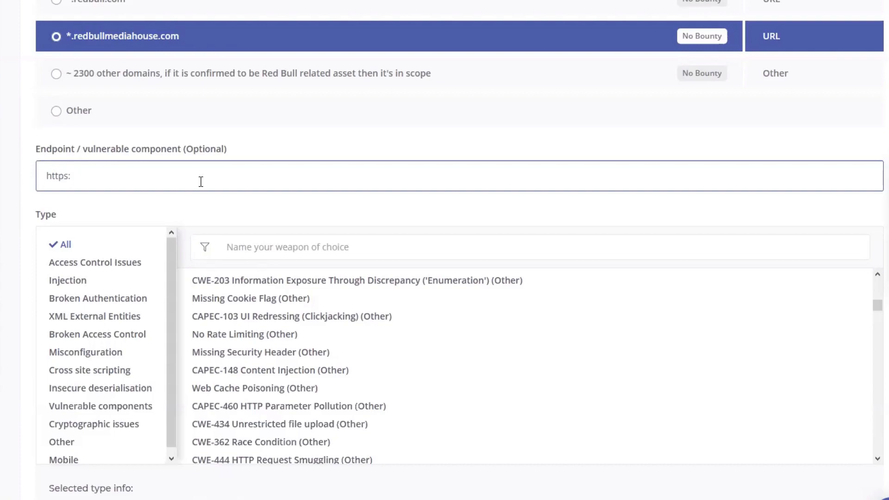
pyautogui.write('//')
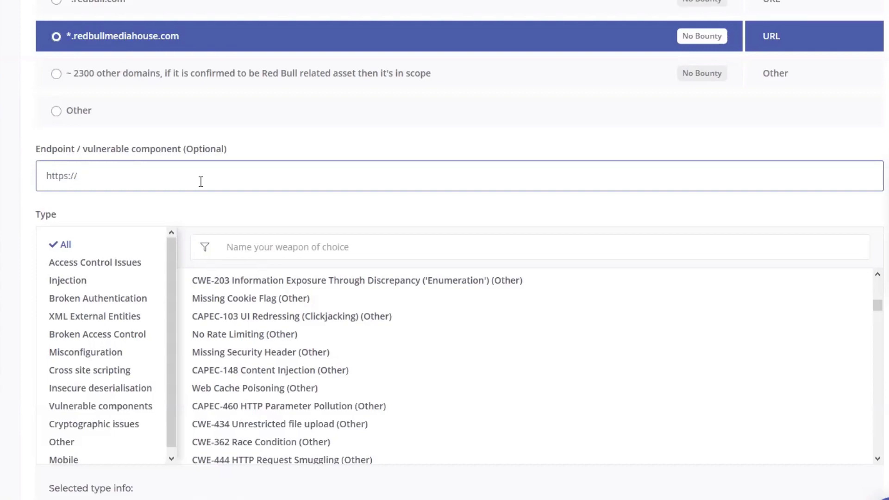
pyautogui.write('bugbounty')
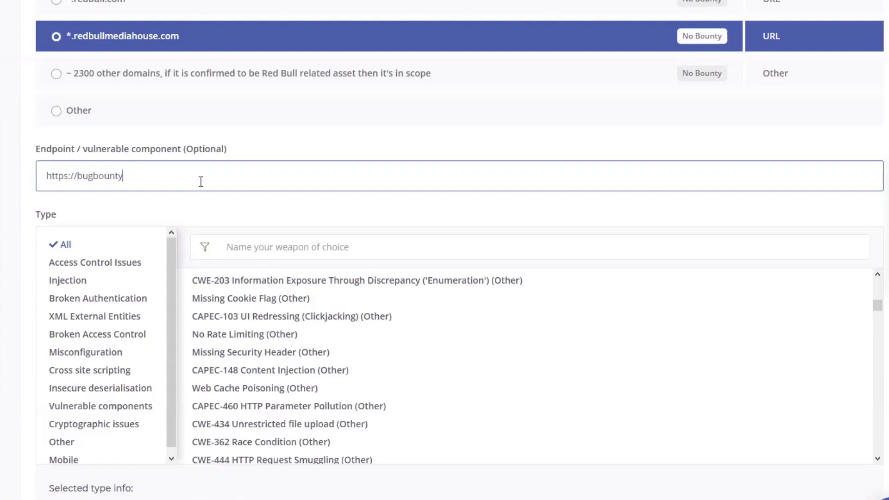
pyautogui.write('.redbull')
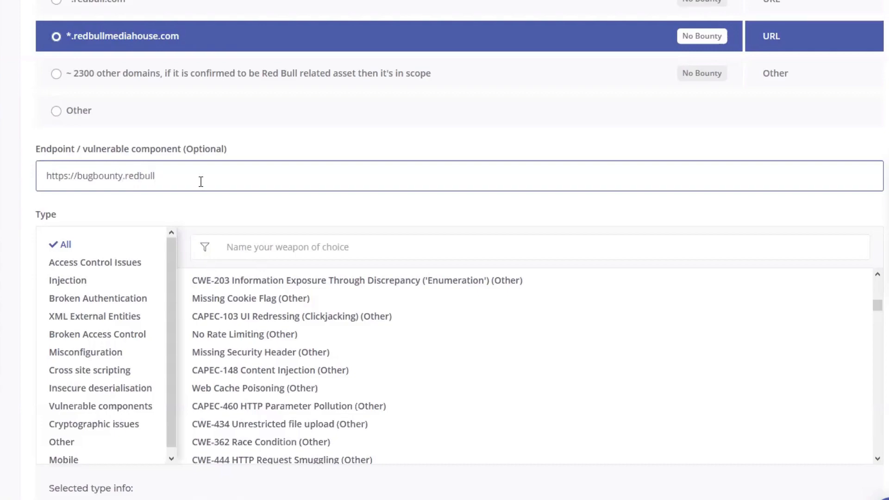
pyautogui.write('mediahous')
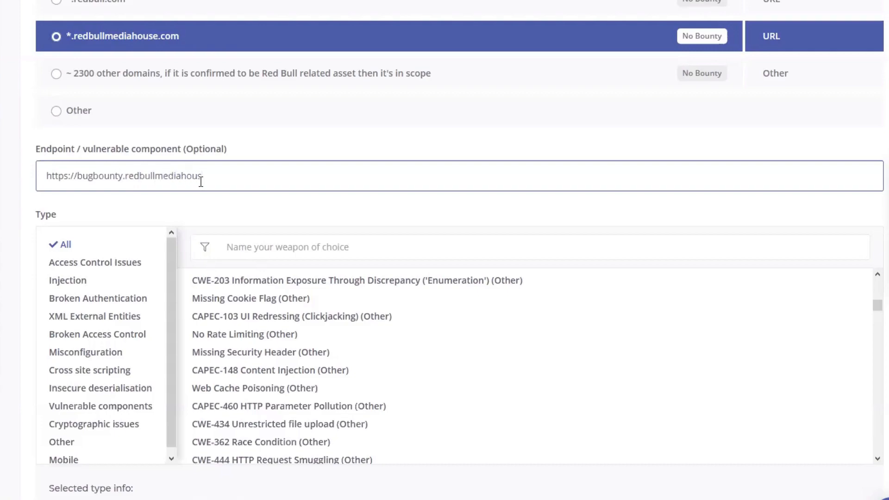
pyautogui.write('.com/')
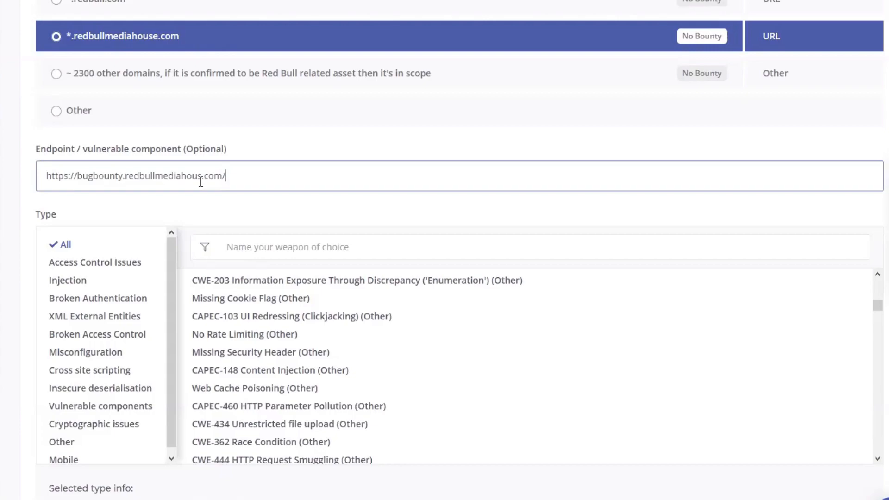
pyautogui.write('i')
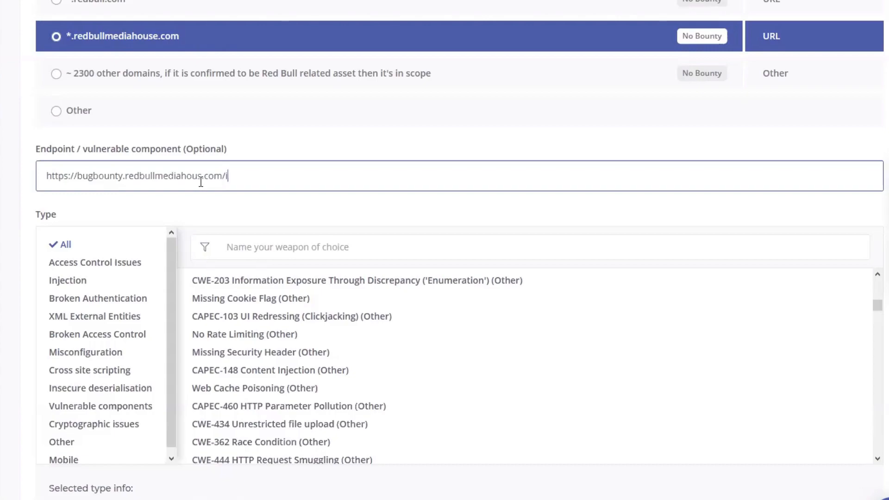
pyautogui.write('ndes')
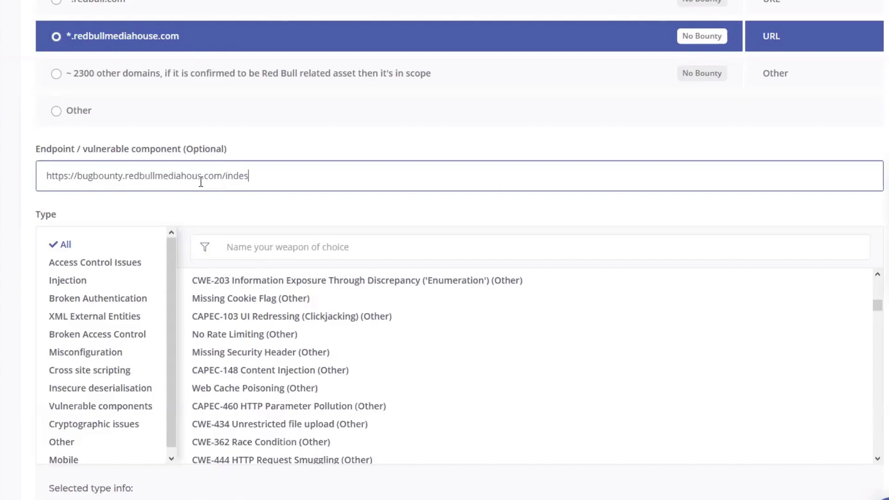
pyautogui.write('x.html')
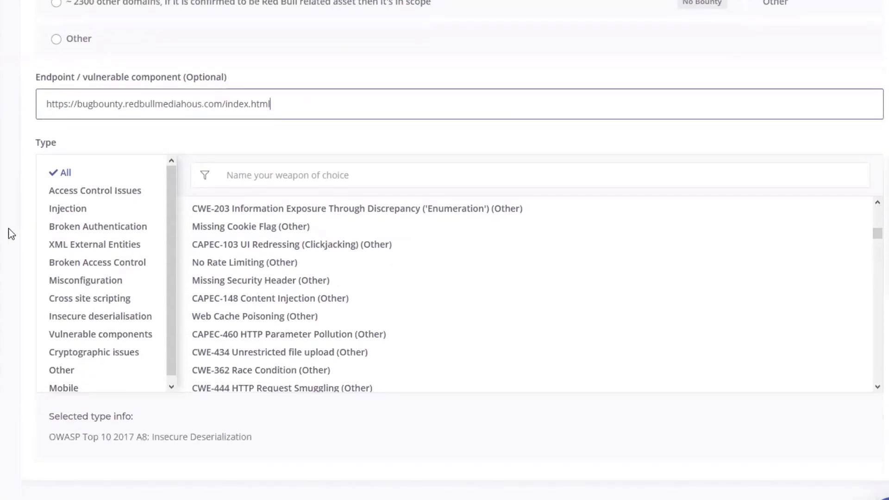
# - Filter the type list by 'remote' and choose Remote Code Execution (Other)
pyautogui.scroll(-3)
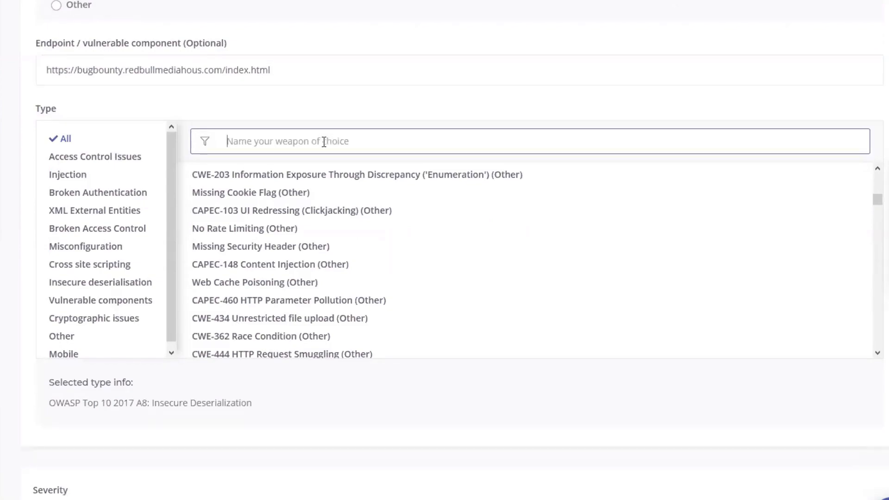
pyautogui.write('remote')
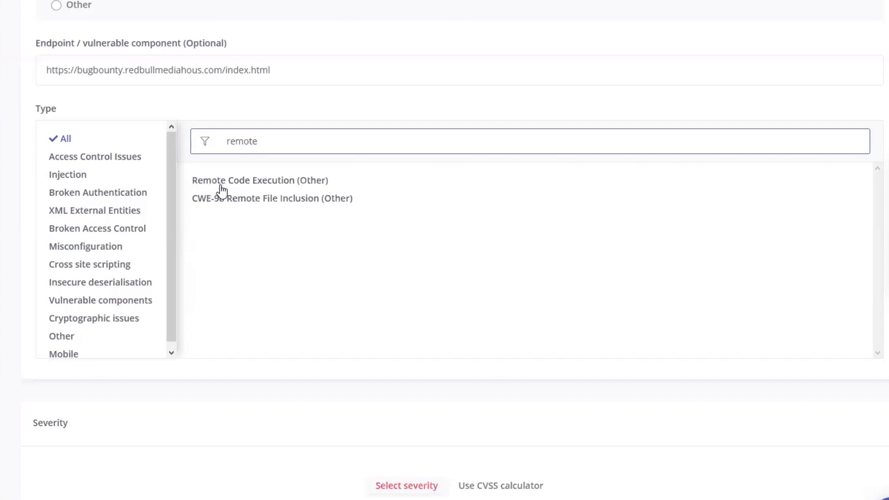
pyautogui.click(259, 180)
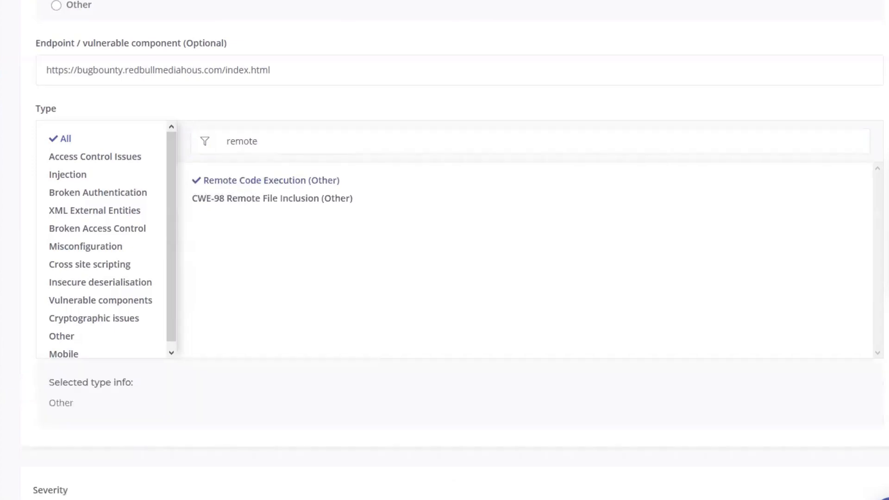
pyautogui.scroll(-3)
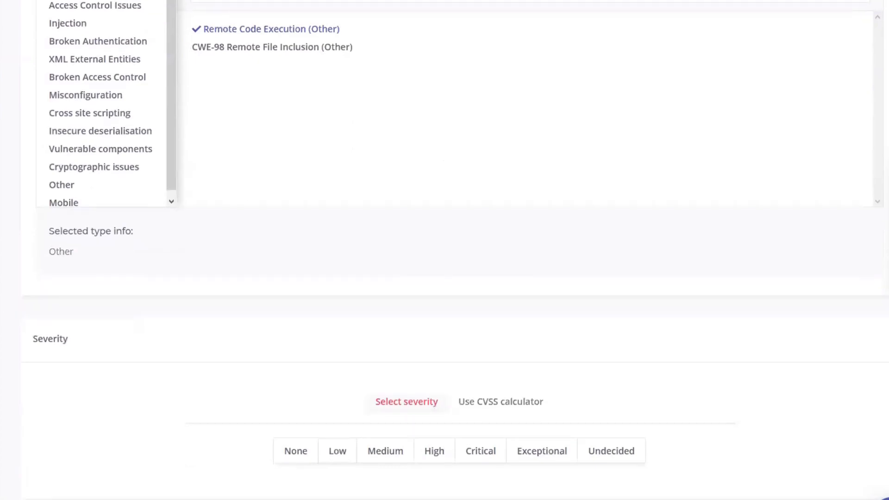
pyautogui.scroll(-3)
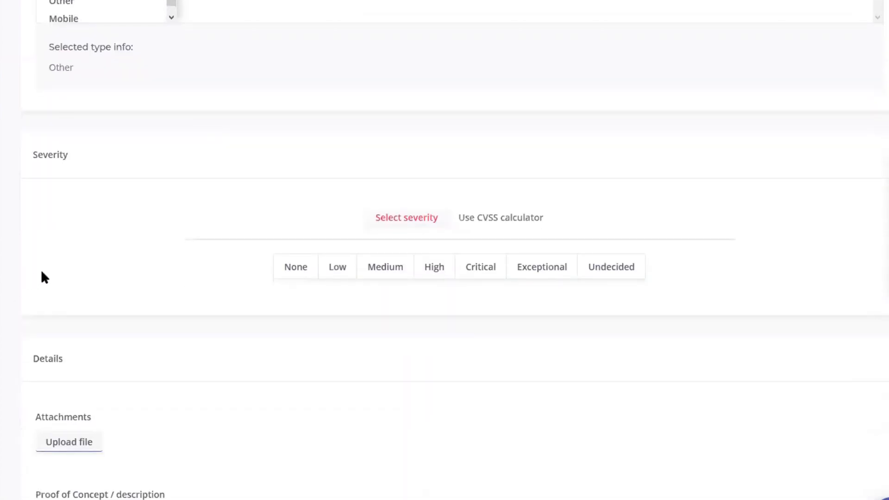
pyautogui.scroll(-3)
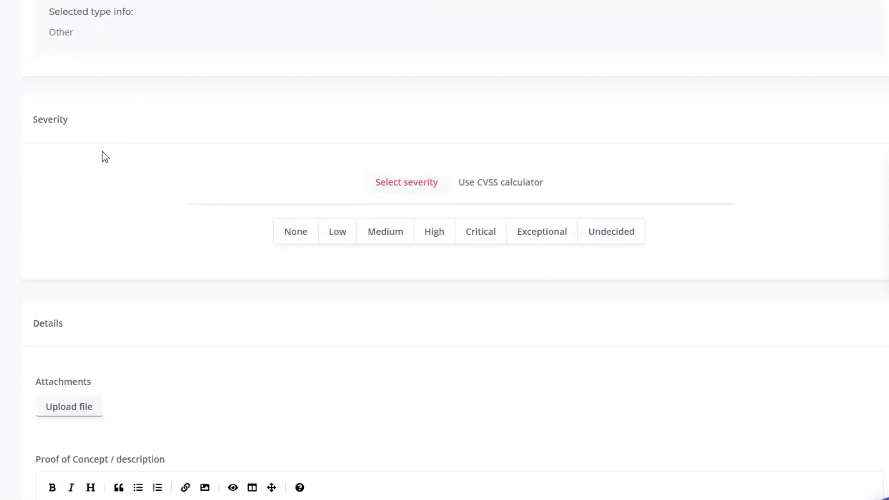
pyautogui.moveTo(305, 269)
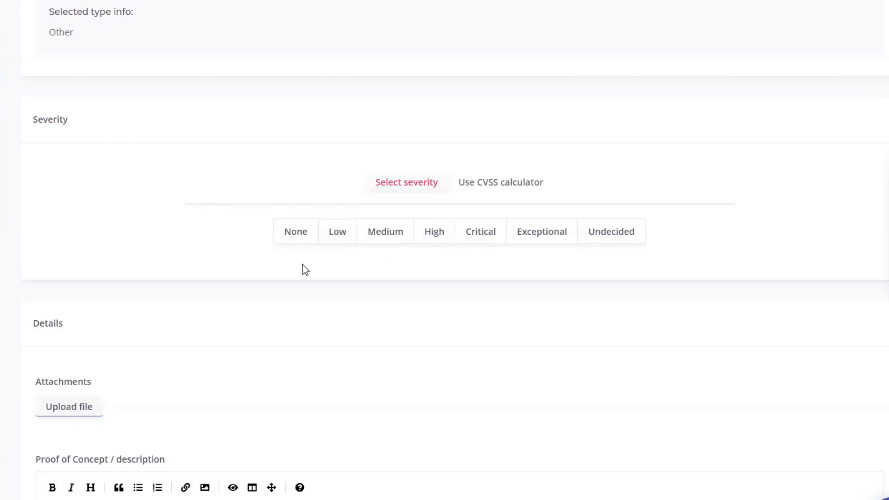
pyautogui.moveTo(334, 268)
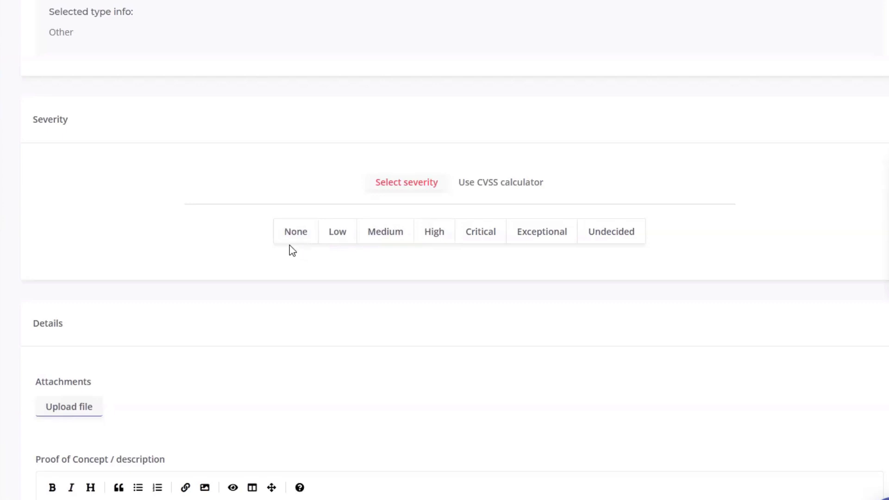
pyautogui.moveTo(533, 250)
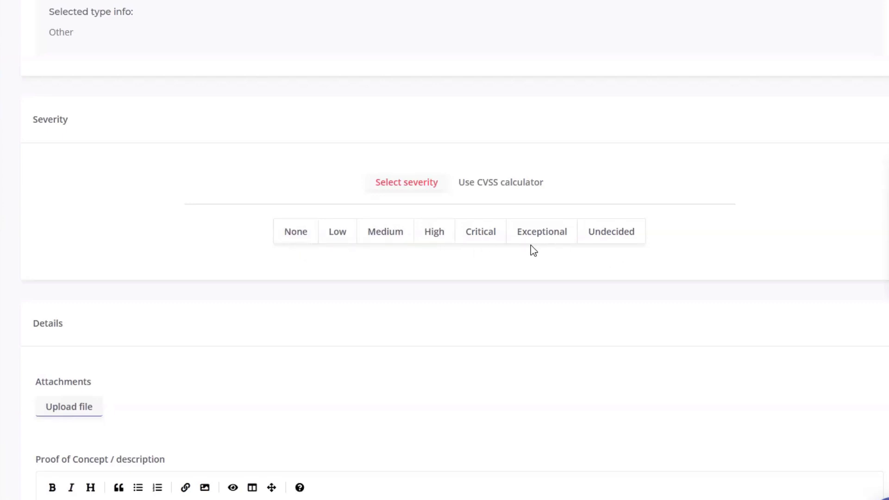
pyautogui.moveTo(530, 195)
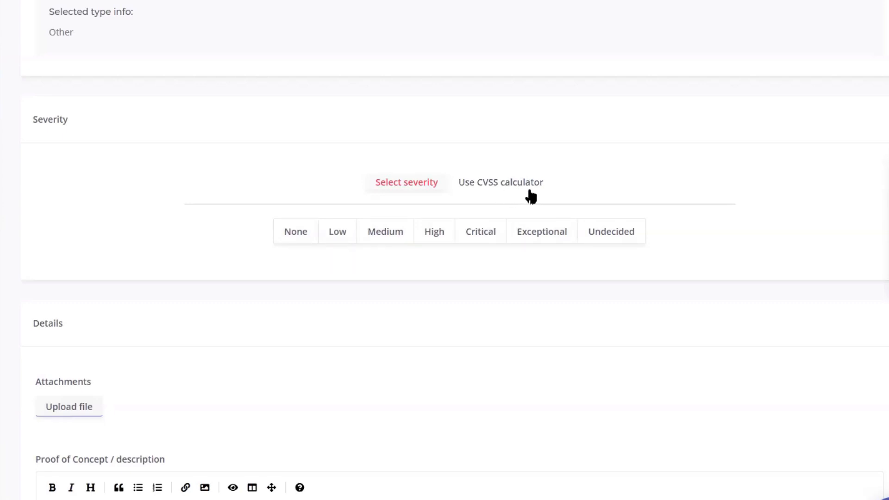
# - Switch to CVSS metrics: Network vector, High complexity, Low privileges, no user interaction
pyautogui.click(500, 182)
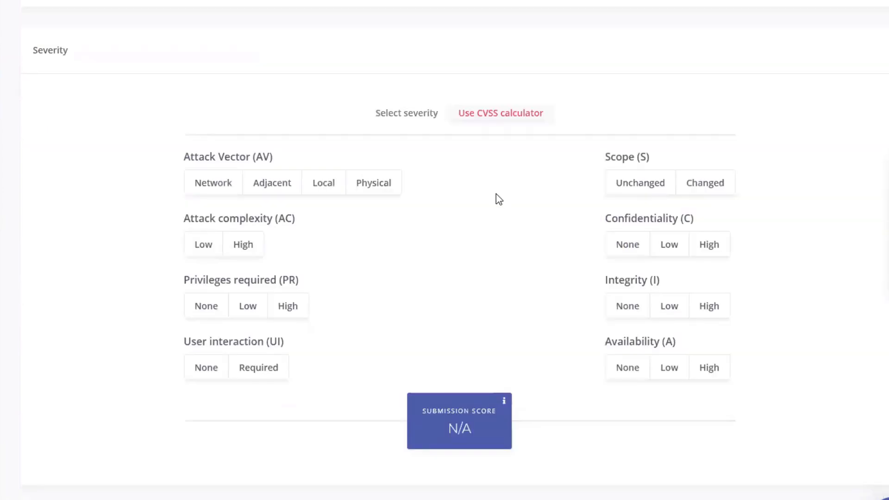
pyautogui.moveTo(543, 161)
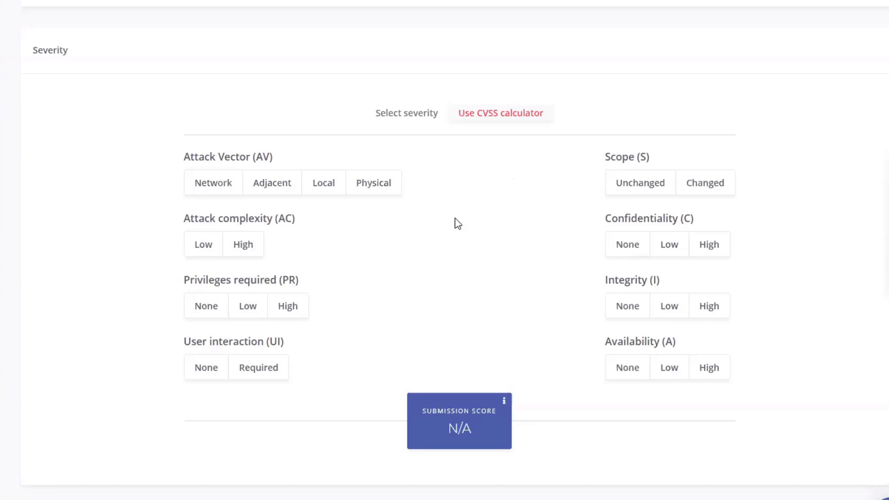
pyautogui.moveTo(427, 272)
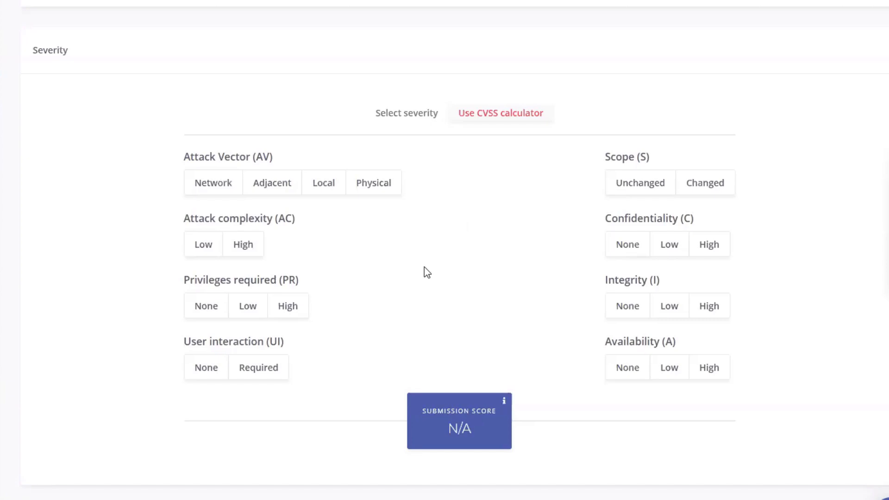
pyautogui.moveTo(420, 290)
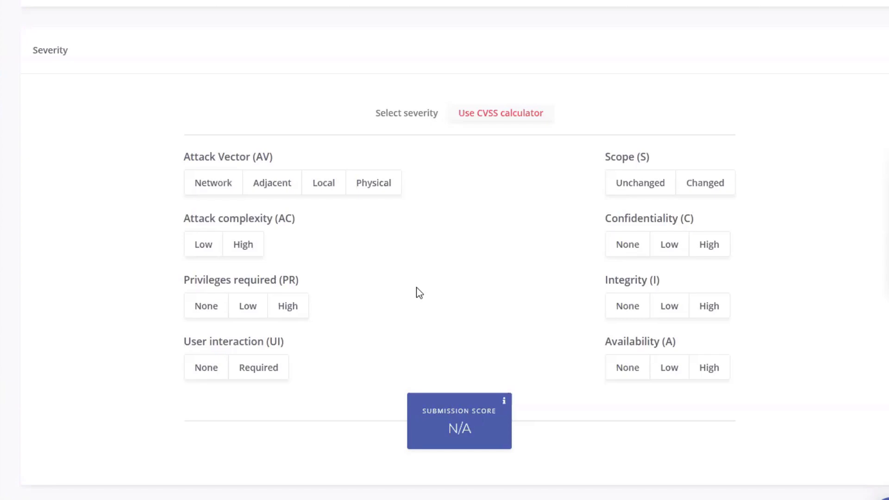
pyautogui.scroll(-3)
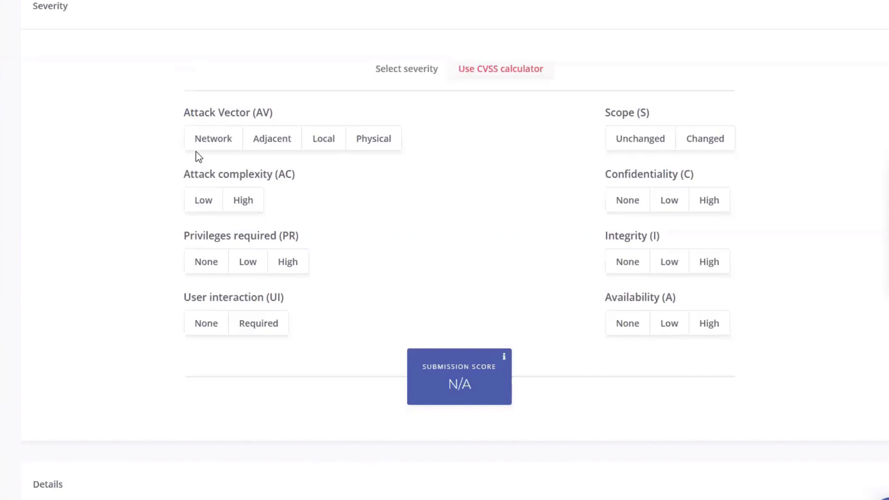
pyautogui.click(212, 138)
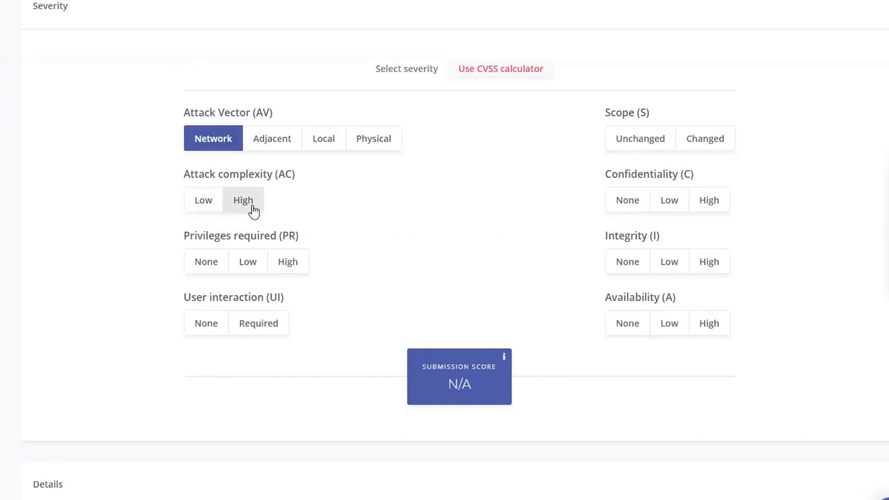
pyautogui.moveTo(248, 205)
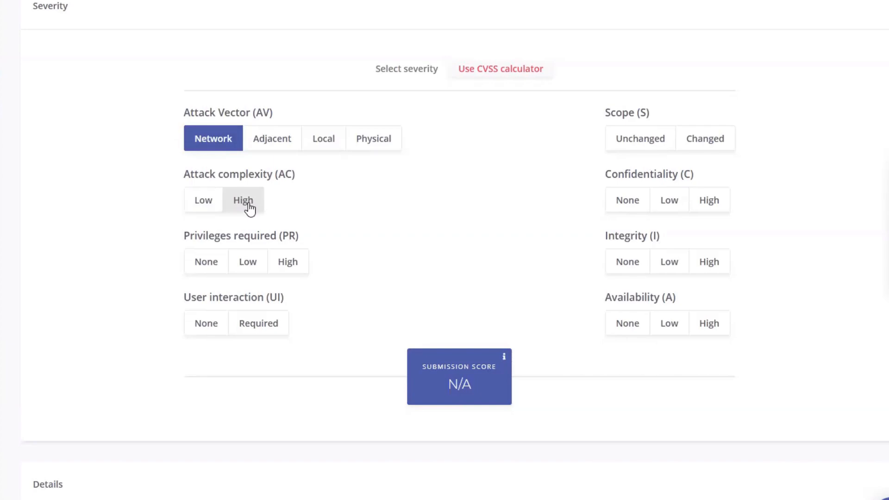
pyautogui.click(242, 199)
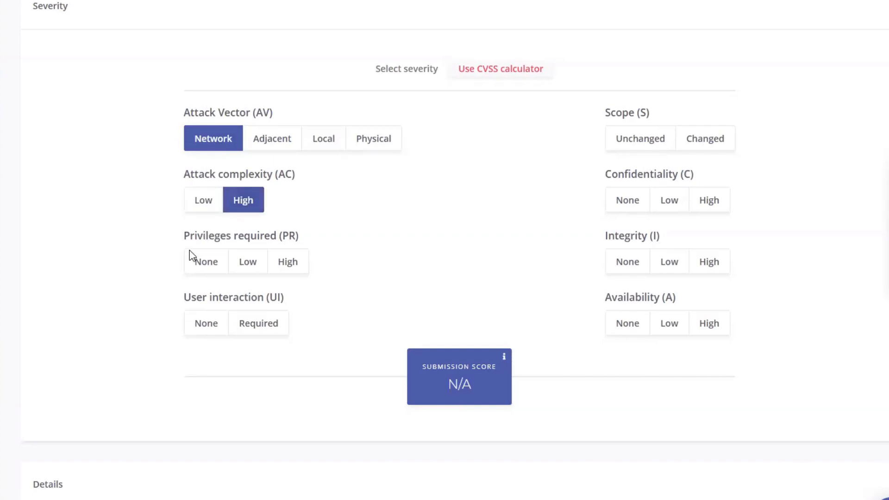
pyautogui.click(247, 261)
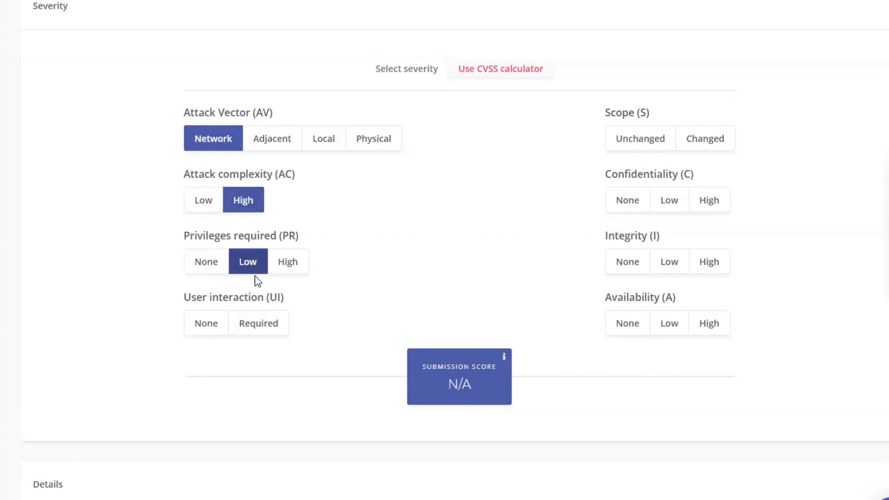
pyautogui.moveTo(205, 323)
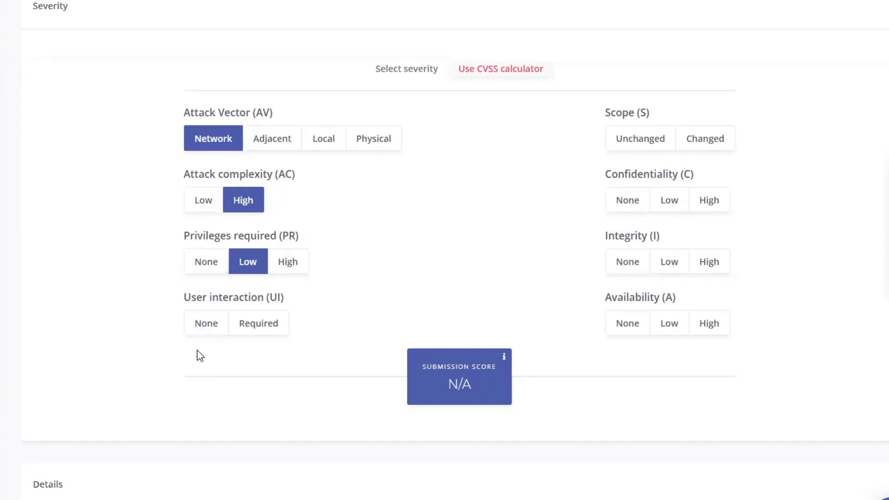
pyautogui.click(205, 323)
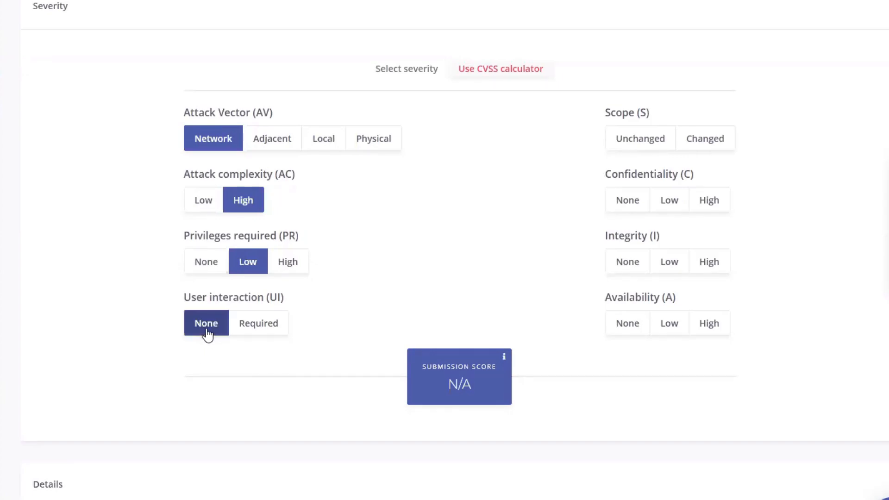
pyautogui.moveTo(197, 357)
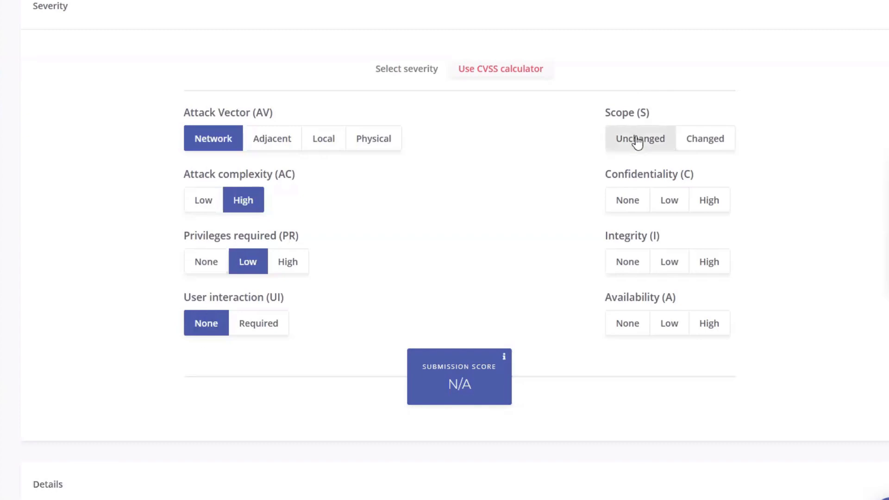
pyautogui.moveTo(652, 142)
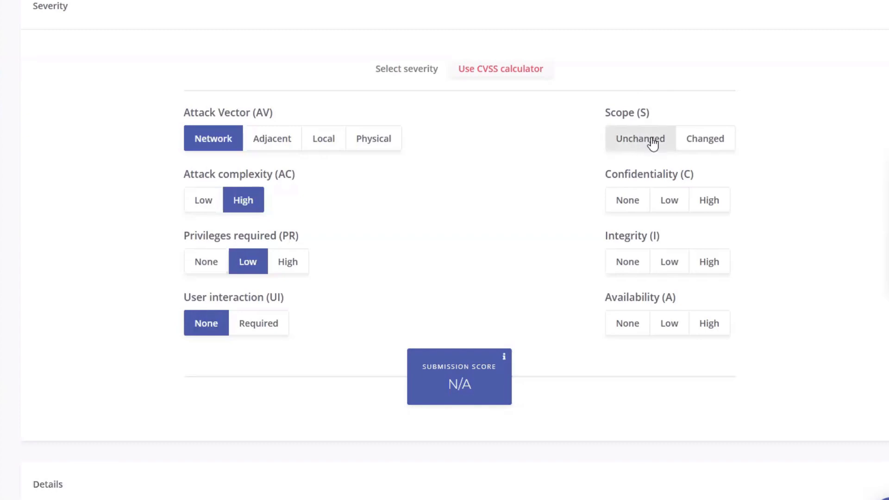
# - Set Unchanged scope and High confidentiality, integrity and availability impact, scoring 7.5 High
pyautogui.click(640, 138)
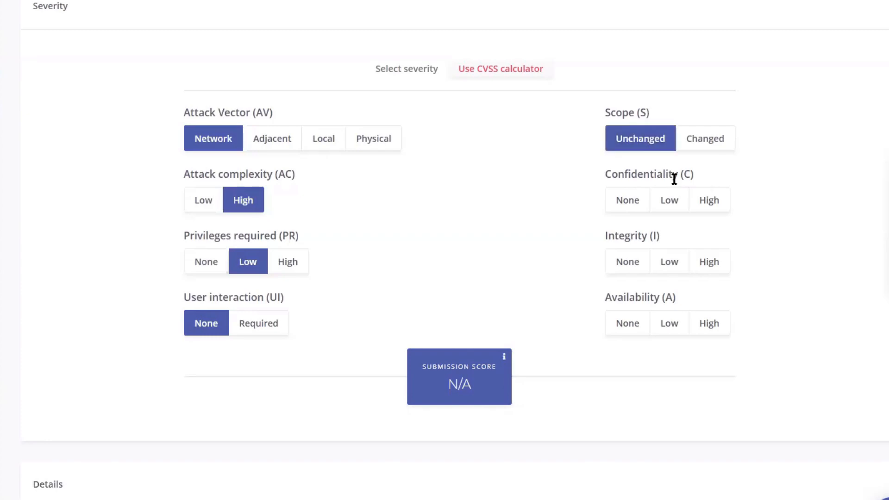
pyautogui.moveTo(709, 199)
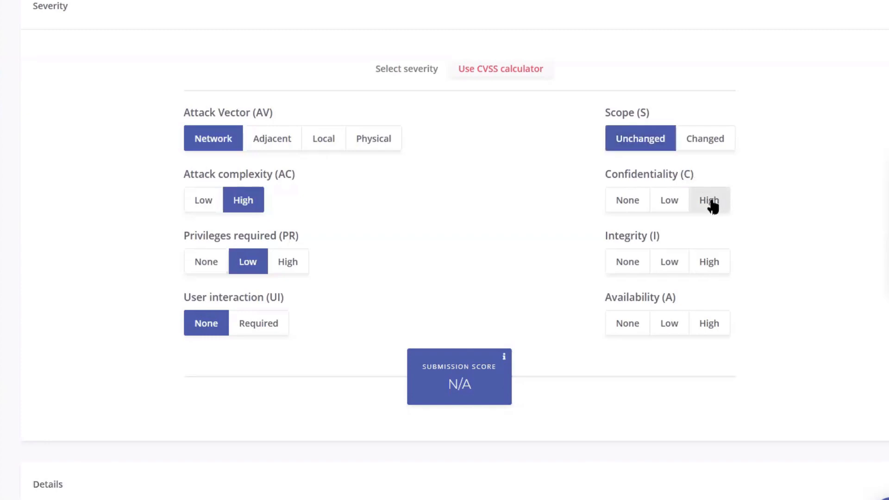
pyautogui.click(709, 199)
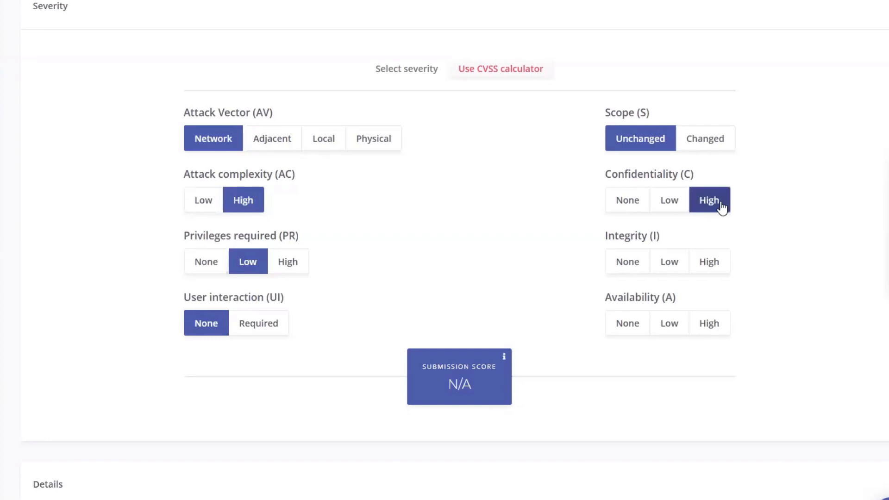
pyautogui.moveTo(709, 261)
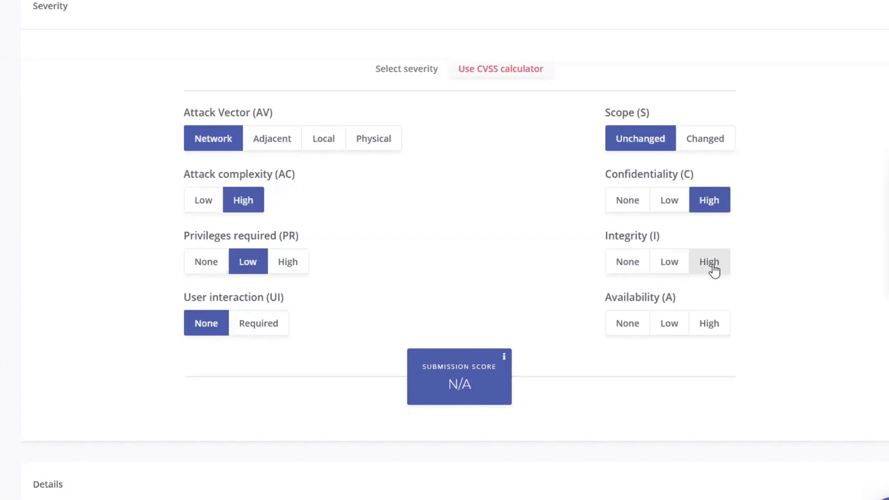
pyautogui.click(709, 261)
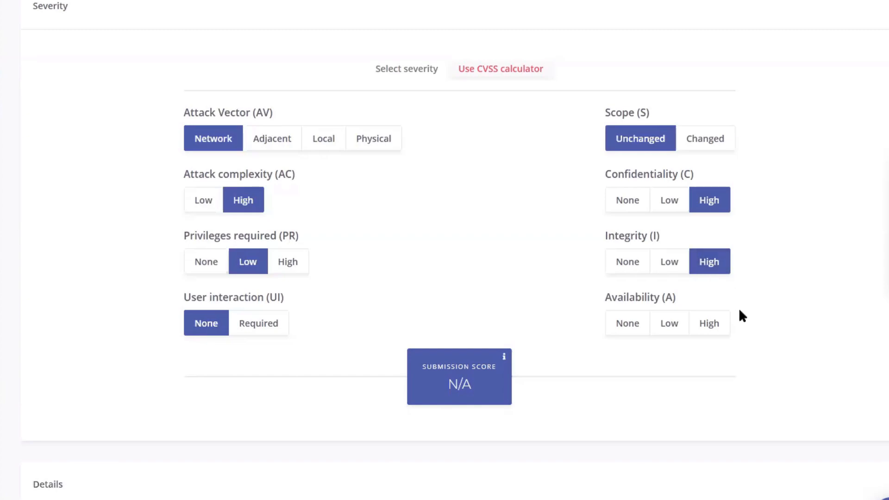
pyautogui.moveTo(709, 323)
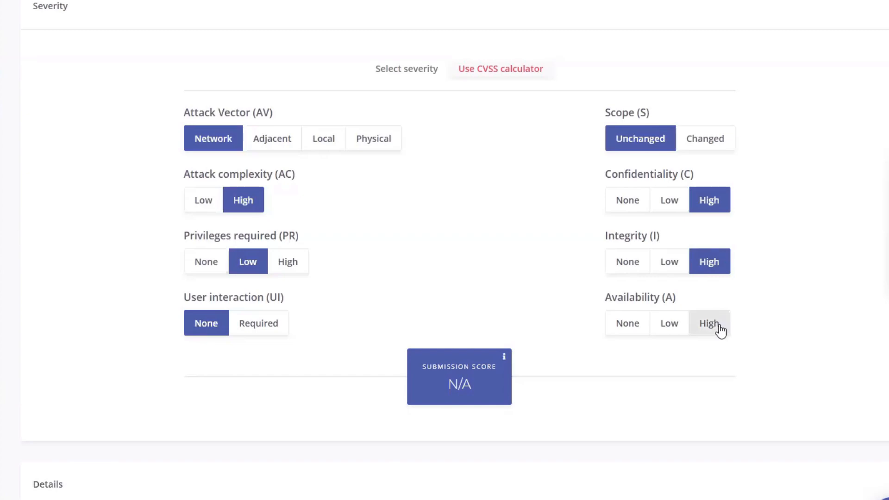
pyautogui.click(709, 323)
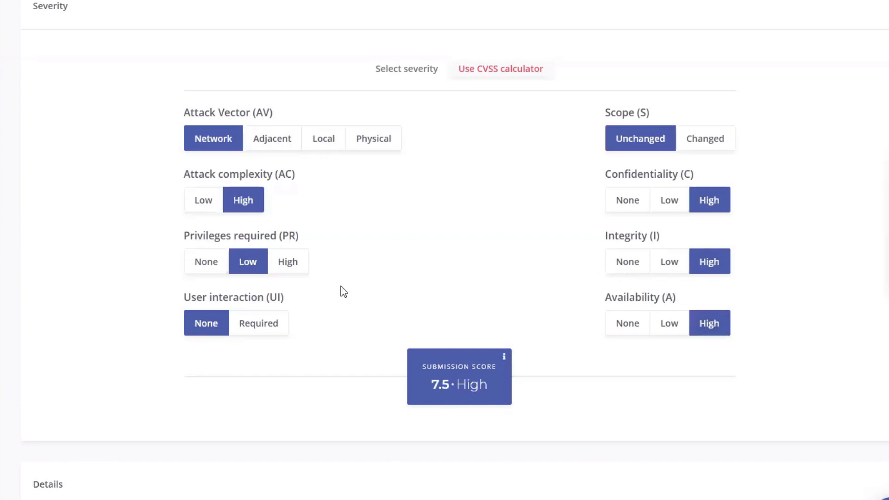
pyautogui.moveTo(450, 399)
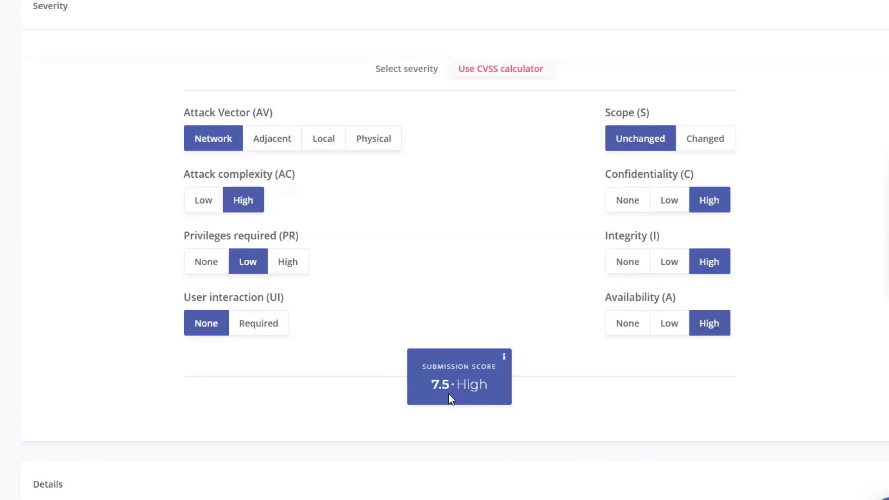
pyautogui.moveTo(442, 404)
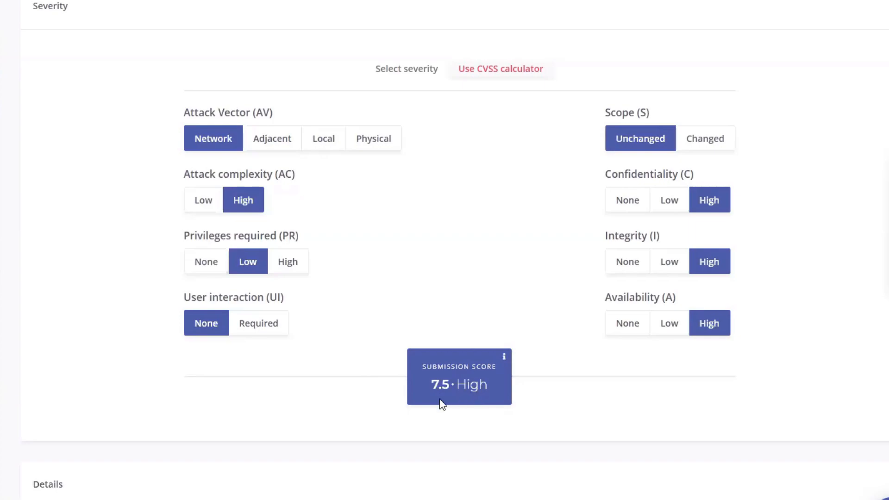
pyautogui.scroll(-3)
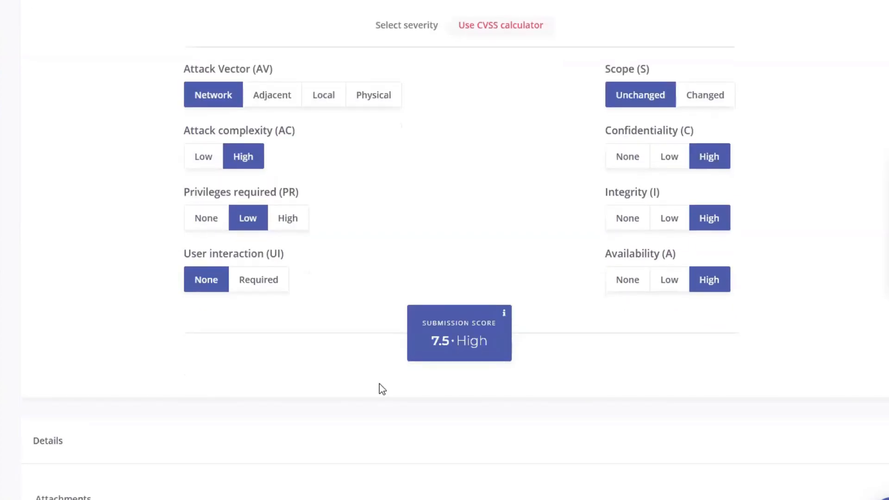
pyautogui.scroll(-3)
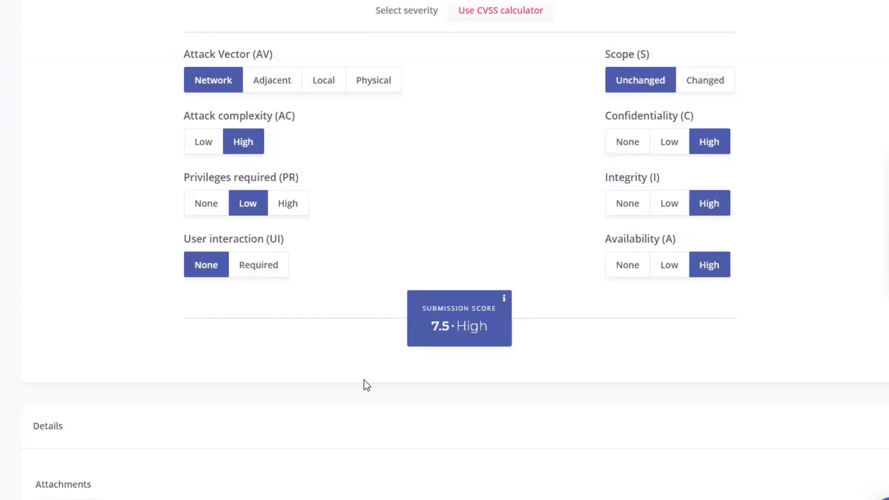
pyautogui.scroll(-3)
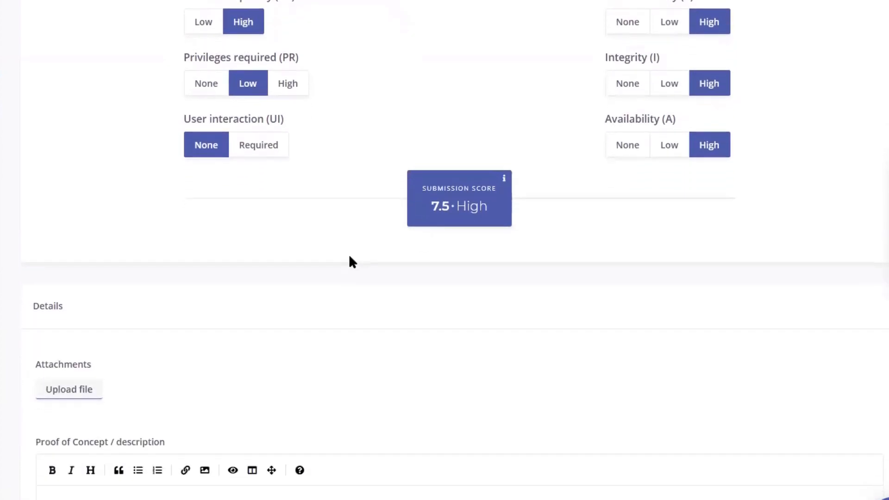
pyautogui.scroll(-3)
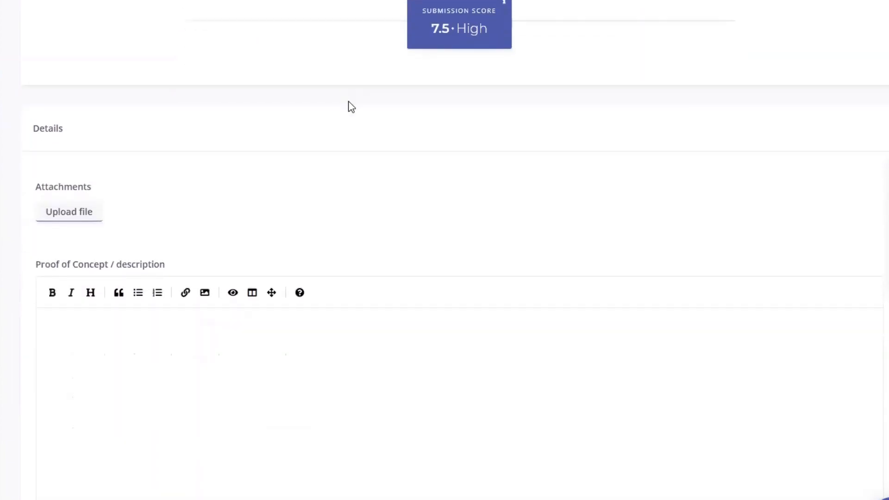
pyautogui.scroll(-3)
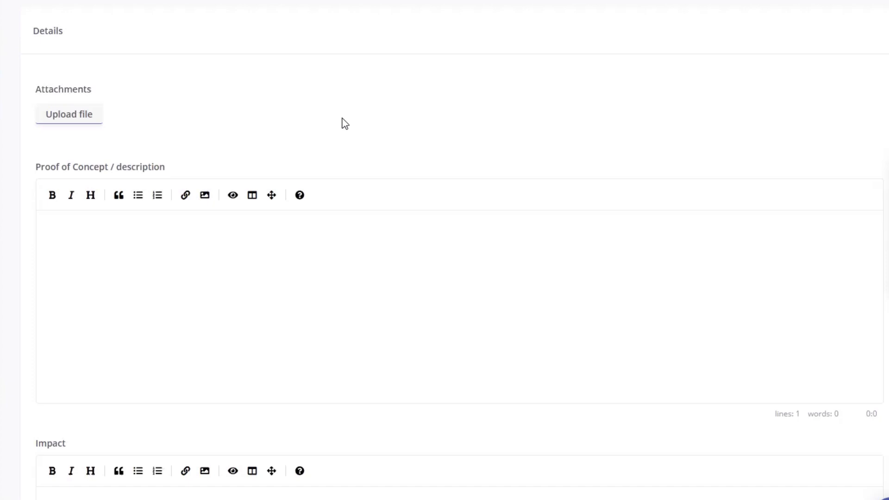
pyautogui.moveTo(347, 119)
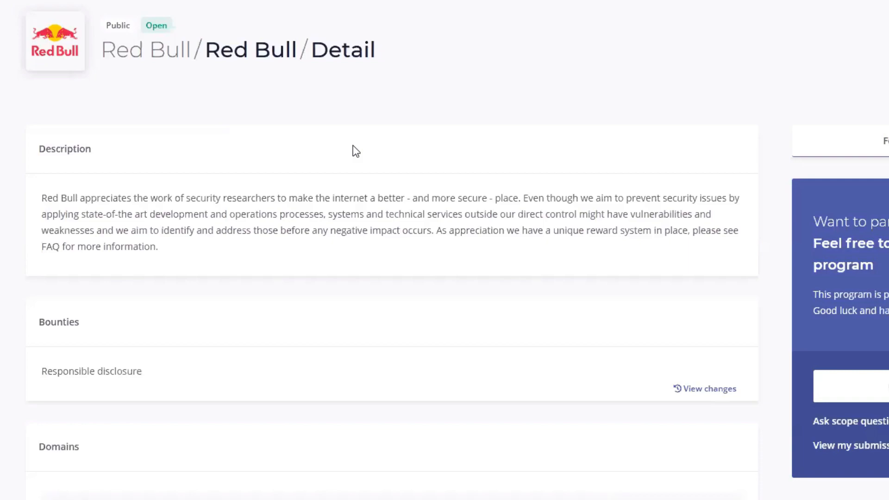
pyautogui.moveTo(292, 227)
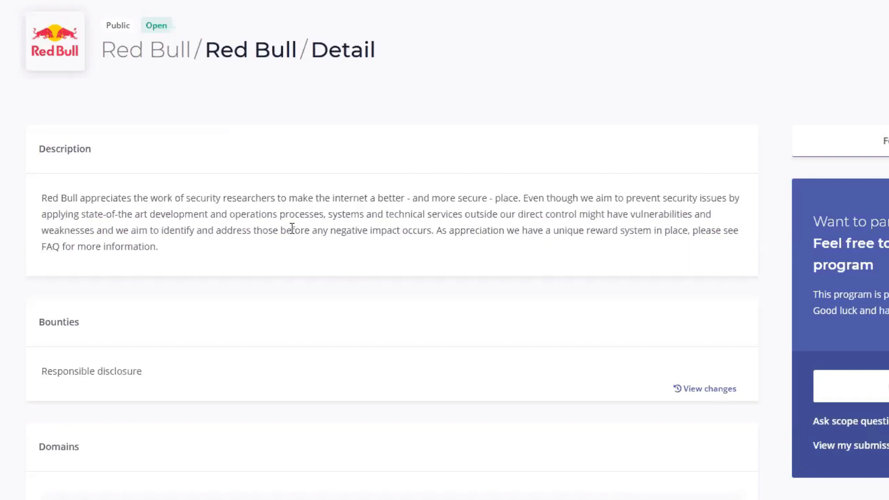
# - Scroll through the Red Bull program's description, bounties, domains and in-scope rules to Out of scope
pyautogui.scroll(-3)
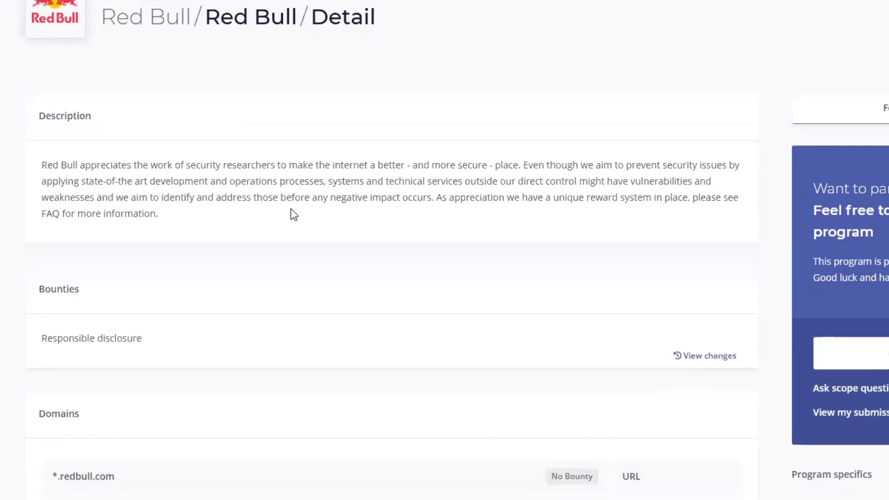
pyautogui.scroll(-3)
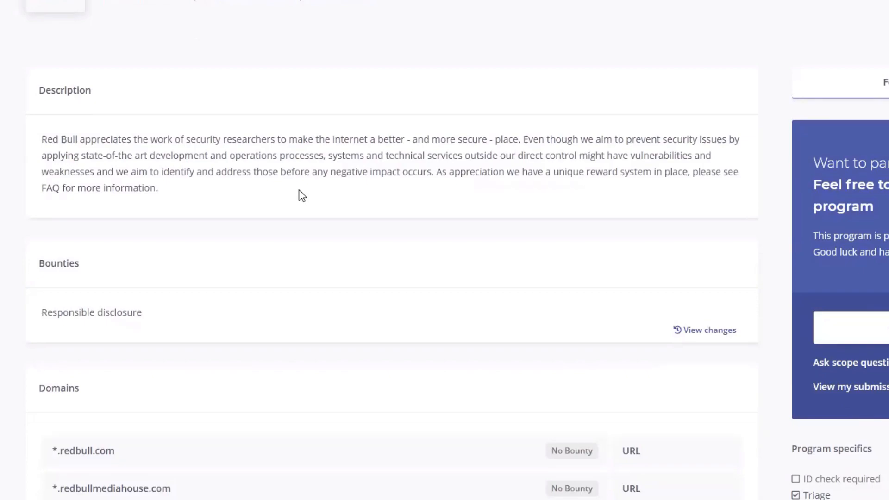
pyautogui.scroll(-3)
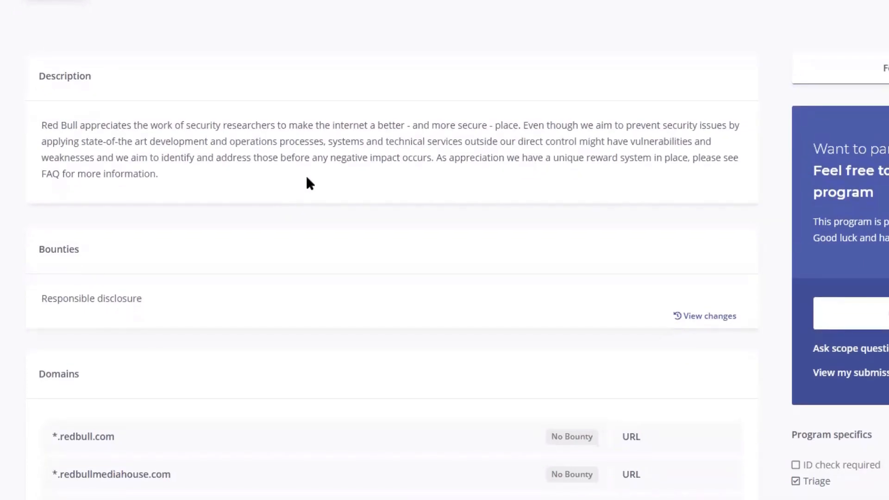
pyautogui.moveTo(289, 258)
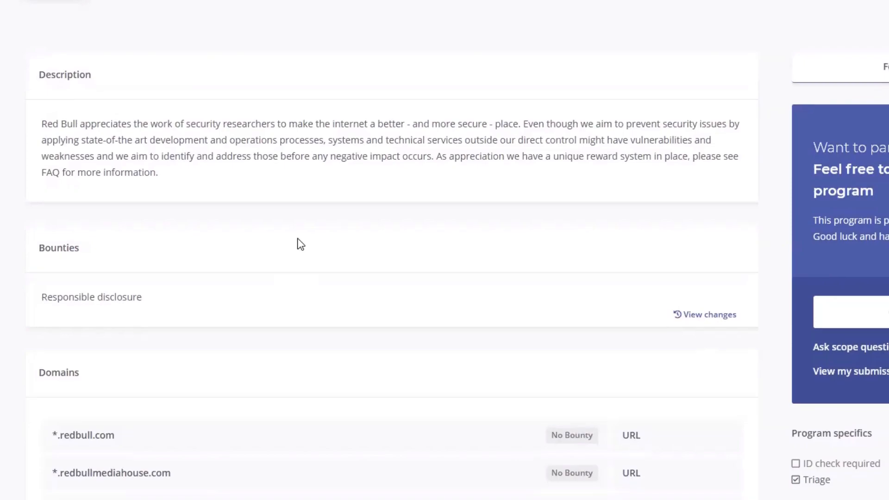
pyautogui.scroll(-3)
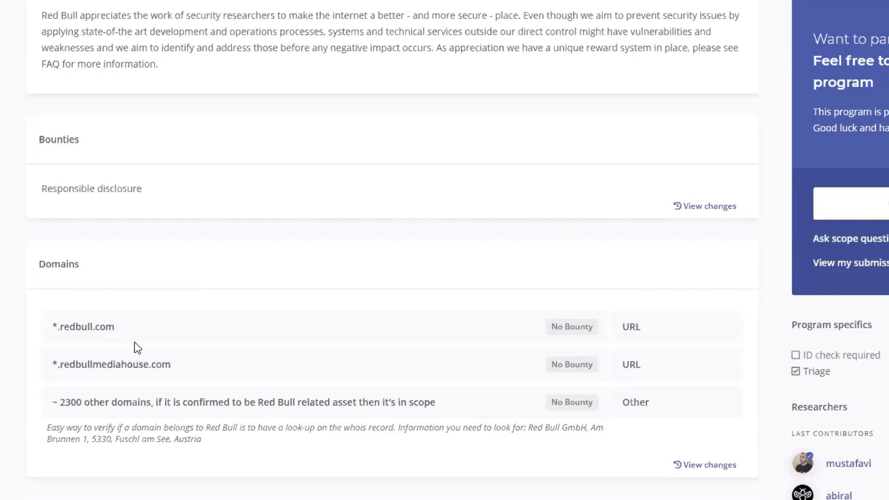
pyautogui.scroll(-3)
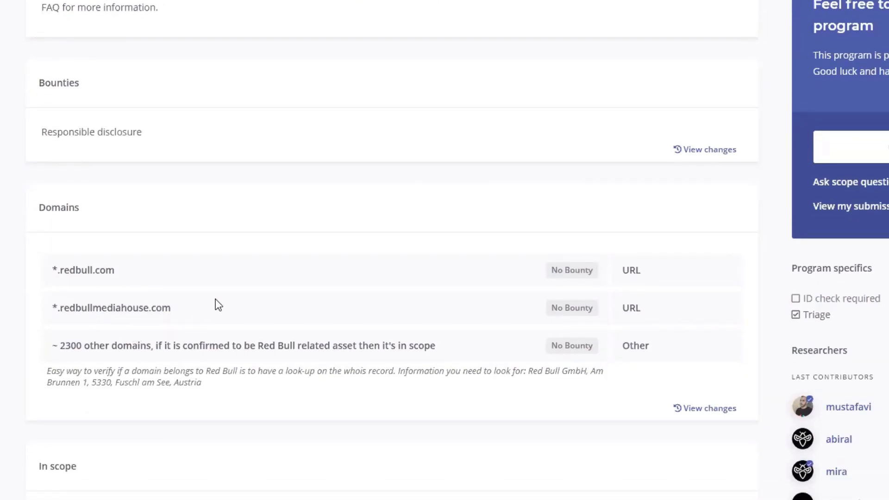
pyautogui.moveTo(148, 397)
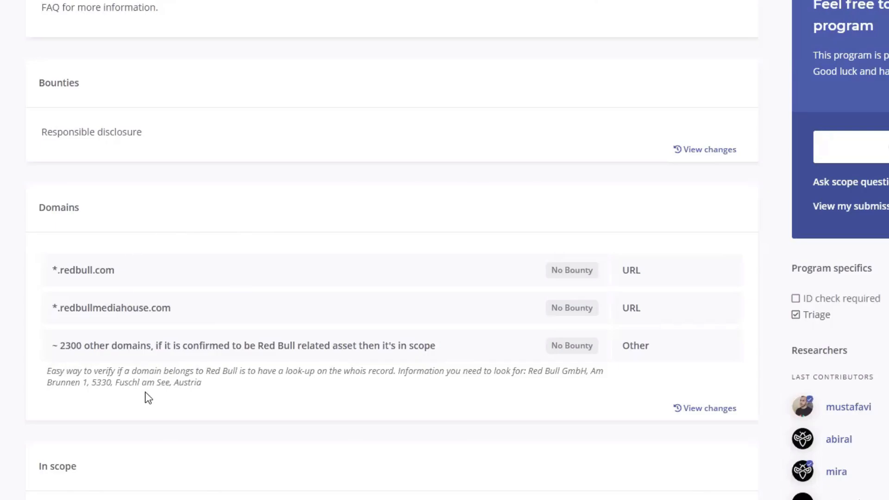
pyautogui.scroll(-3)
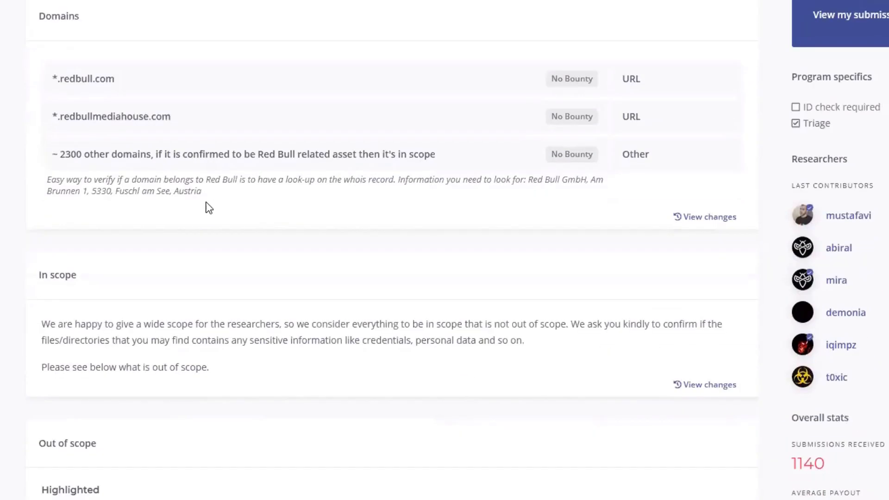
pyautogui.scroll(-3)
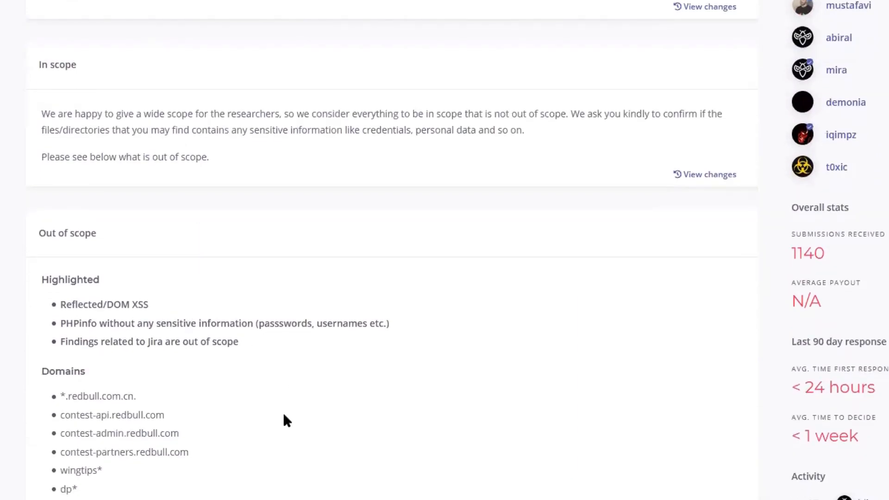
# - Review excluded domains, rules of engagement, and excluded issues like Self-XSS and CSRF
pyautogui.scroll(-3)
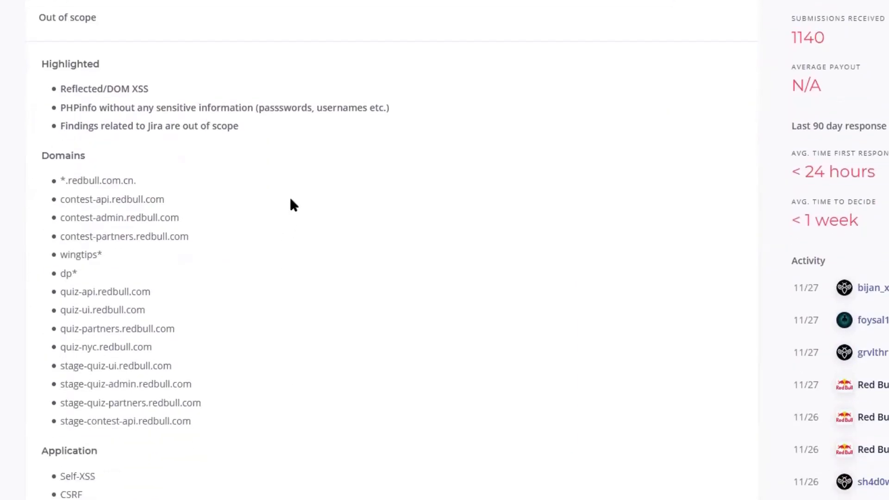
pyautogui.scroll(-3)
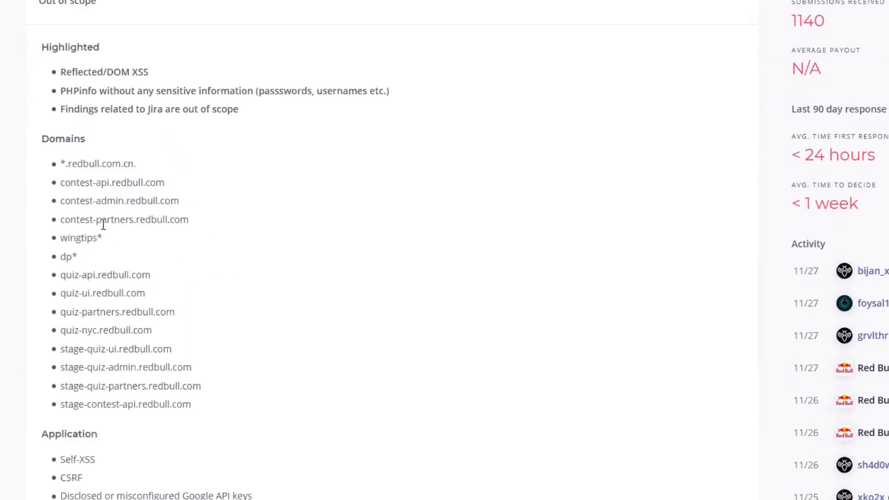
pyautogui.moveTo(102, 198)
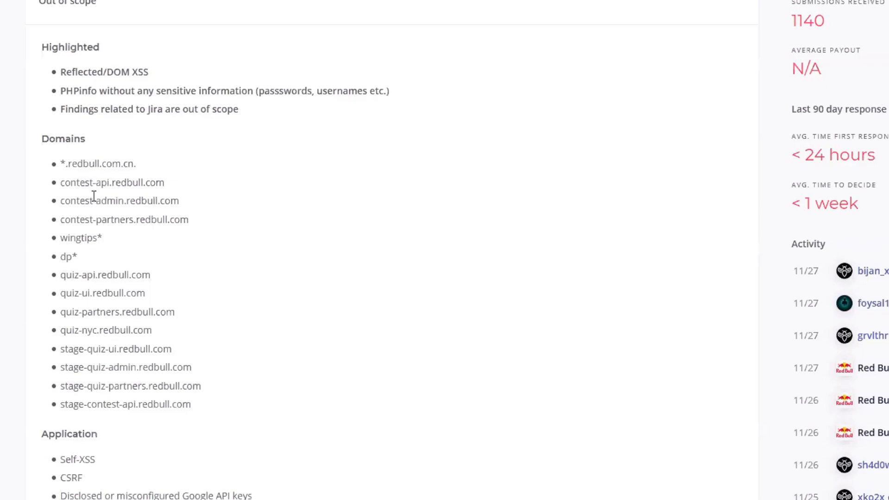
pyautogui.moveTo(97, 204)
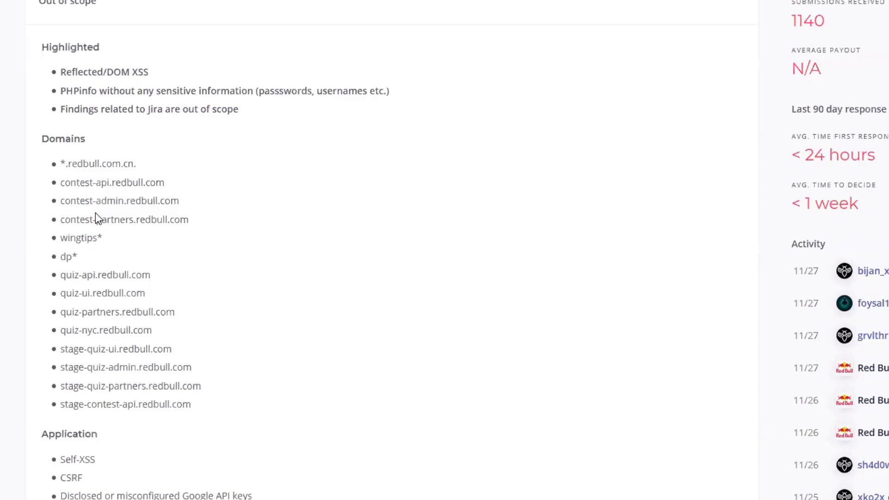
pyautogui.moveTo(113, 255)
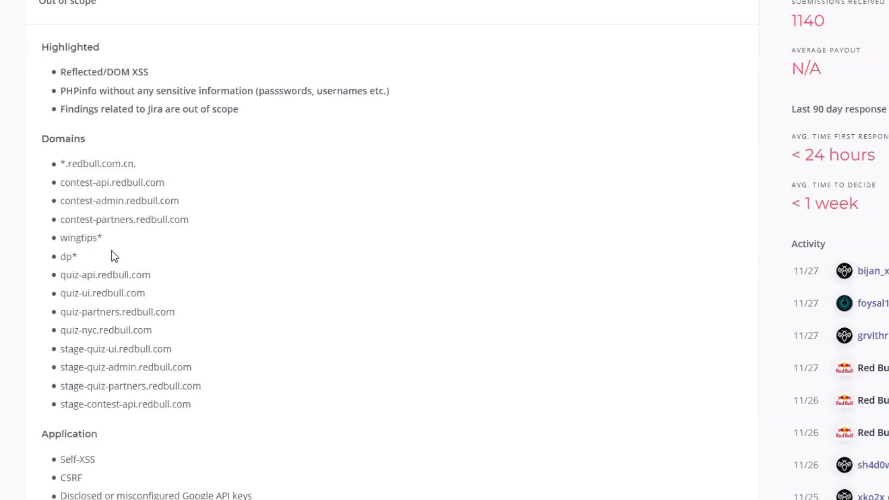
pyautogui.moveTo(116, 307)
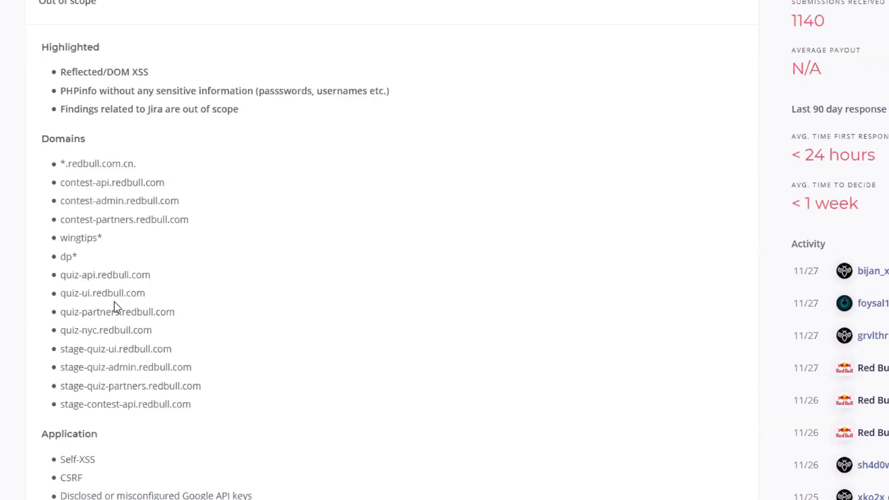
pyautogui.moveTo(218, 180)
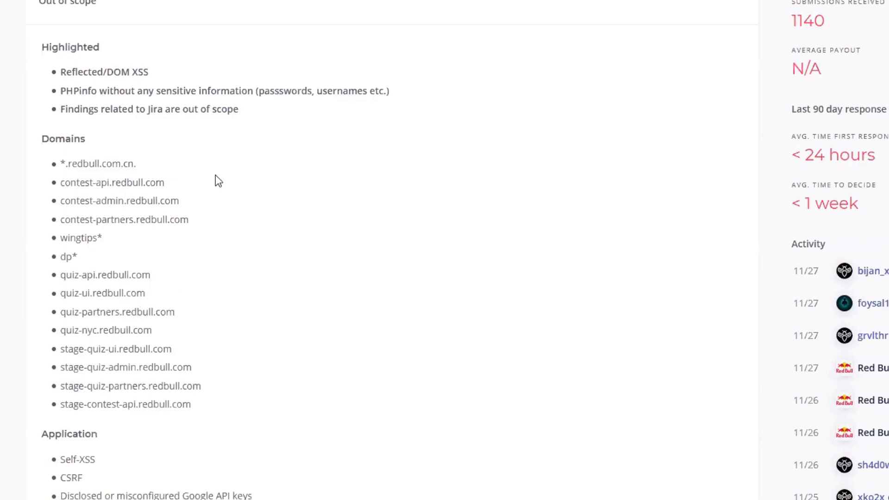
pyautogui.moveTo(218, 246)
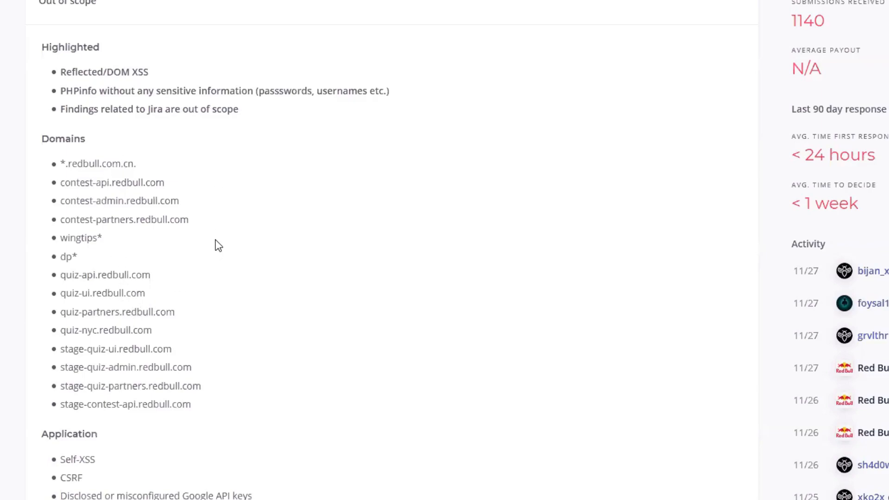
pyautogui.moveTo(250, 241)
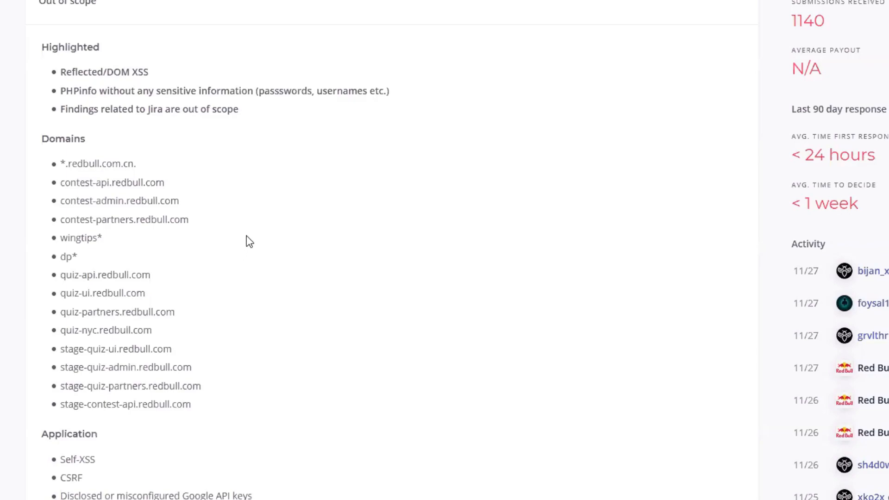
pyautogui.moveTo(127, 232)
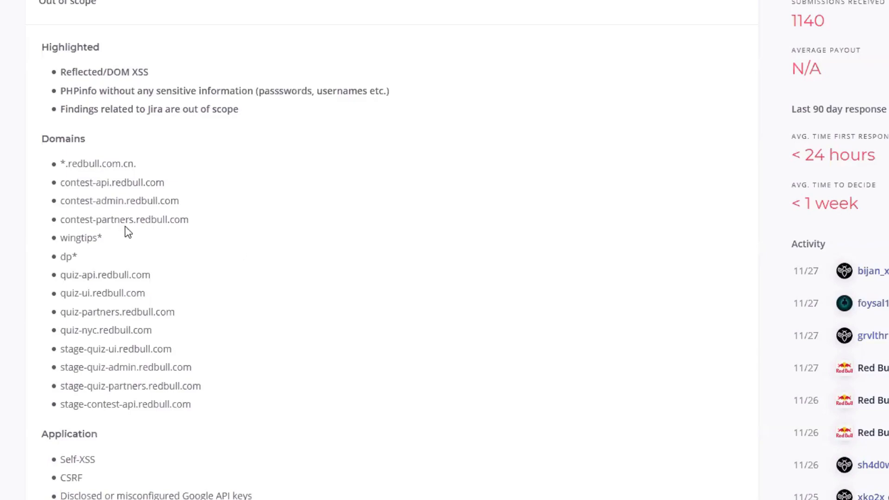
pyautogui.moveTo(126, 235)
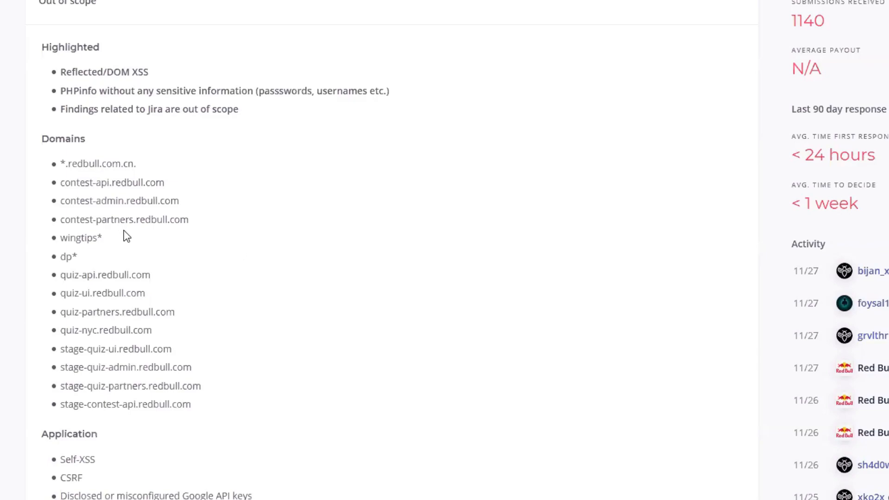
pyautogui.moveTo(237, 288)
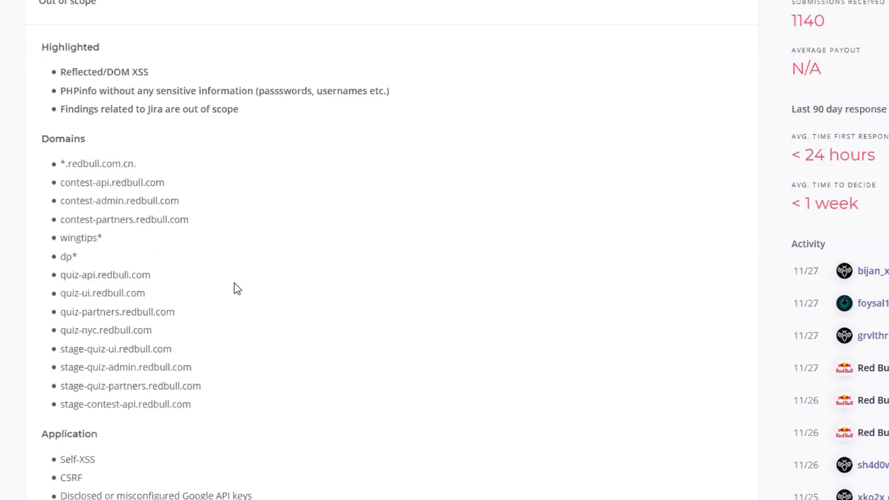
pyautogui.scroll(-3)
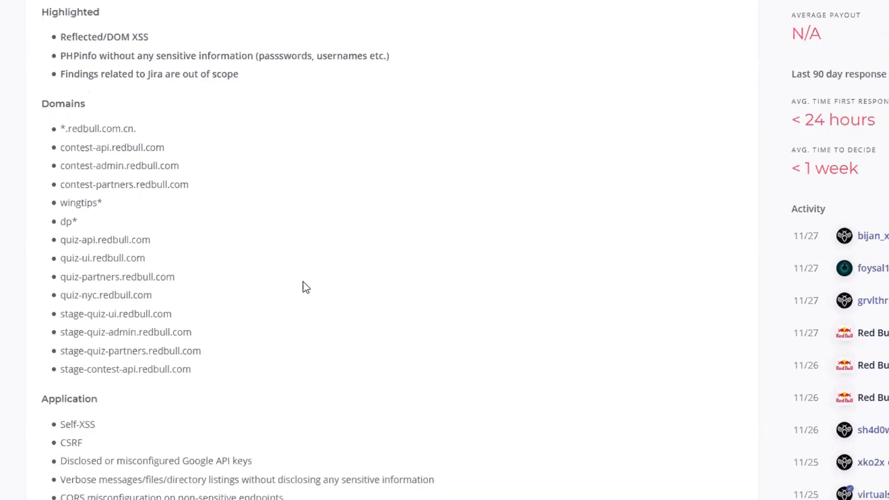
pyautogui.scroll(-3)
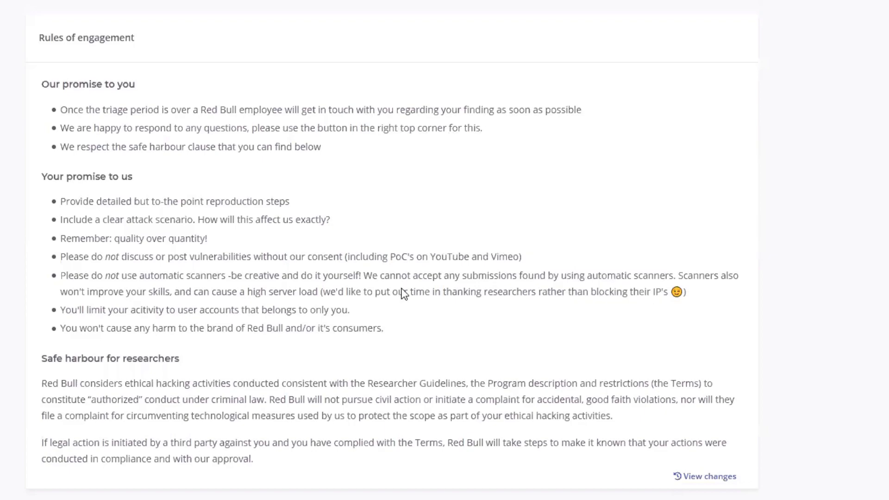
pyautogui.scroll(-3)
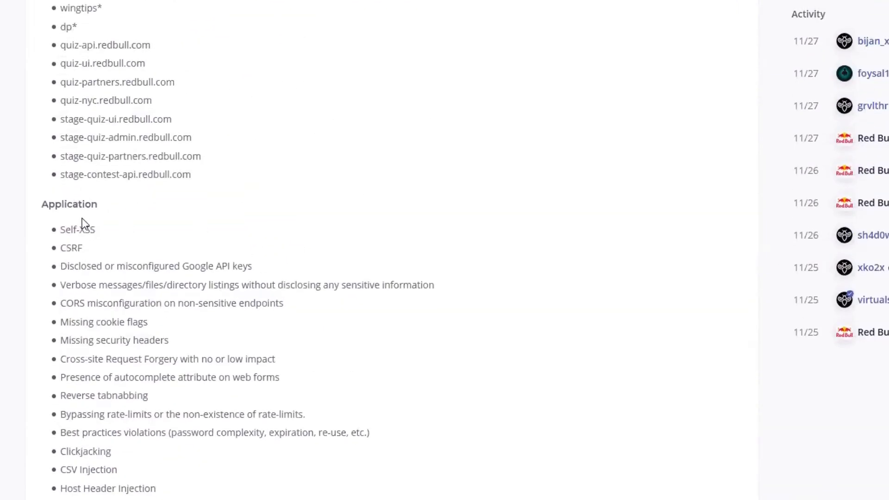
pyautogui.scroll(-3)
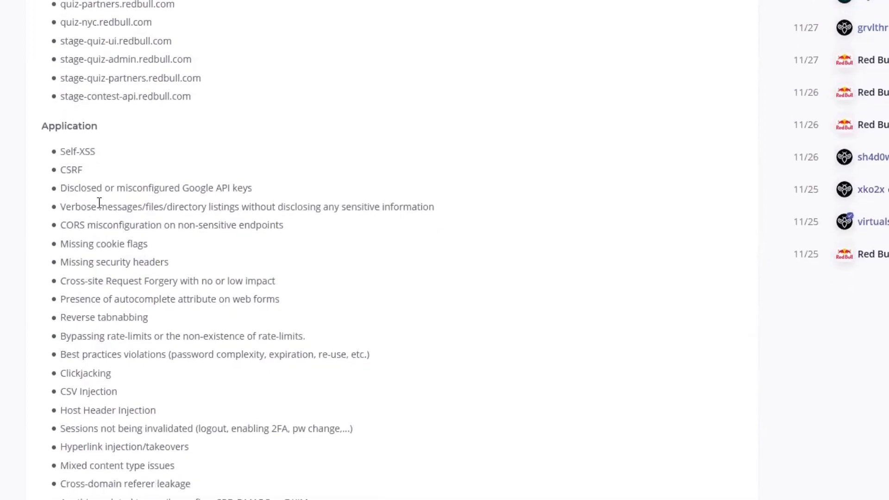
pyautogui.moveTo(97, 275)
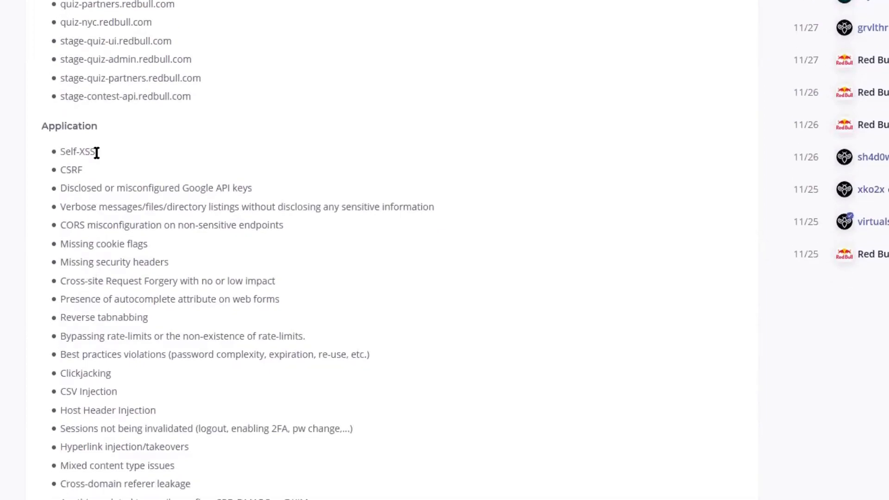
pyautogui.moveTo(144, 298)
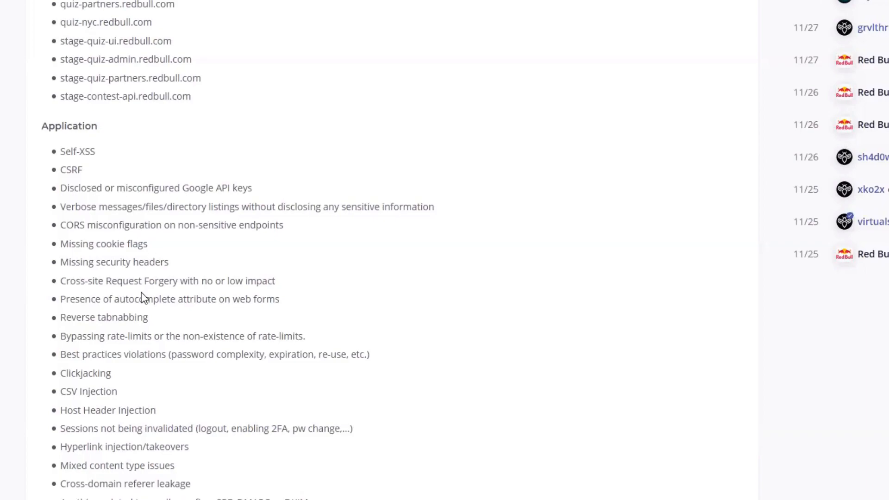
pyautogui.moveTo(111, 349)
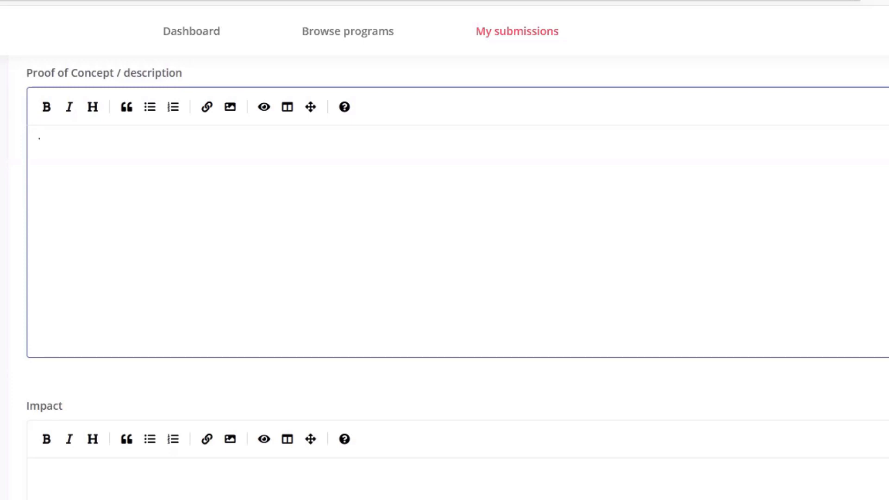
# - Return to the report form with its empty Proof of Concept and Impact fields
pyautogui.click(40, 136)
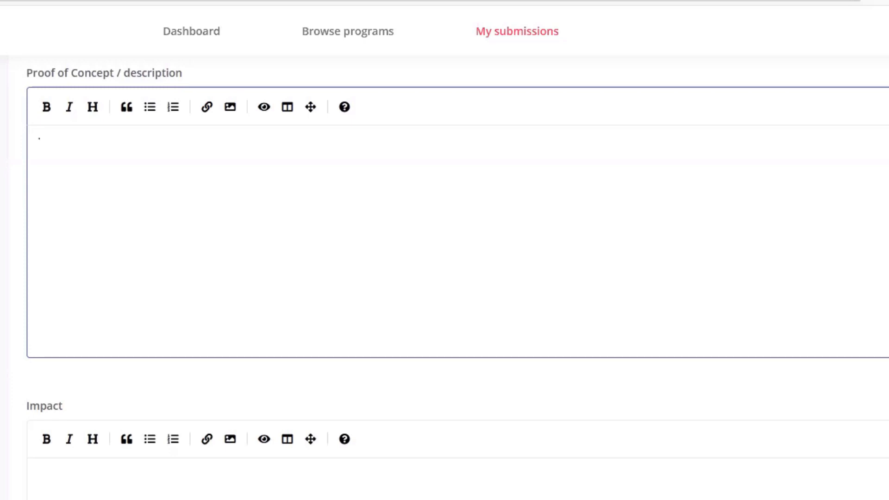
# - Show the X-Fighters home page and select its URL in the address bar
pyautogui.click(40, 136)
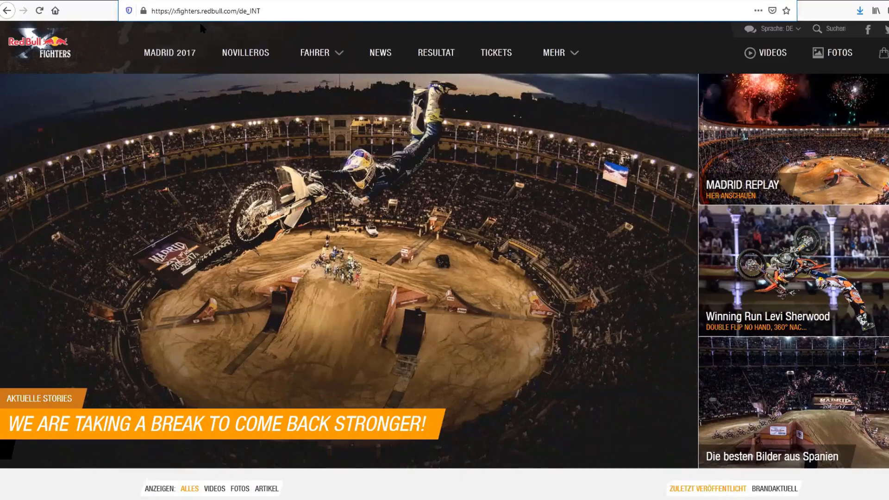
pyautogui.moveTo(184, 45)
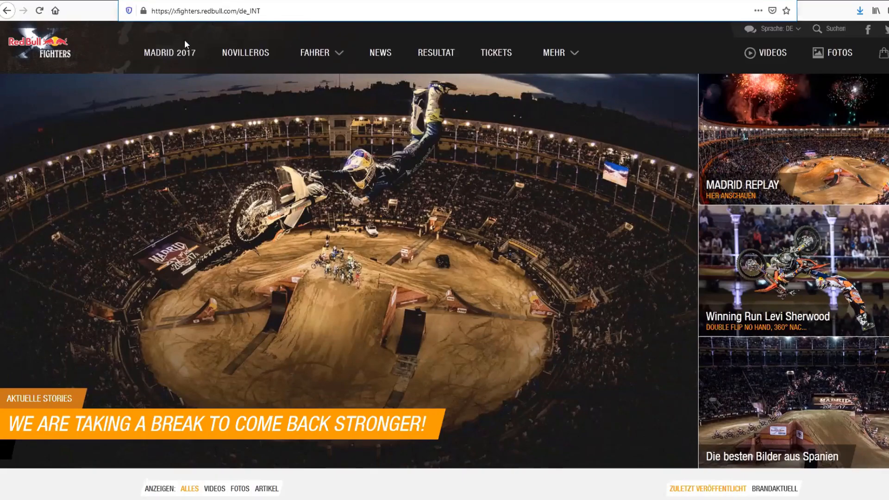
pyautogui.click(204, 10)
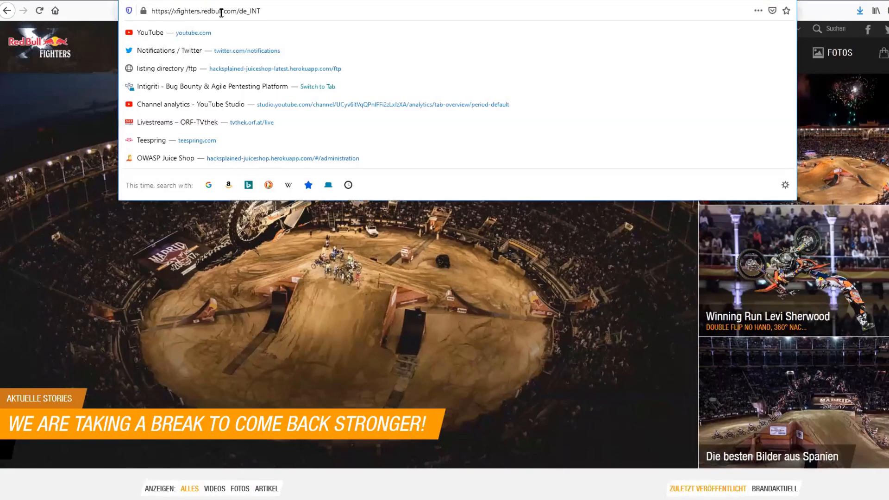
pyautogui.doubleClick(226, 11)
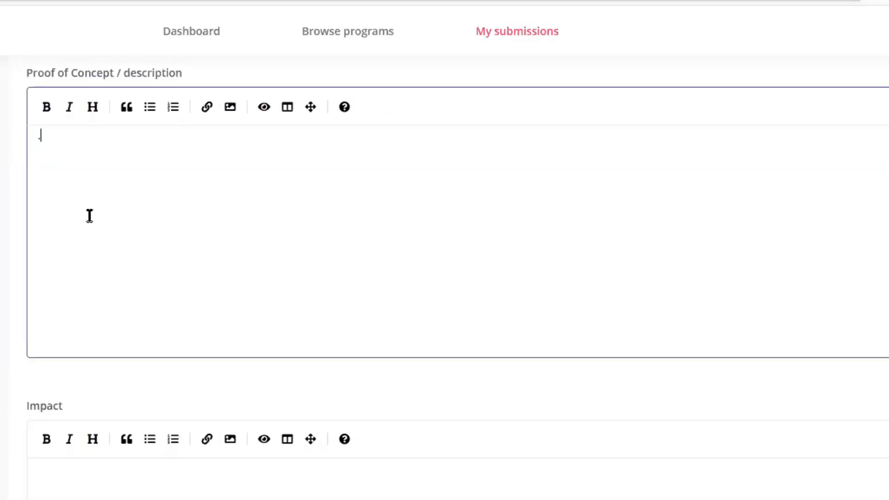
# - Add an 'Exploitation steps' heading to the Proof of Concept
pyautogui.click(92, 106)
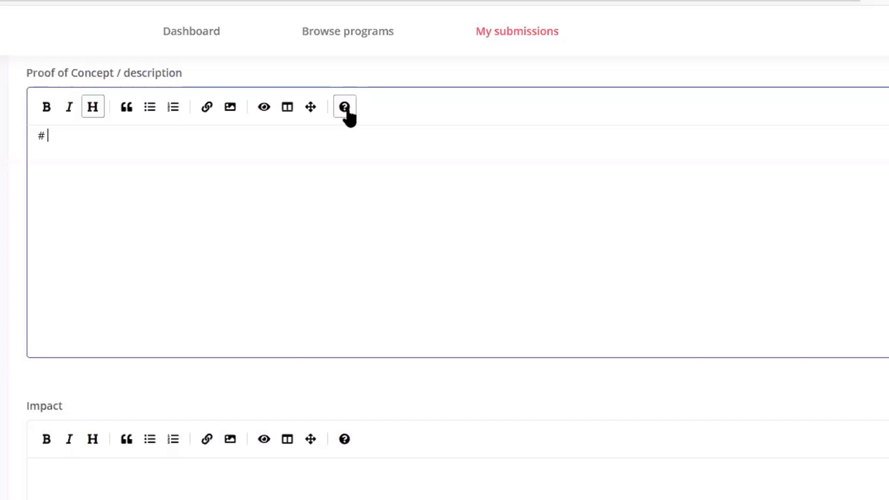
pyautogui.moveTo(238, 154)
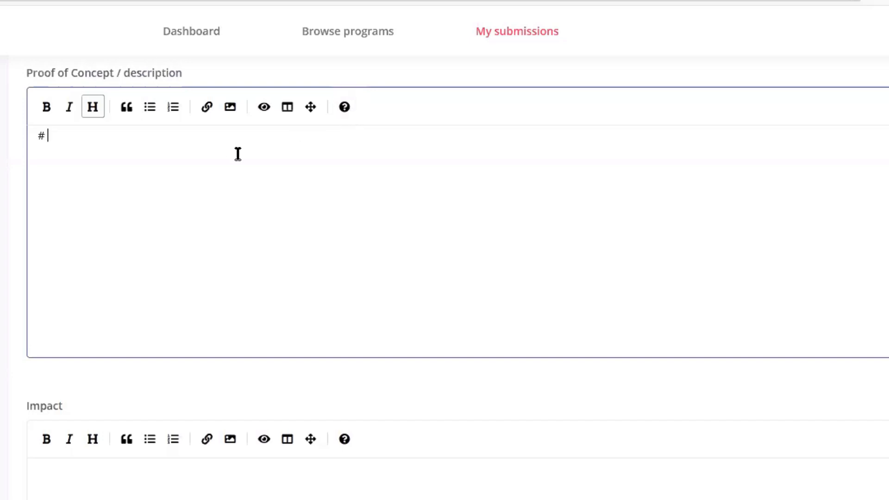
pyautogui.write('Exploitation st')
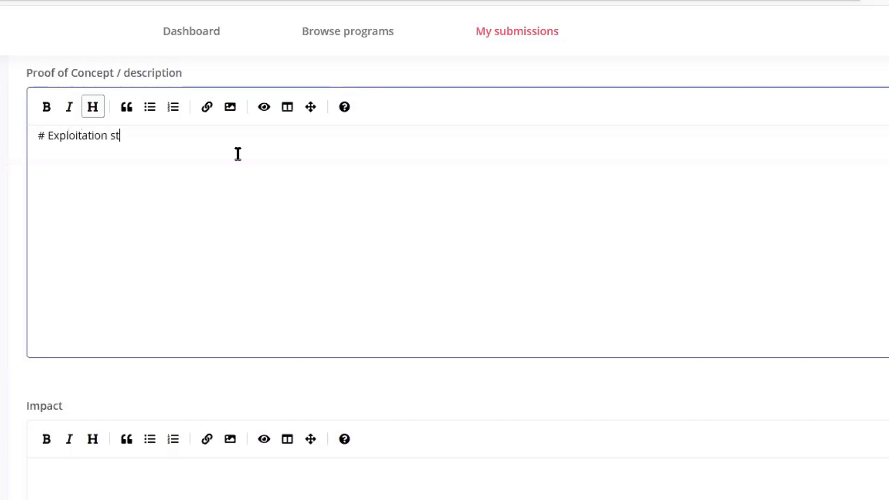
pyautogui.write('eps')
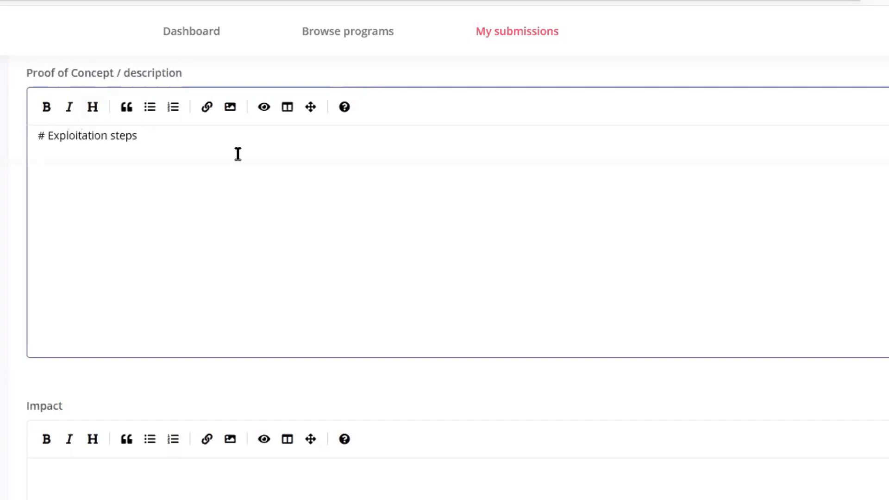
pyautogui.moveTo(173, 107)
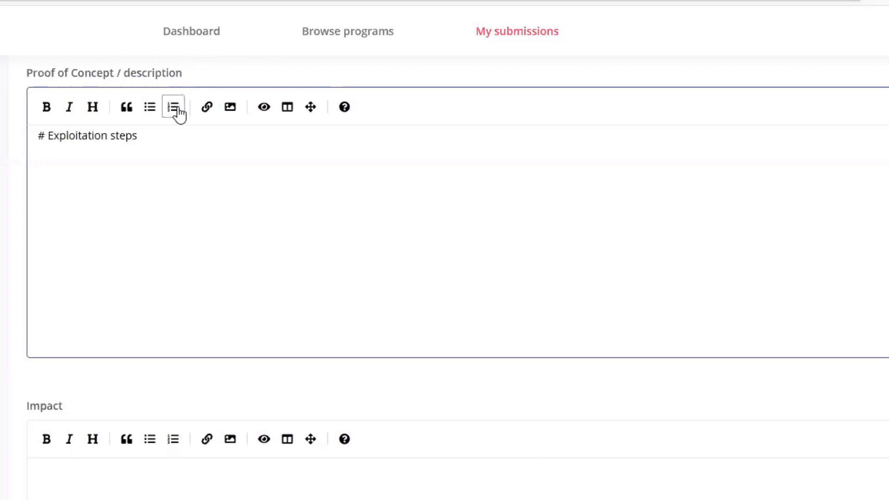
pyautogui.click(173, 107)
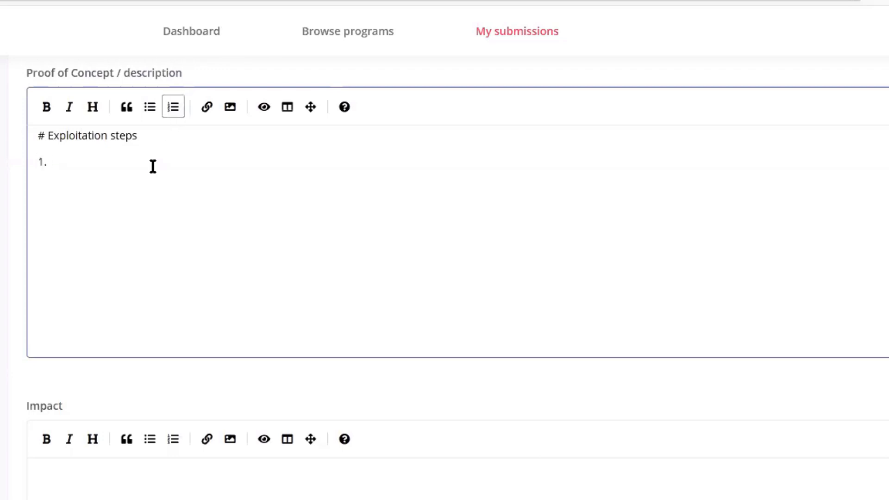
pyautogui.write('Browse t')
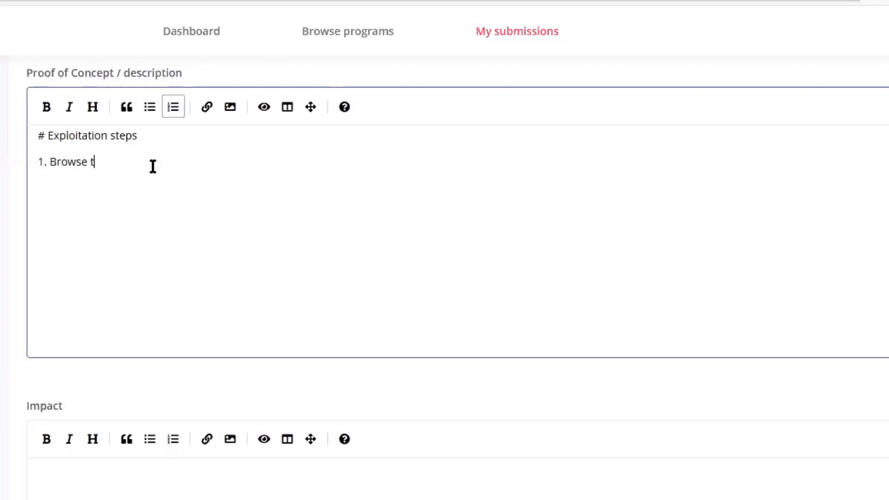
pyautogui.write('o https://xfighters.redbull.com/de_INT')
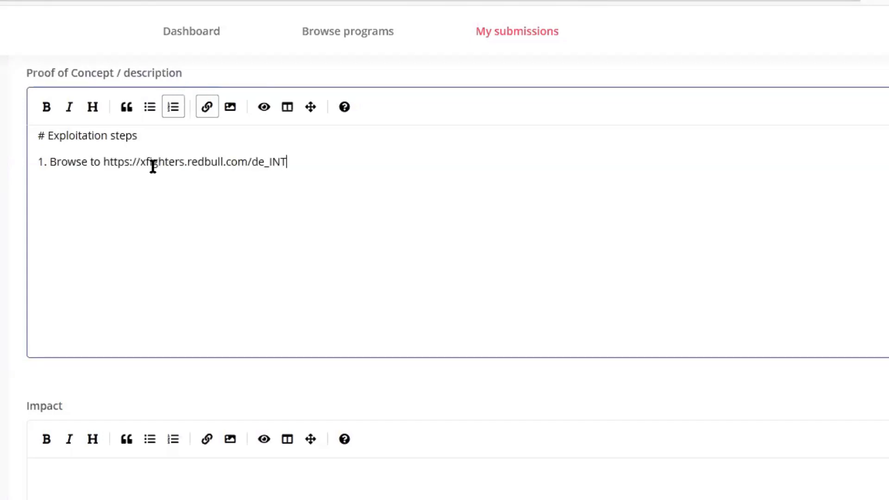
pyautogui.press('Enter')
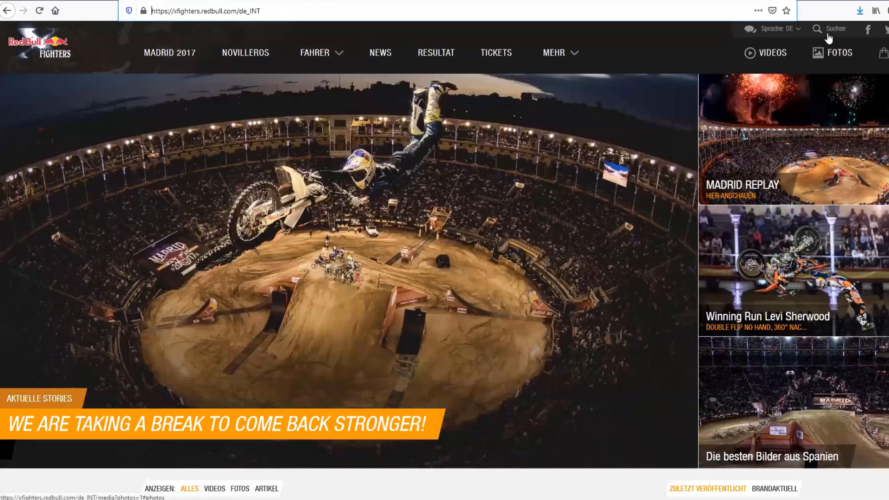
# - Search 'asdf' on the site, then write step 2: click search and fill in `asdf`
pyautogui.click(836, 29)
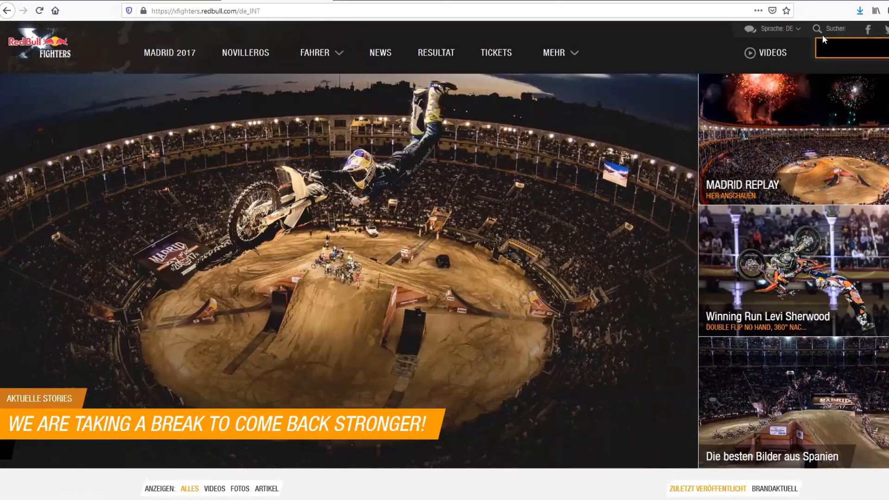
pyautogui.write('asdf')
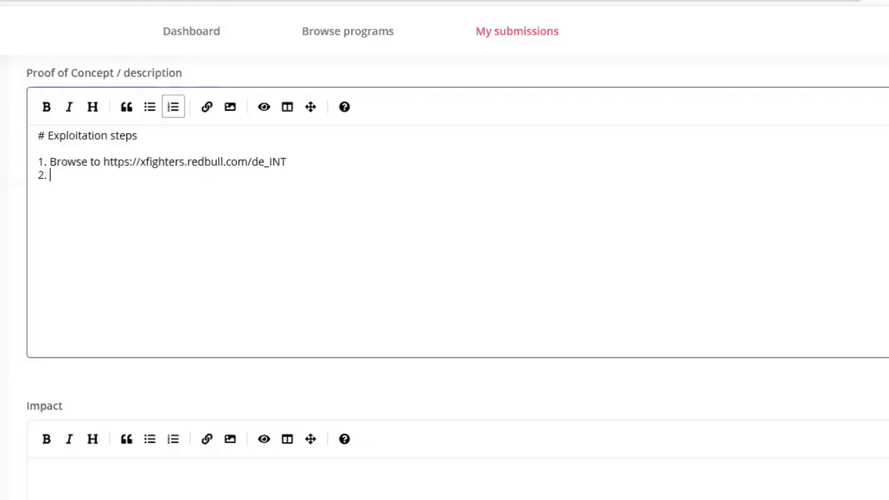
pyautogui.moveTo(28, 153)
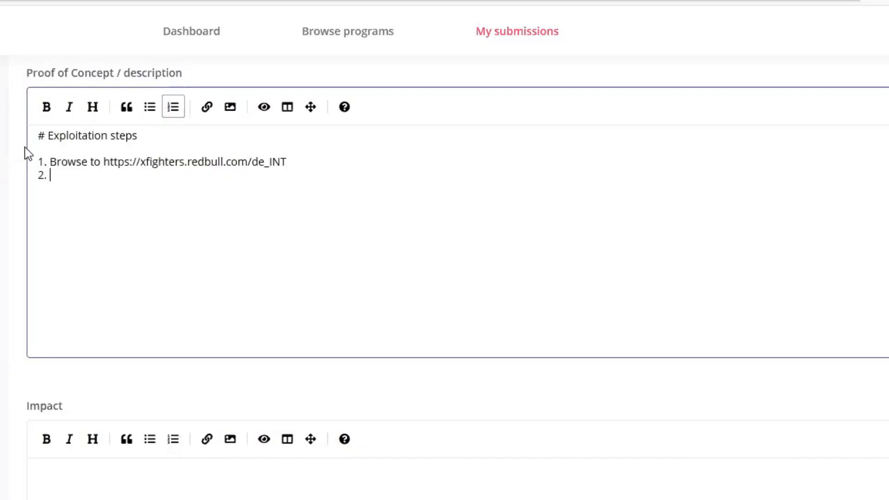
pyautogui.write('Click on search icon in top right corner and f')
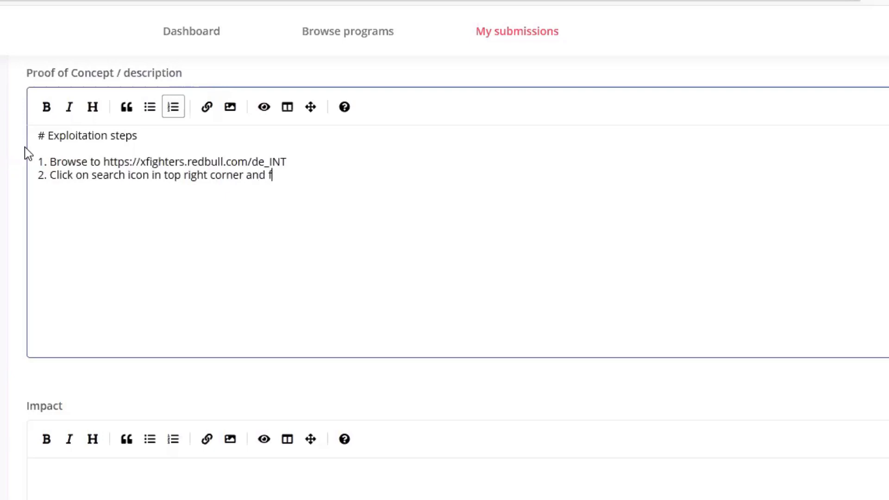
pyautogui.write('ill in')
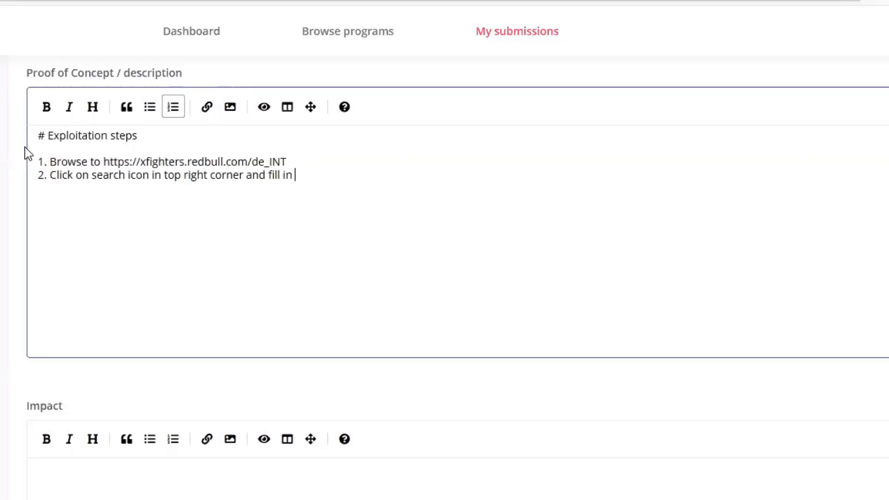
pyautogui.write('`asdf`')
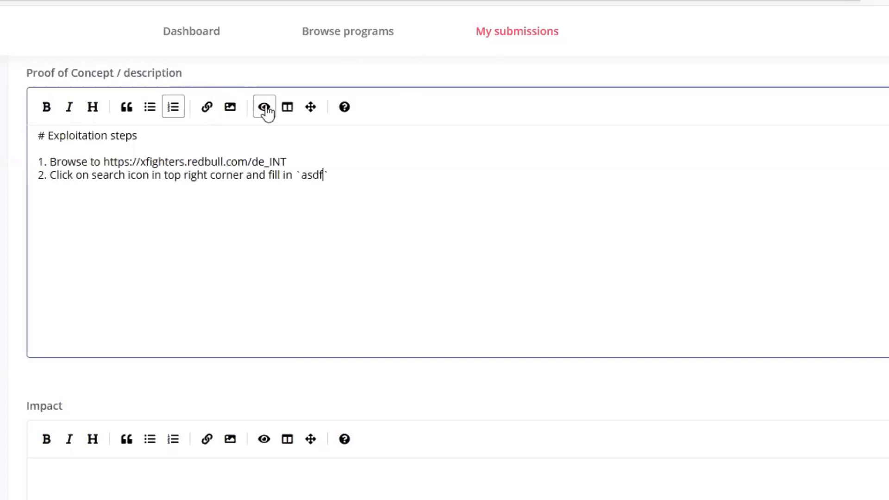
# - Preview the formatted Proof of Concept steps, then switch back to raw editing
pyautogui.click(264, 106)
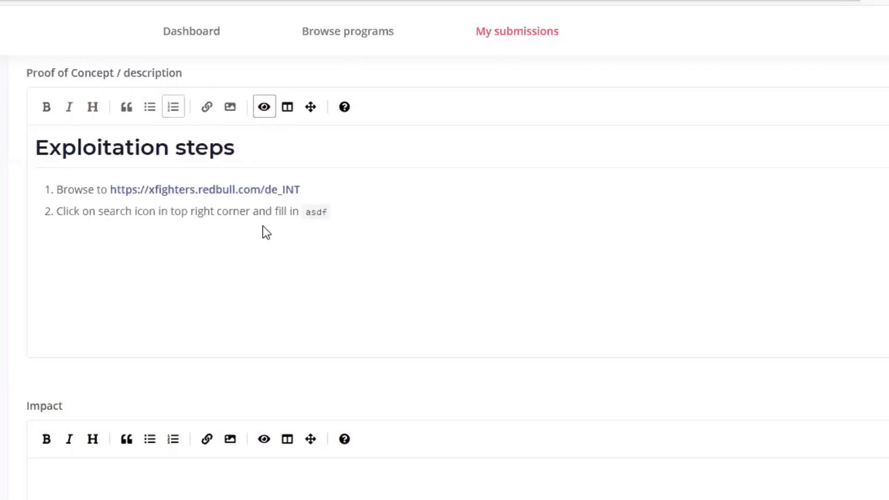
pyautogui.moveTo(309, 161)
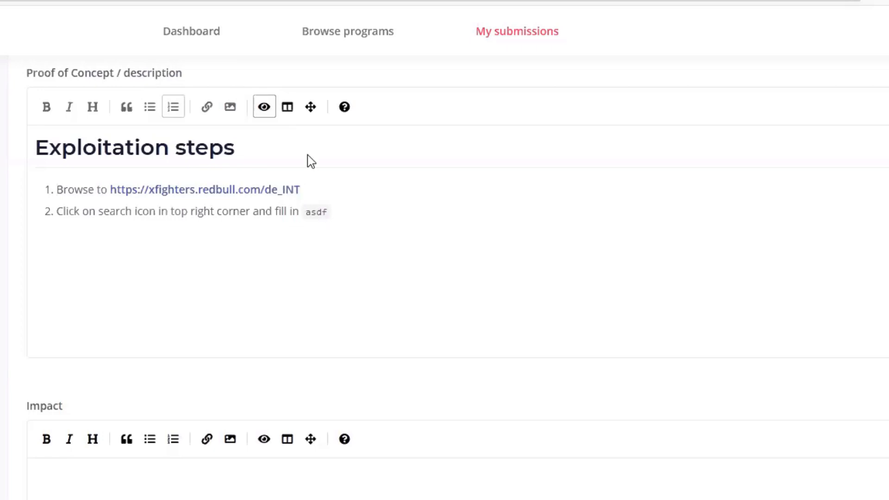
pyautogui.click(264, 107)
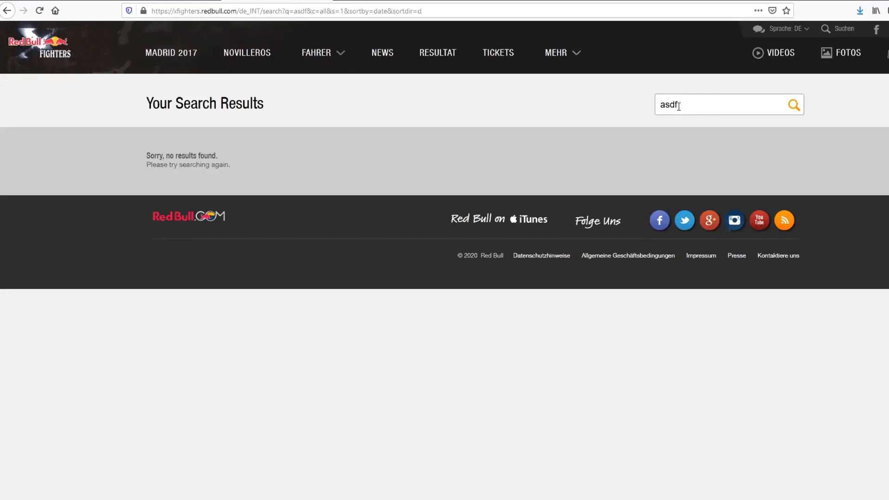
pyautogui.moveTo(616, 84)
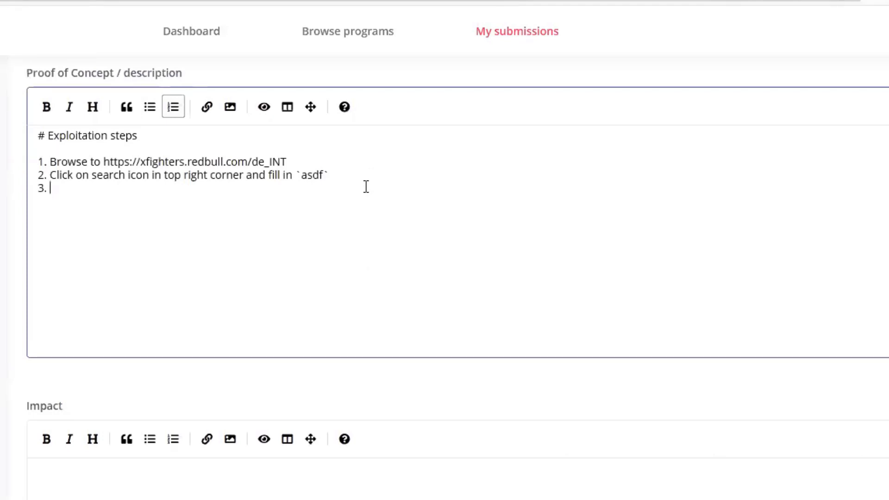
# - Write step 3: send `SELECT a,b,a+b INTO OUTFILE '/tmp/result.txt'` in search bar, then '4. ....'
pyautogui.write('r')
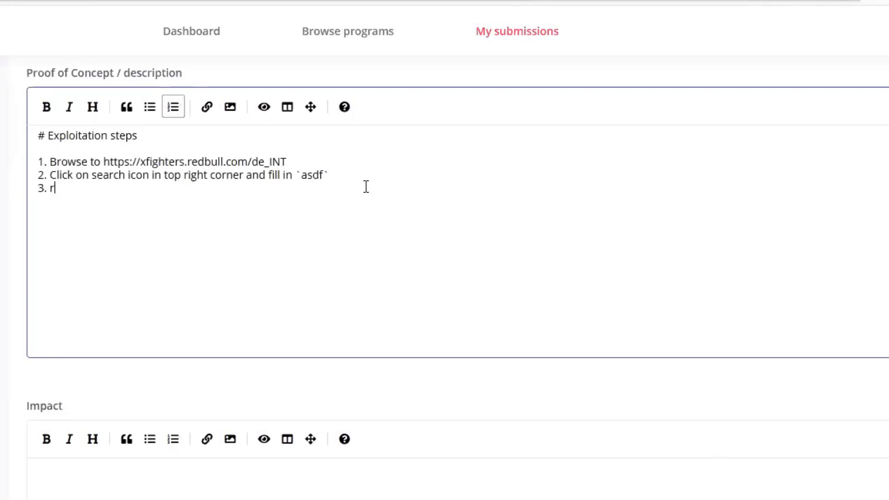
pyautogui.write('end')
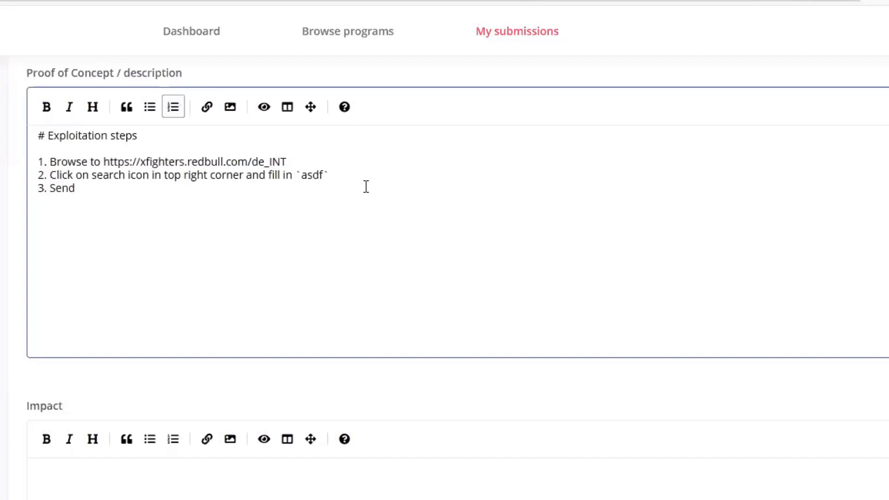
pyautogui.write('query')
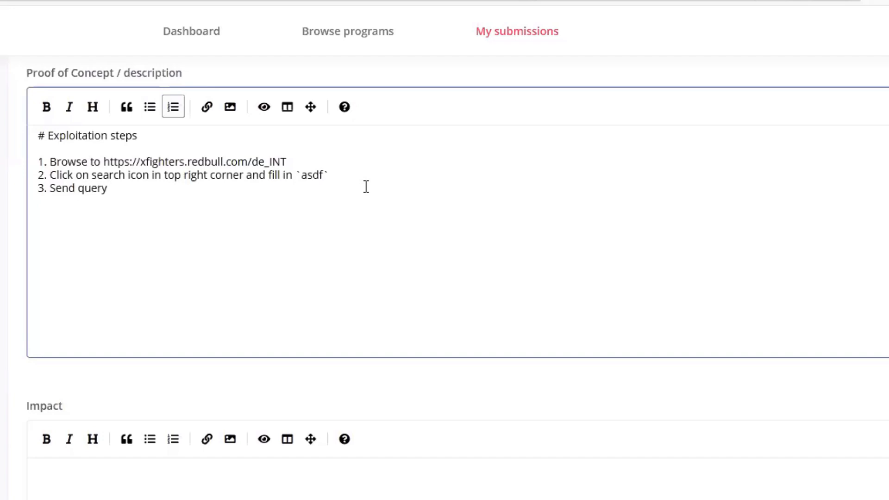
pyautogui.write("`SELECT a,b,a+b INTO OUTFILE '/tmp/result.txt`")
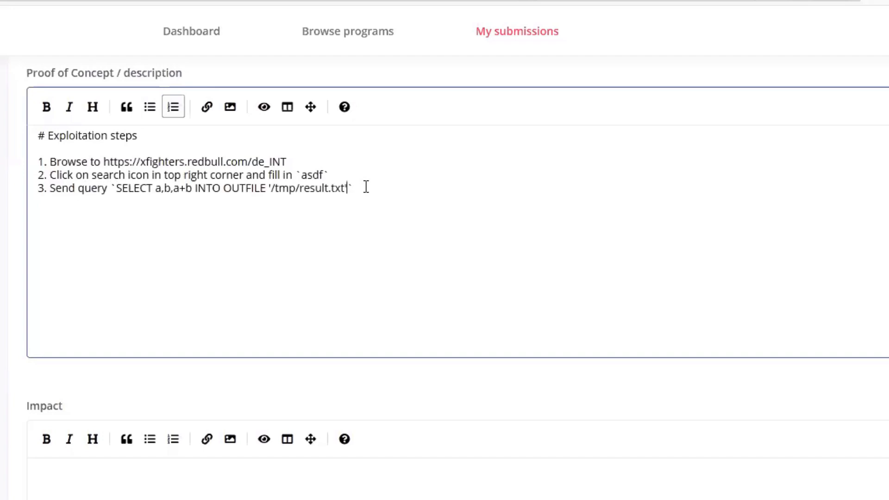
pyautogui.write("'")
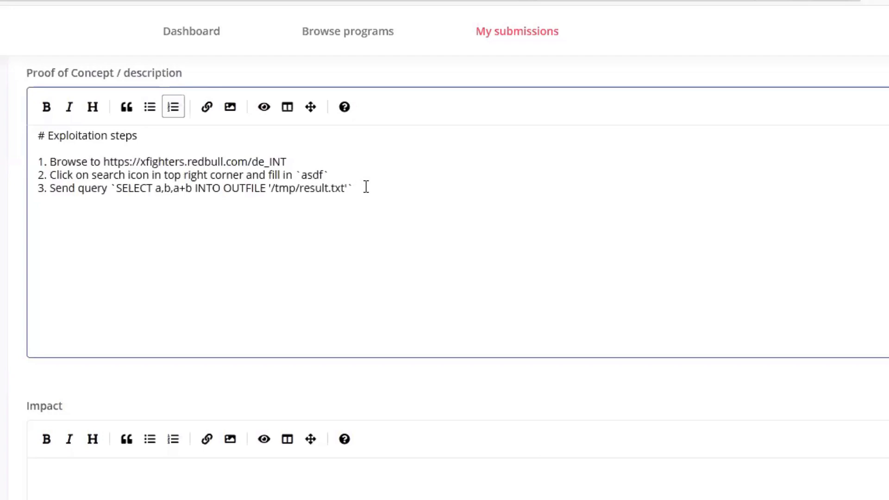
pyautogui.write('in search bar')
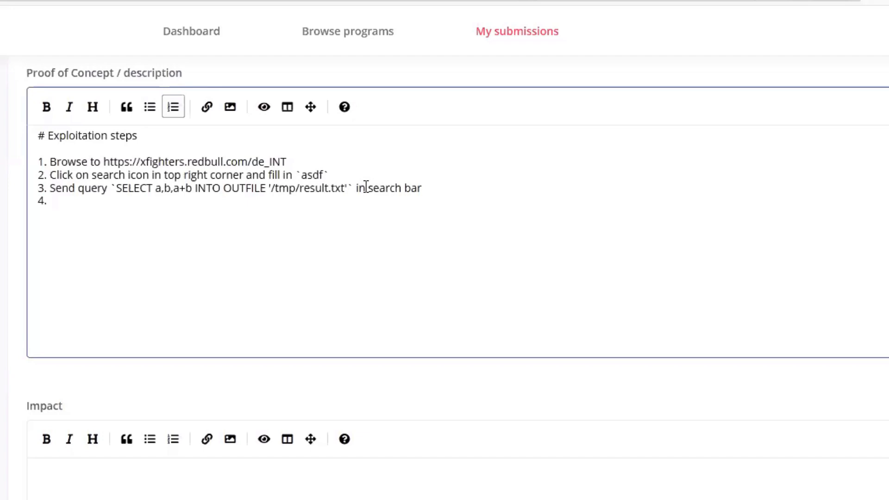
pyautogui.write('....')
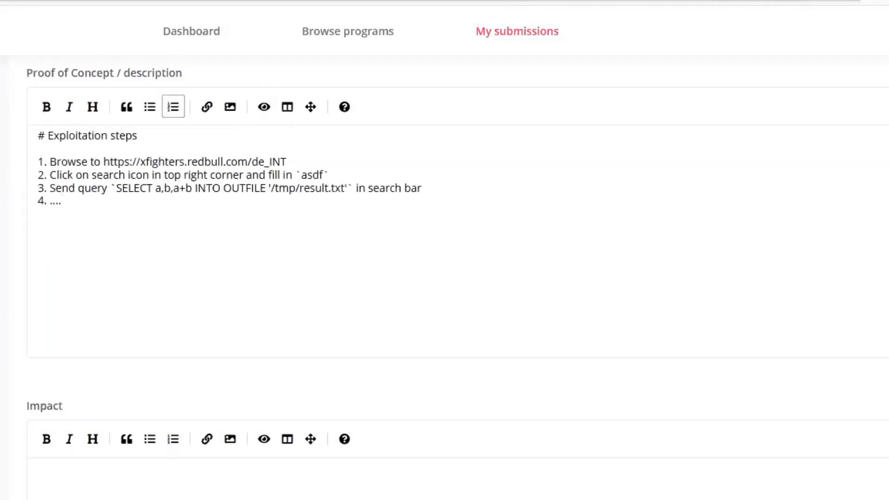
pyautogui.scroll(-3)
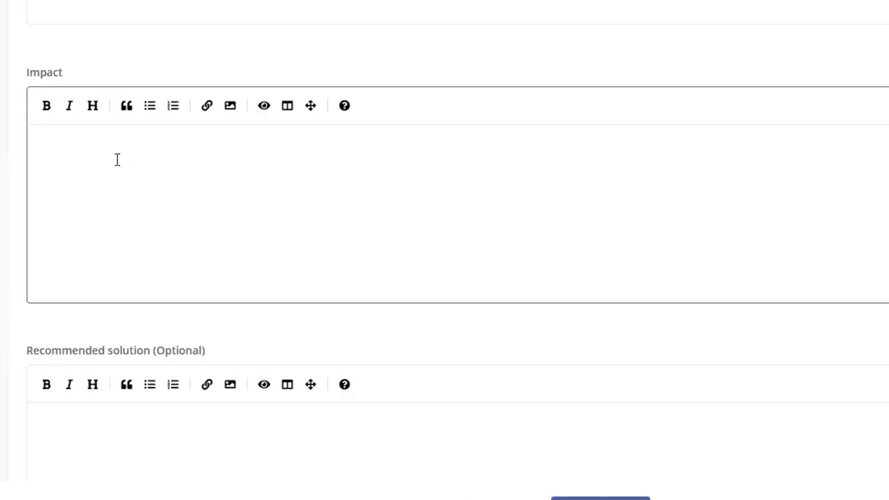
# - Write the Impact text: 'The vulnerability leas to remote code execution which allows to read the following data:'
pyautogui.write('****')
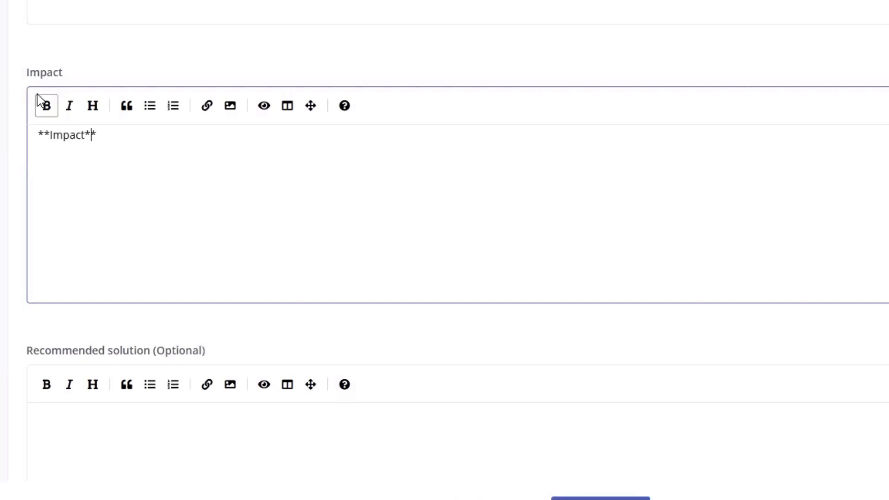
pyautogui.write('The vulnerab')
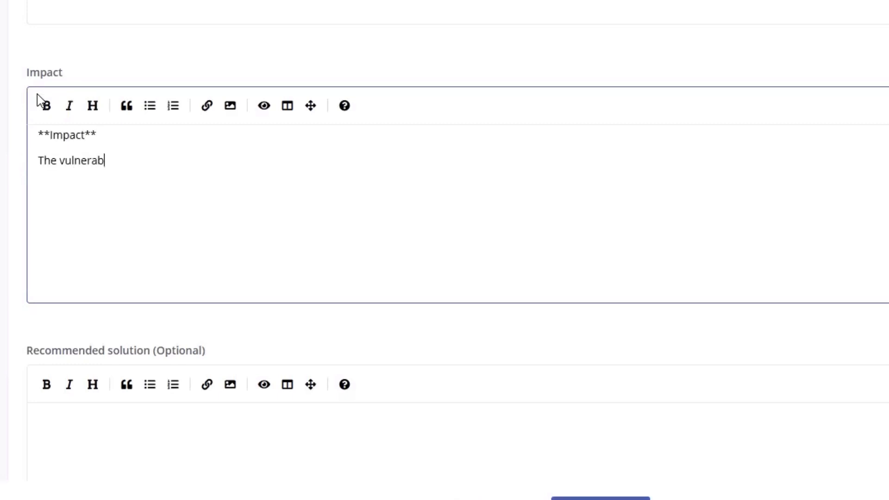
pyautogui.write('ility leas to')
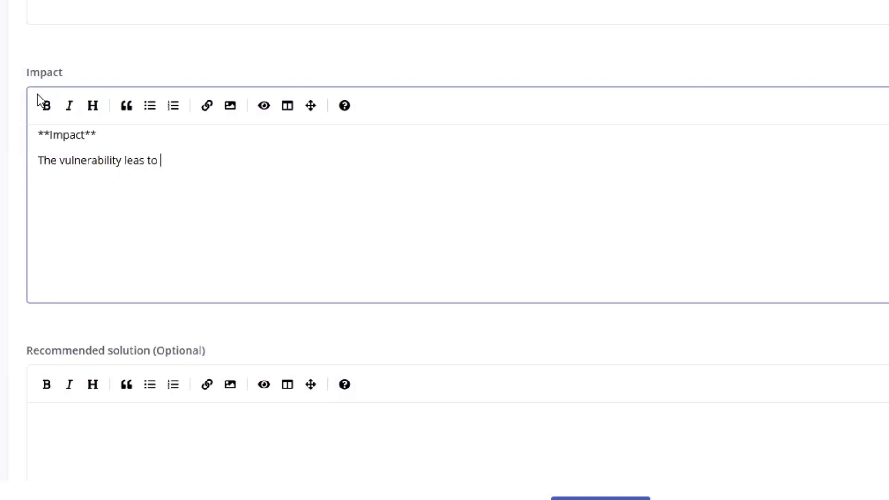
pyautogui.write('remote code e')
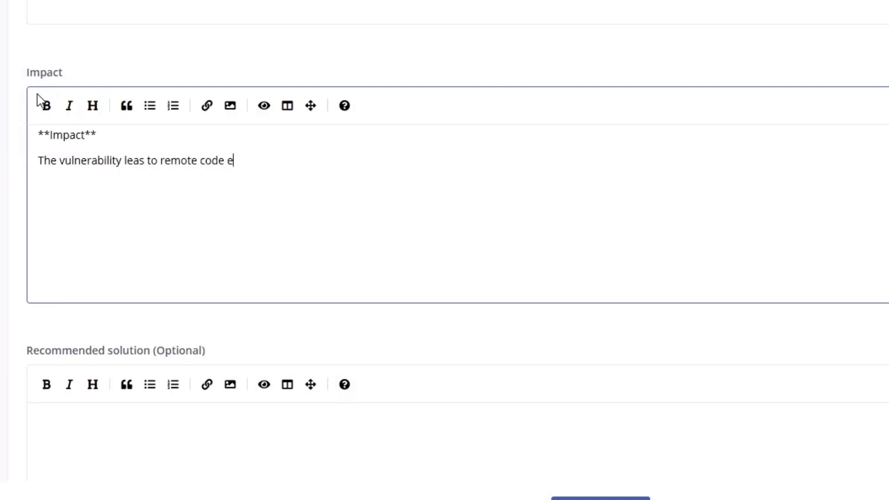
pyautogui.write('xecut')
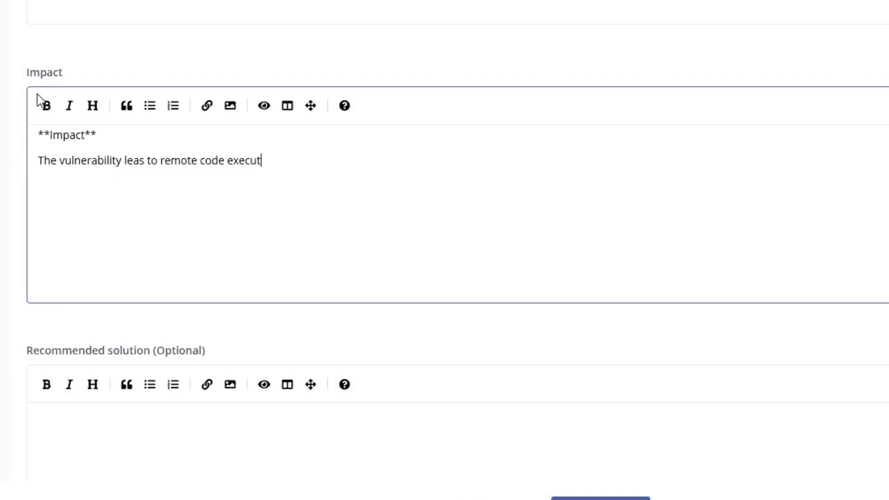
pyautogui.write('ion which al')
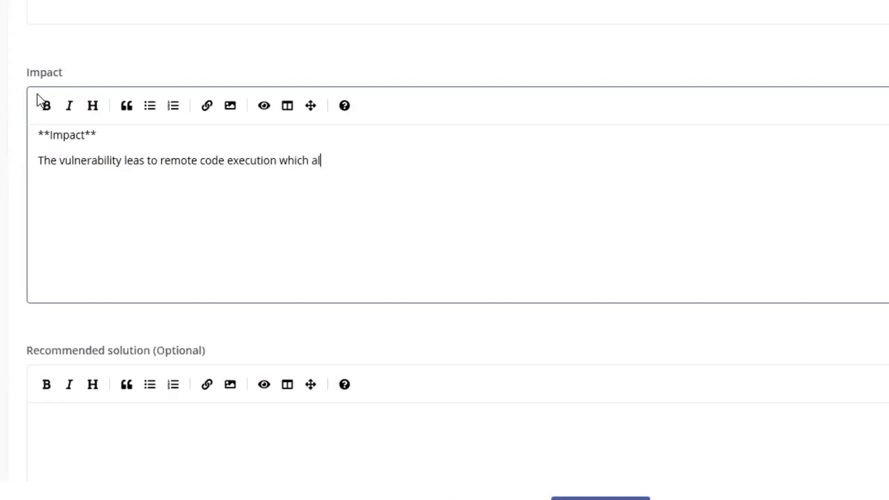
pyautogui.write('lows to read the')
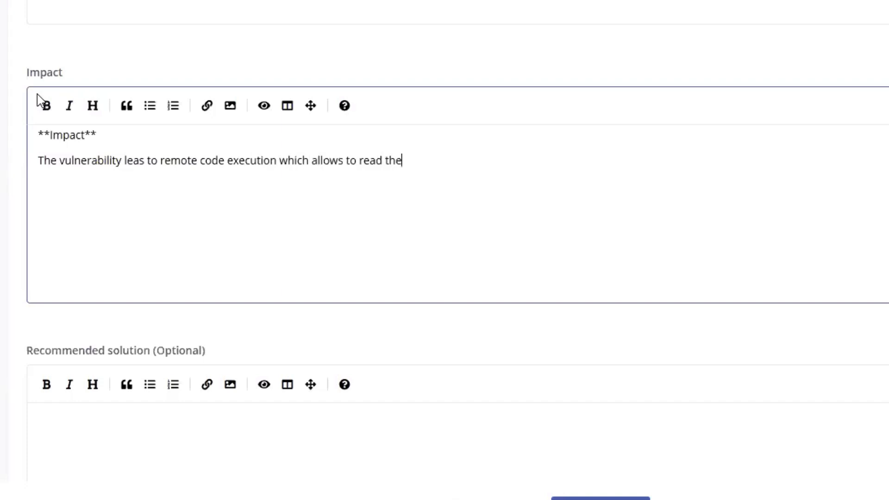
pyautogui.write('following data:')
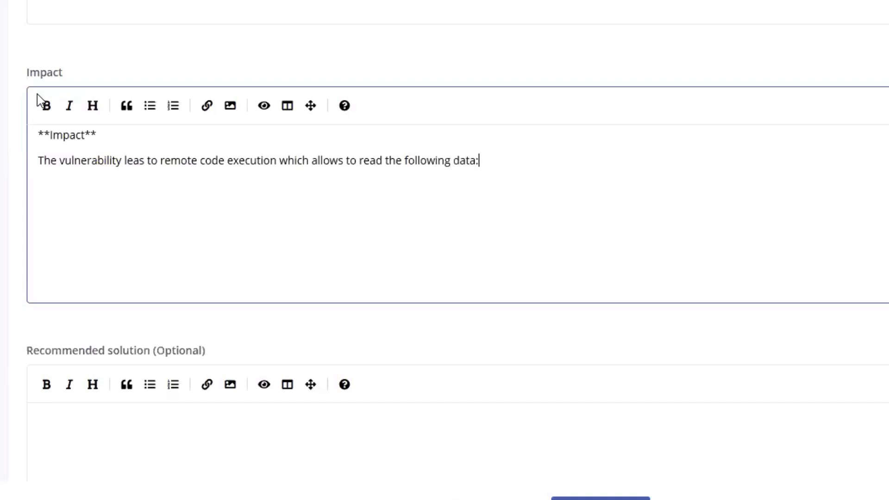
pyautogui.write('....')
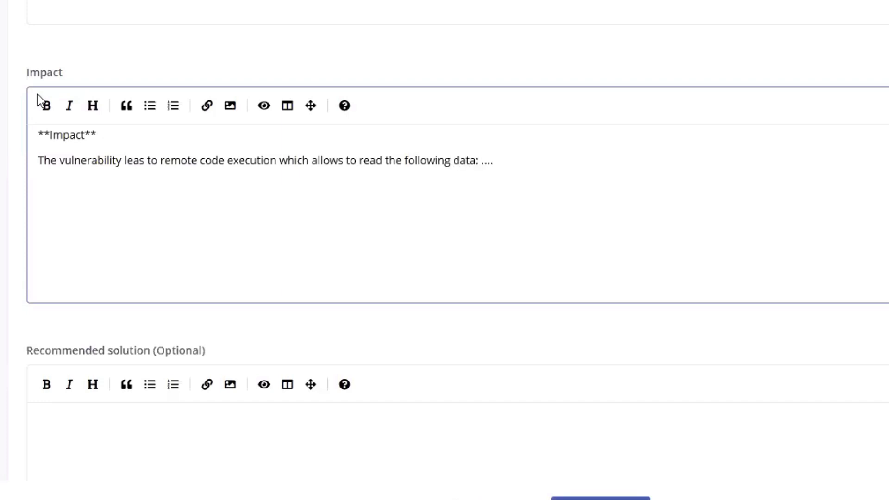
pyautogui.moveTo(156, 75)
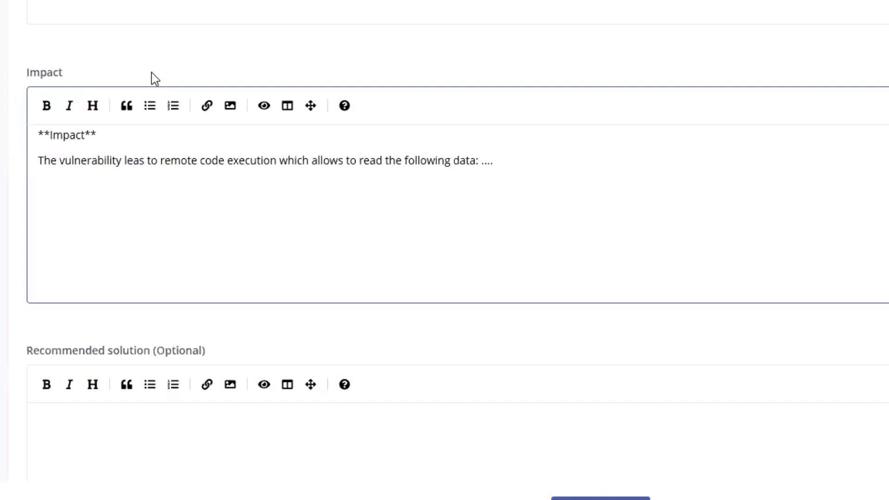
pyautogui.click(490, 160)
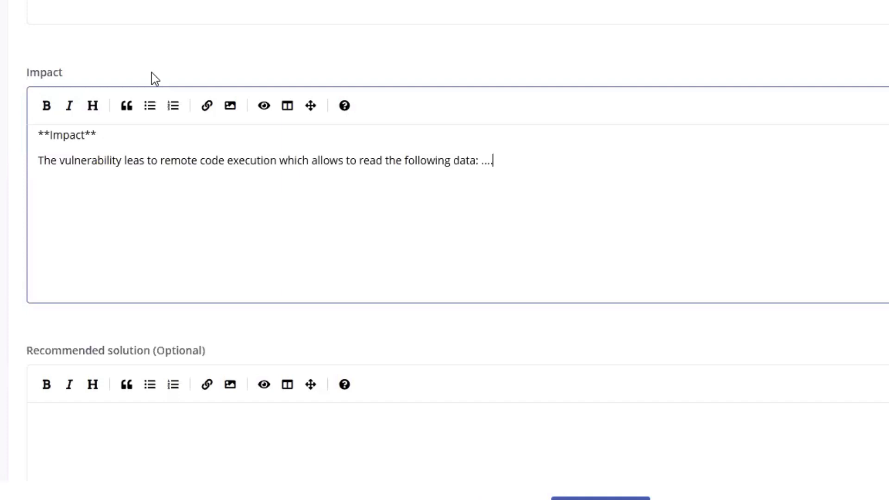
pyautogui.moveTo(153, 89)
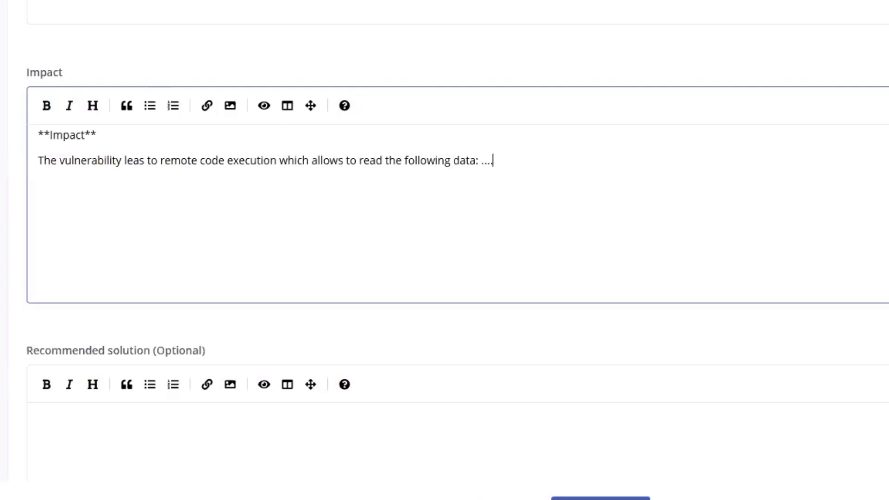
pyautogui.scroll(-3)
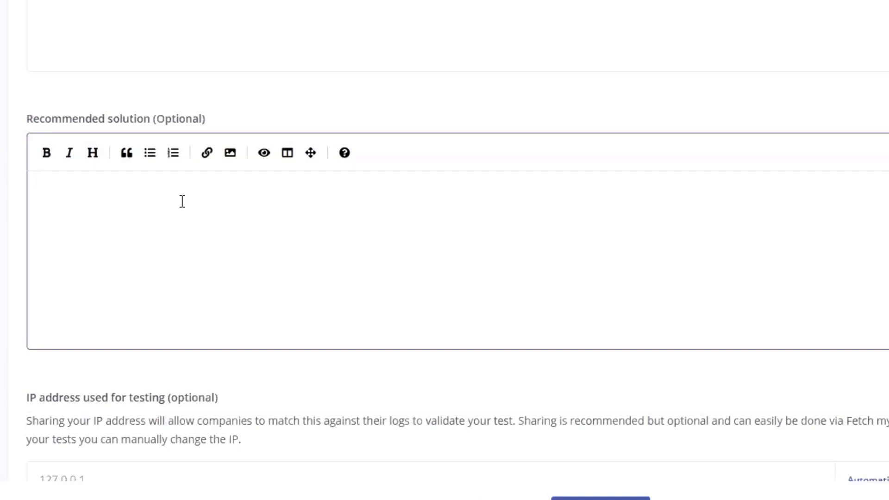
# - Type 'Make sure to put an .htaccess file int webroot folder....' as the recommended solution
pyautogui.write('Mak')
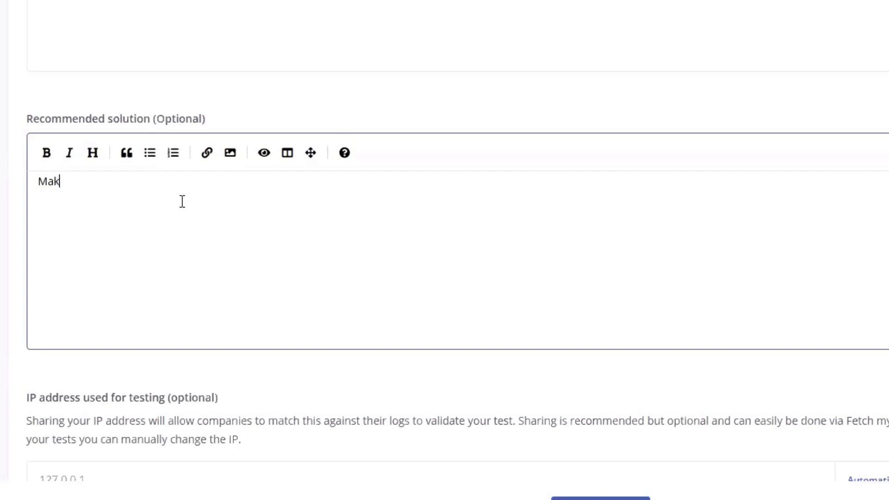
pyautogui.write('e sure to put an')
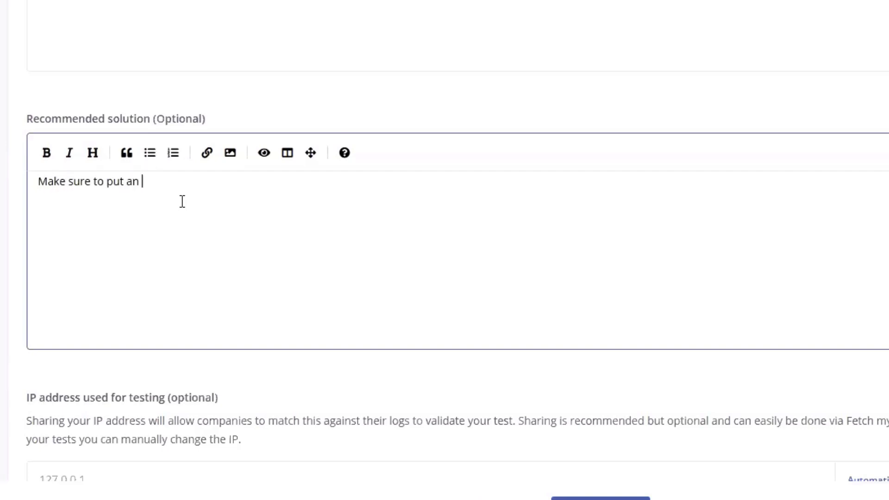
pyautogui.write('.htaccess')
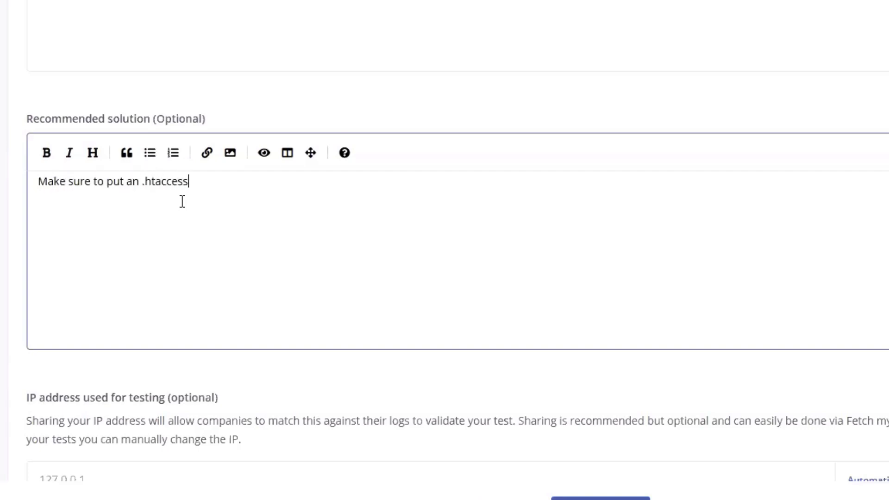
pyautogui.write('file into the')
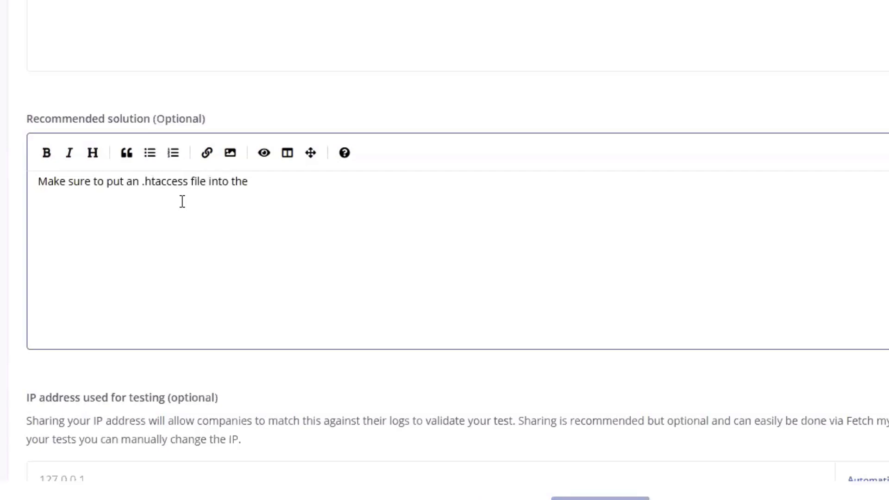
pyautogui.write('webroot folde')
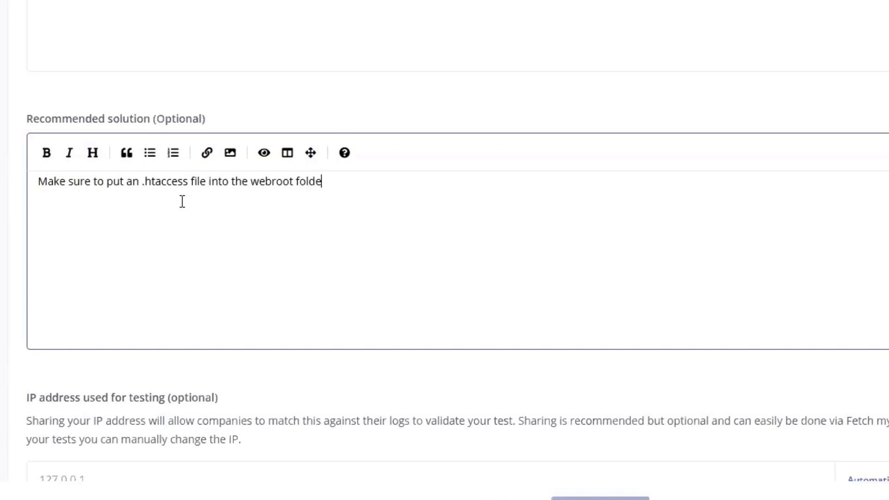
pyautogui.write('r....')
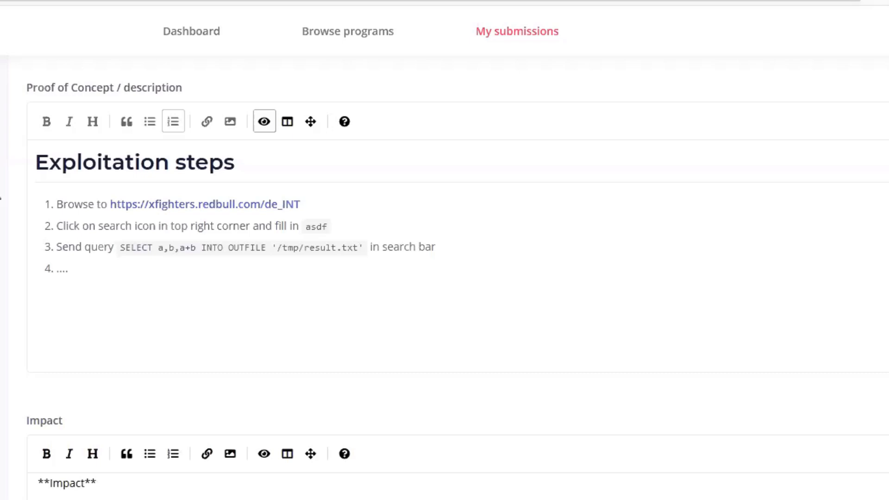
pyautogui.moveTo(80, 58)
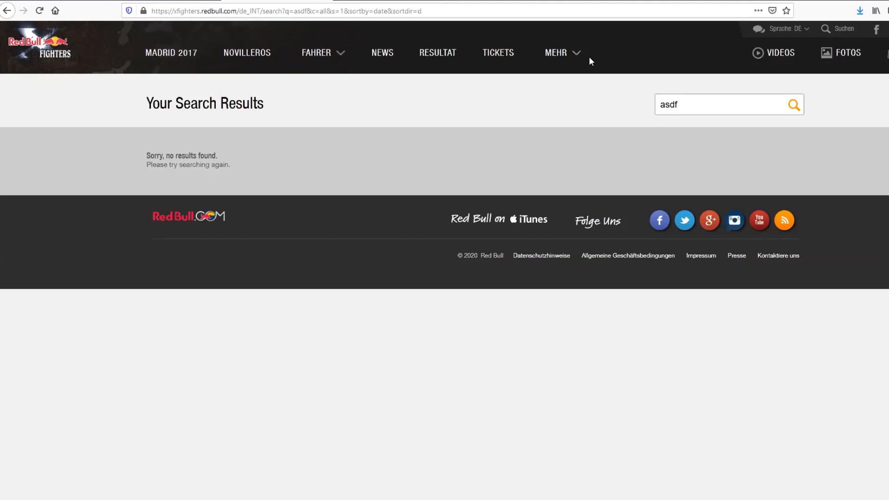
pyautogui.moveTo(595, 59)
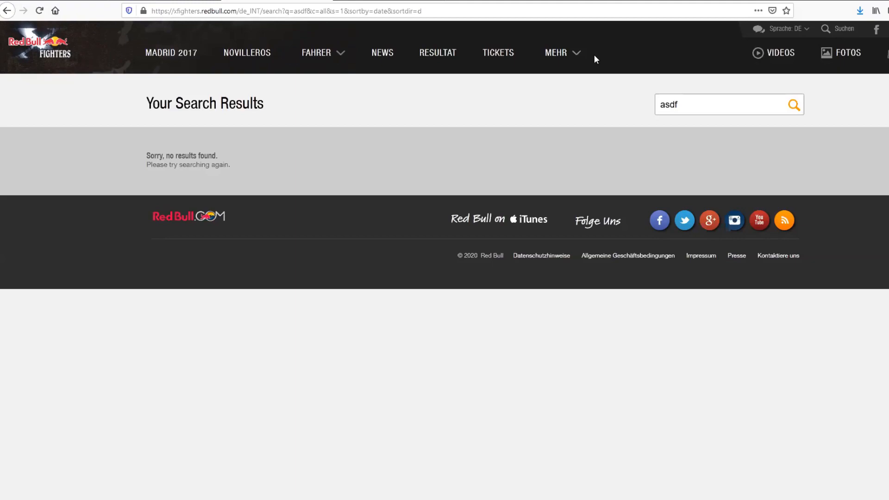
pyautogui.moveTo(394, 48)
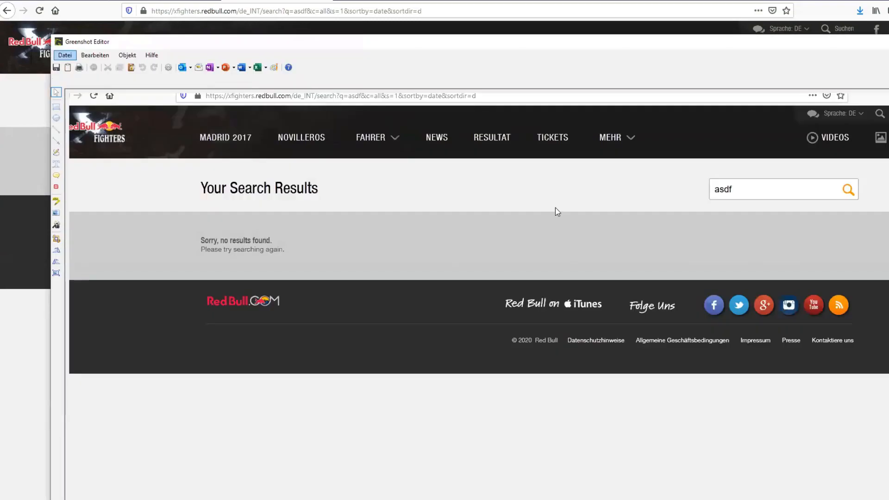
pyautogui.moveTo(384, 43)
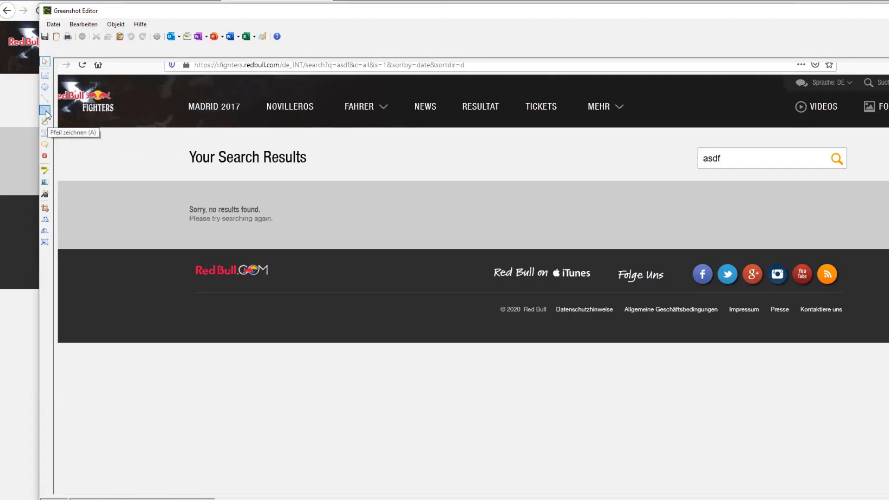
# - Draw an arrow with Greenshot's arrow tool pointing at the captured no-results page
pyautogui.click(45, 111)
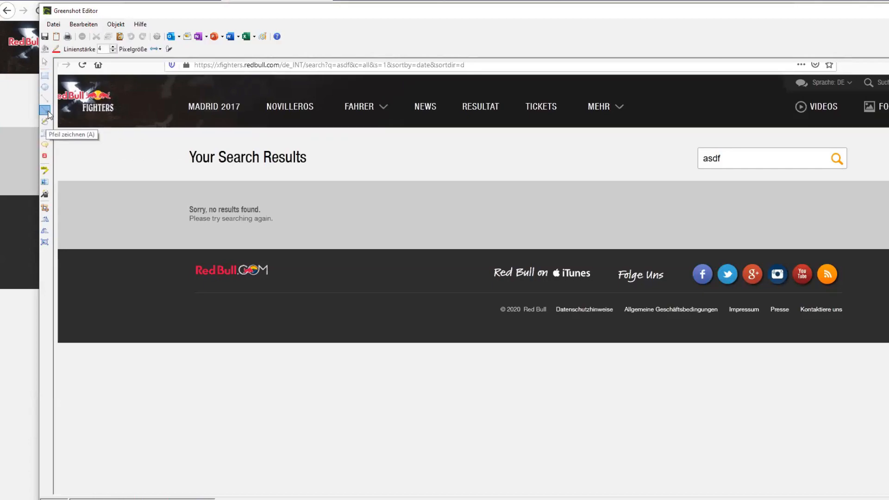
pyautogui.click(45, 111)
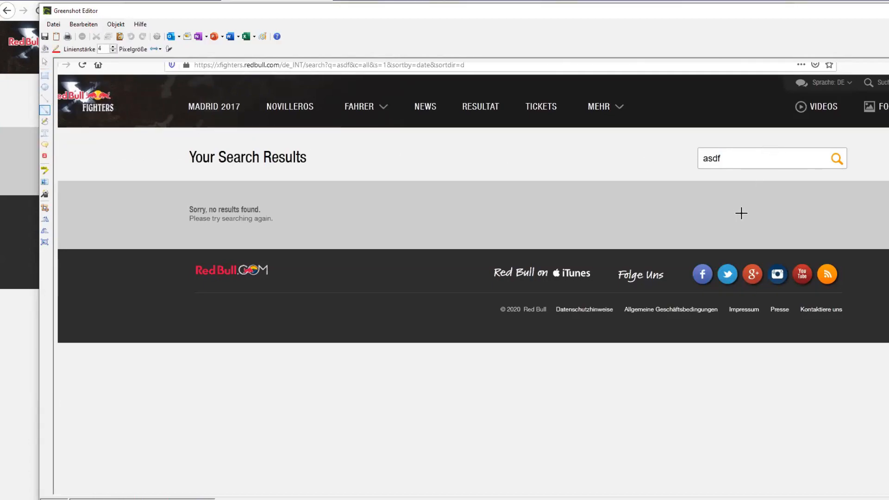
pyautogui.moveTo(741, 214); pyautogui.dragTo(870, 93)
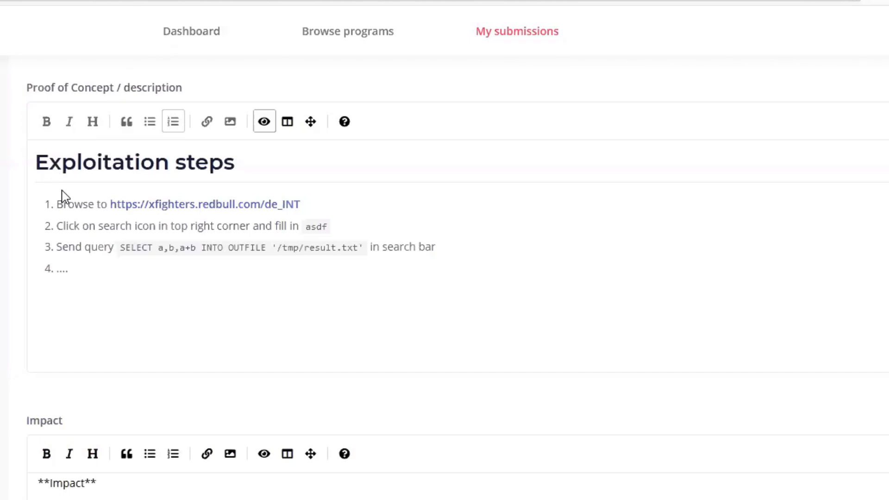
pyautogui.moveTo(89, 260)
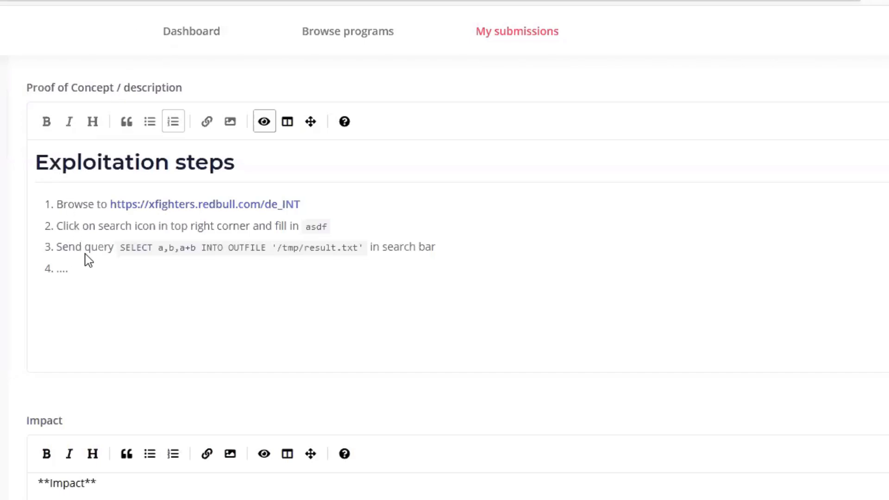
pyautogui.moveTo(331, 235)
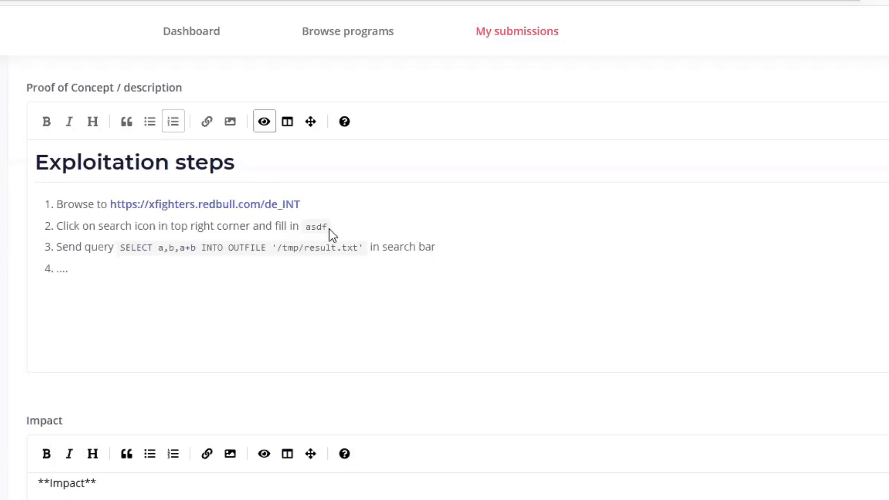
pyautogui.moveTo(237, 244)
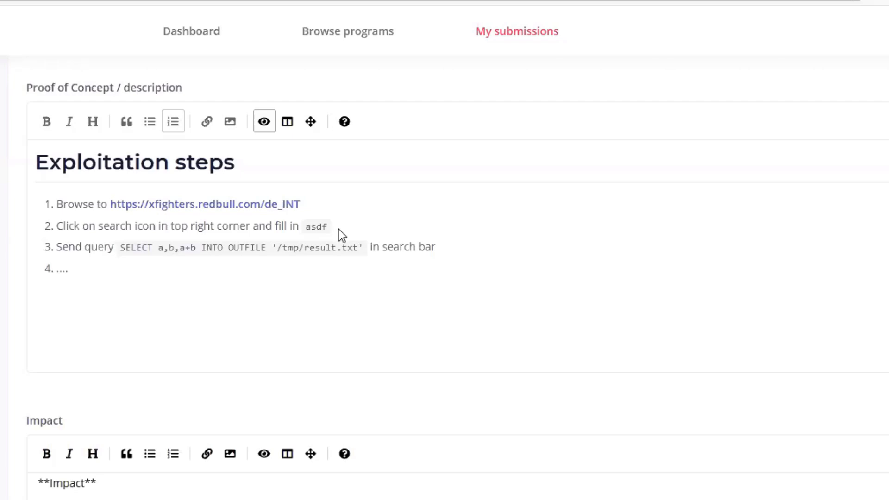
pyautogui.moveTo(339, 235)
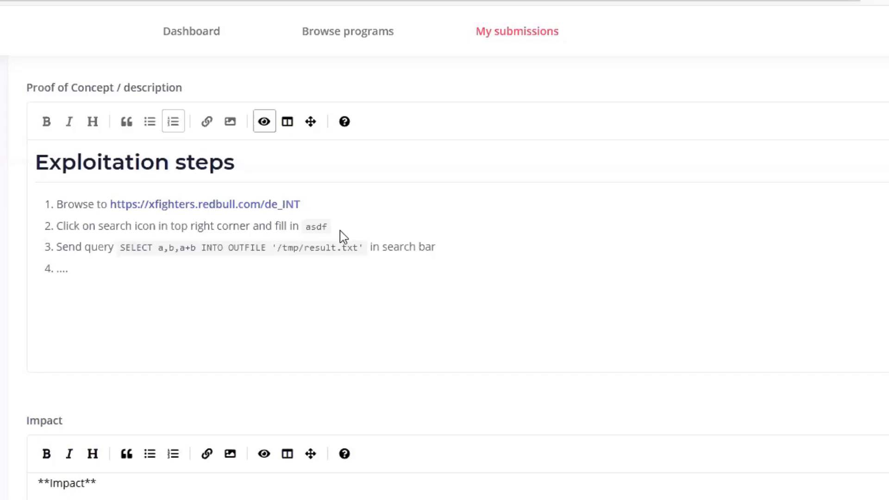
pyautogui.moveTo(346, 235)
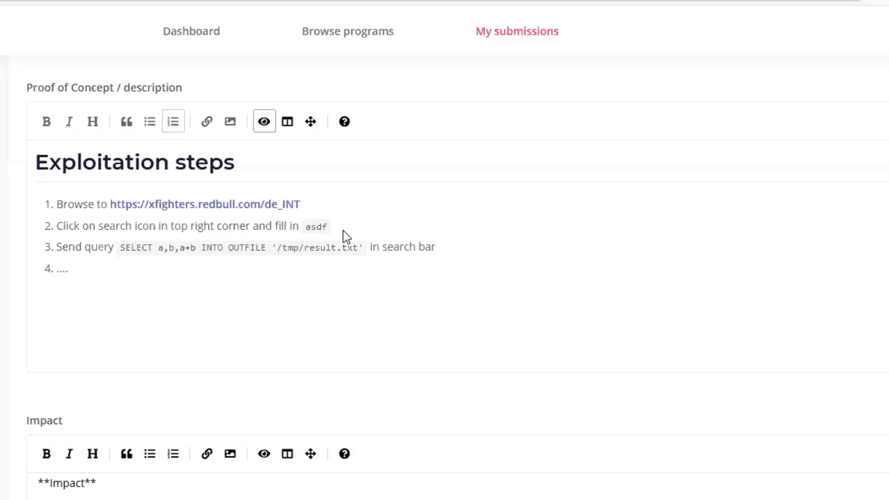
pyautogui.moveTo(343, 235)
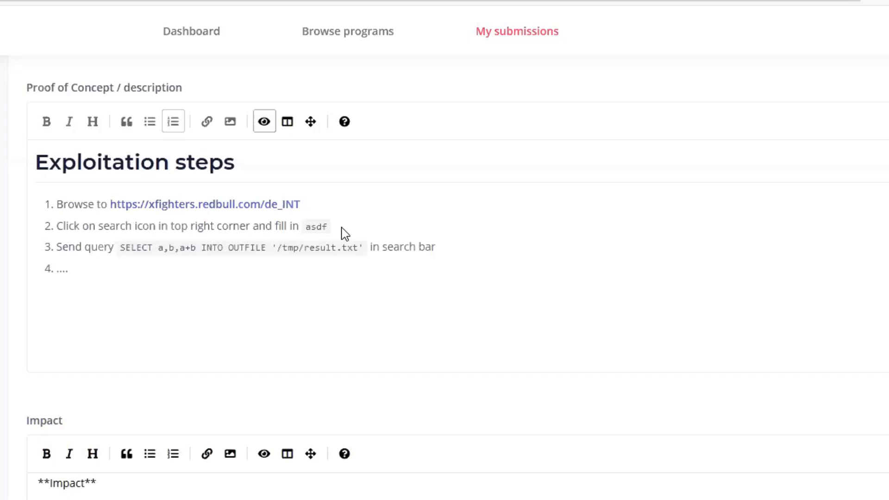
pyautogui.moveTo(343, 232)
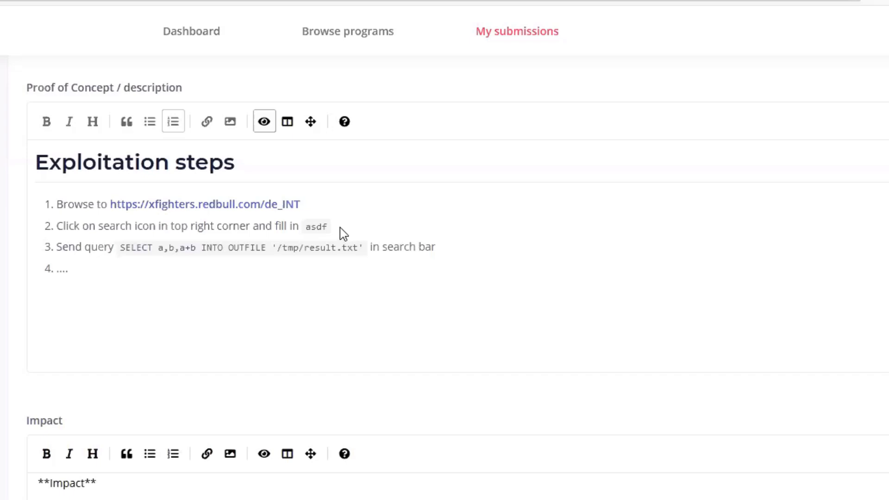
pyautogui.moveTo(344, 232)
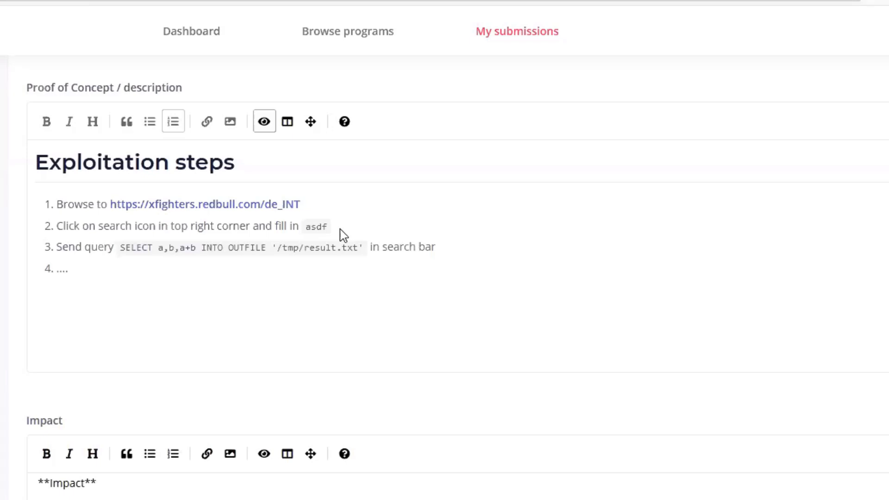
pyautogui.moveTo(339, 232)
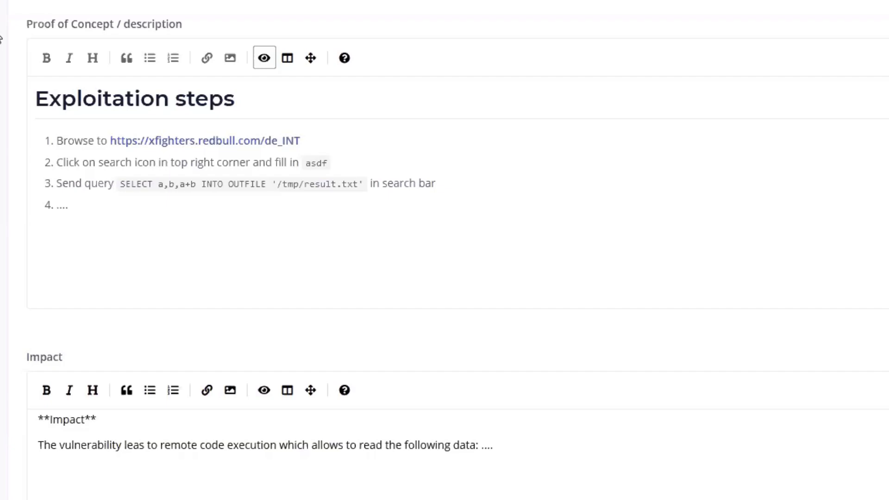
pyautogui.moveTo(71, 40)
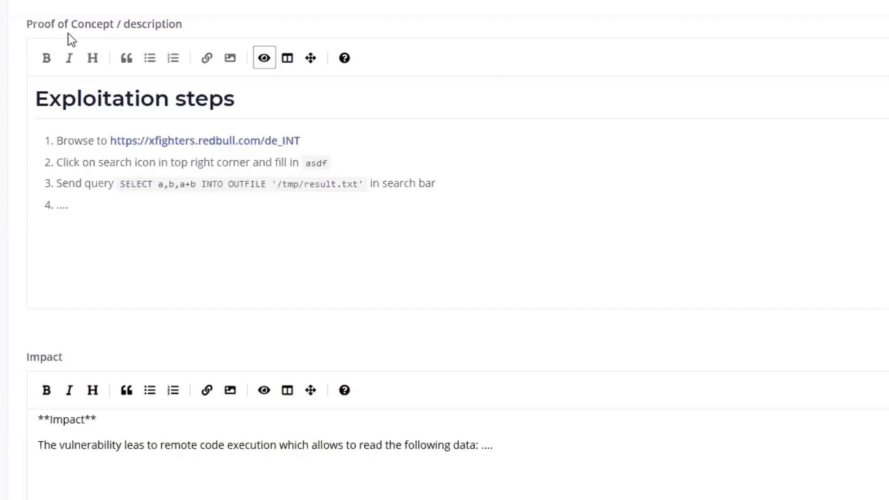
pyautogui.moveTo(101, 48)
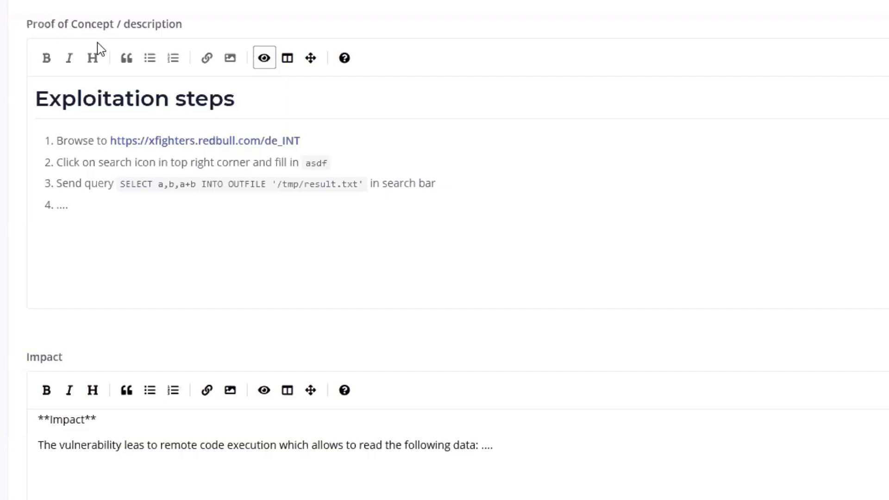
pyautogui.moveTo(78, 159)
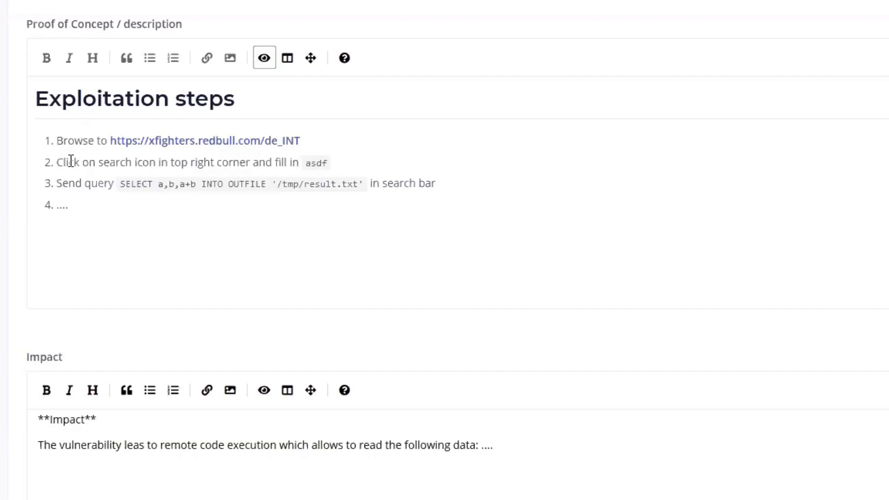
pyautogui.moveTo(115, 205)
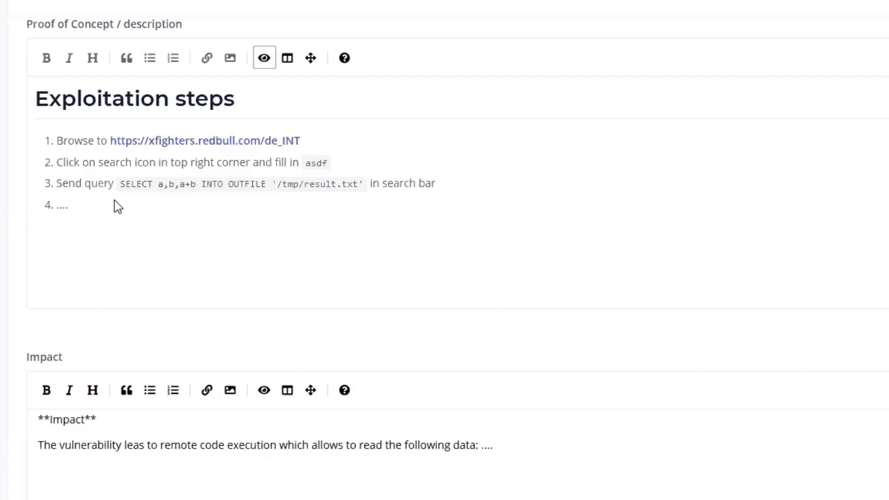
pyautogui.moveTo(263, 58)
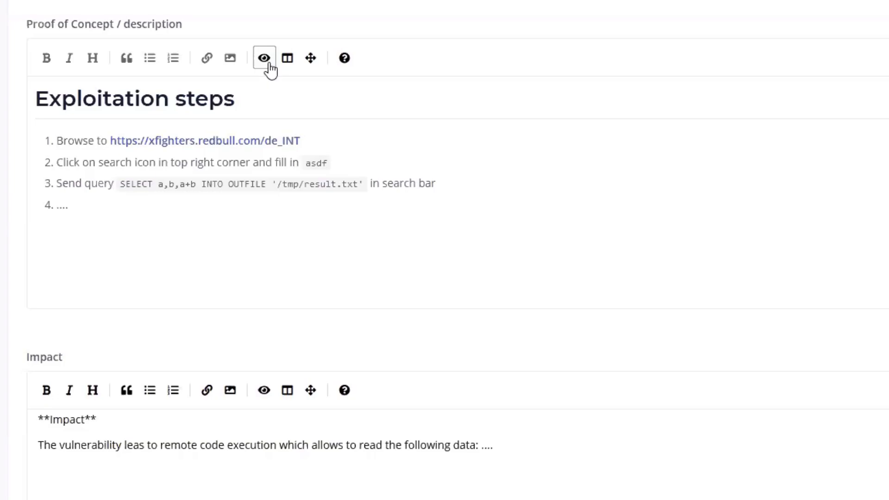
# - Back in Markdown editing, add a --- divider and a bold **POC** heading
pyautogui.click(263, 58)
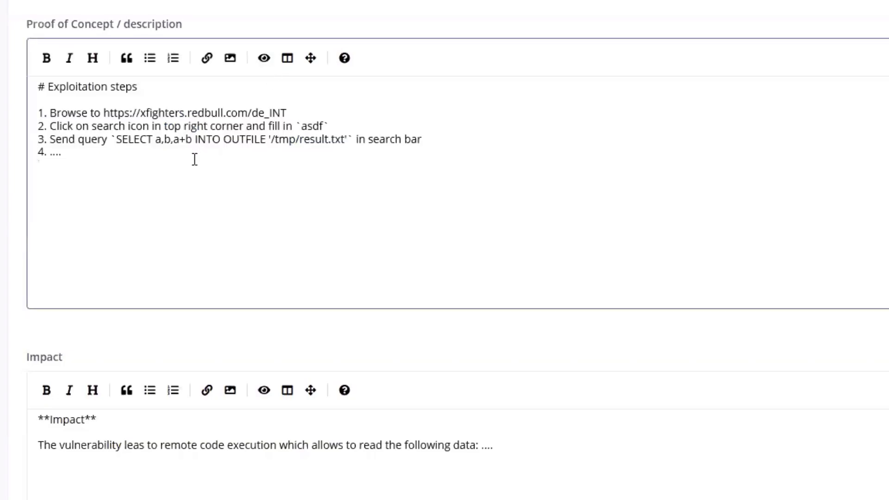
pyautogui.write('---')
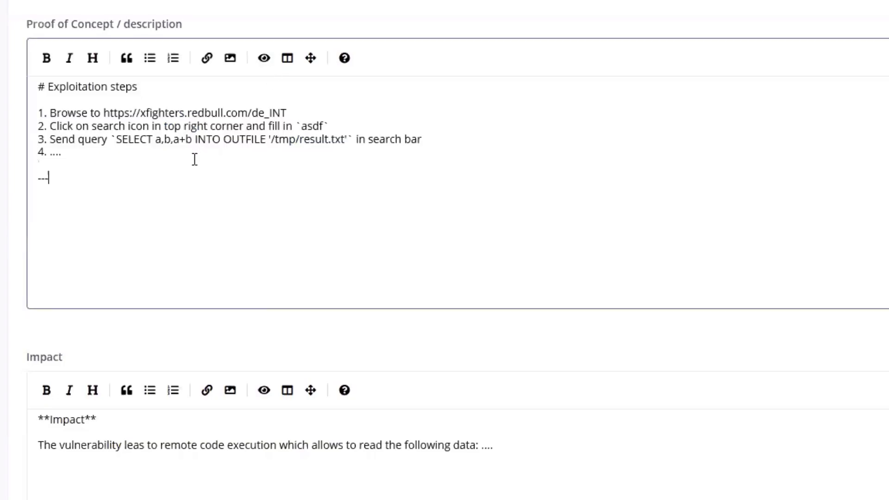
pyautogui.write('*')
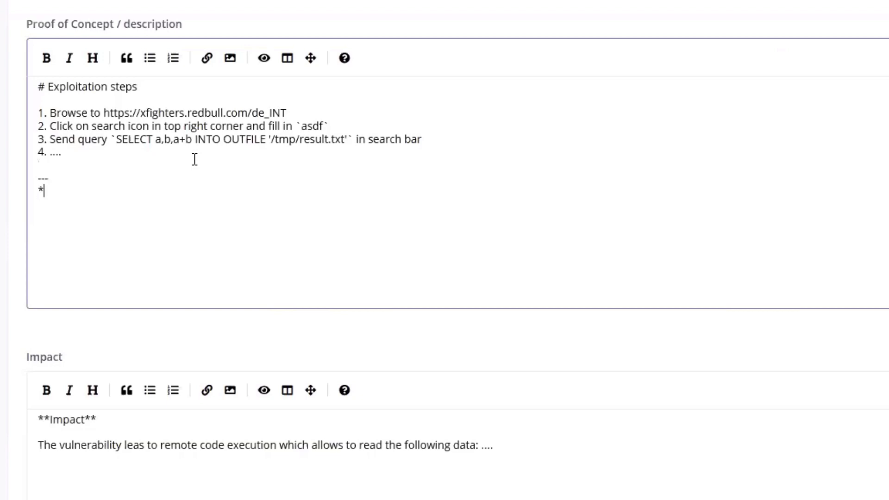
pyautogui.write('*POC')
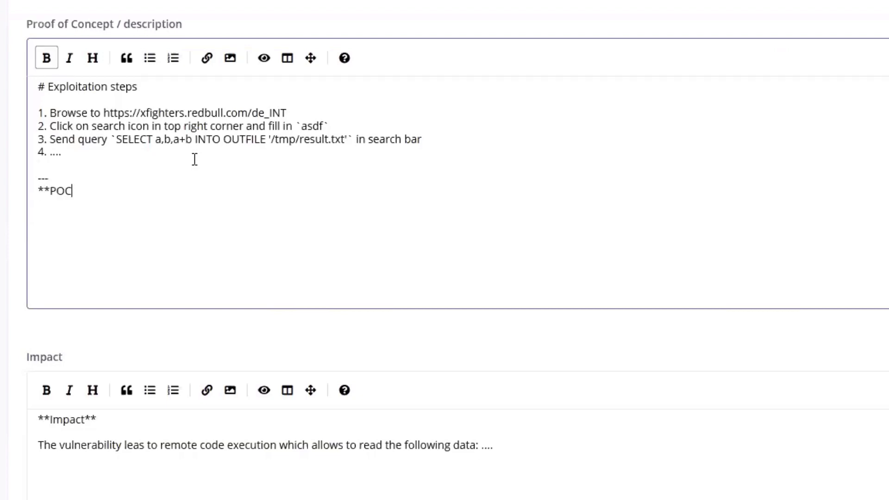
pyautogui.write('**')
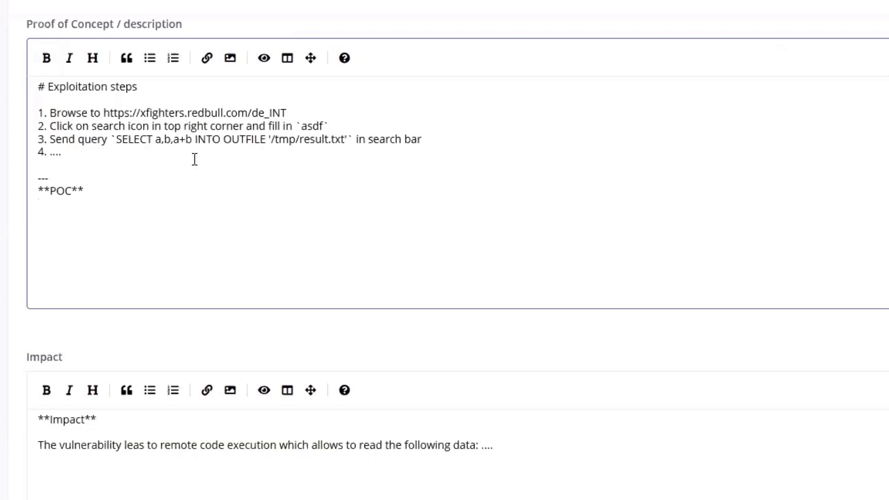
# - Add triple-backtick code fences to hold the Python POC script
pyautogui.write('````')
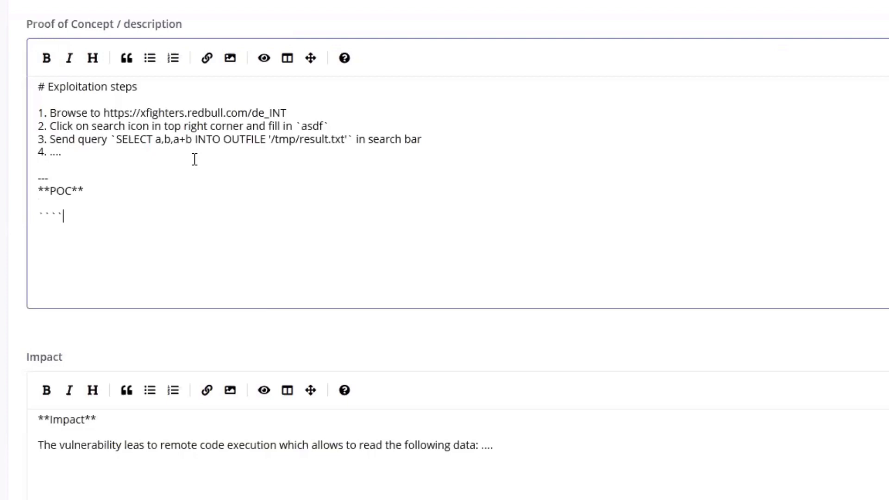
pyautogui.write('``?')
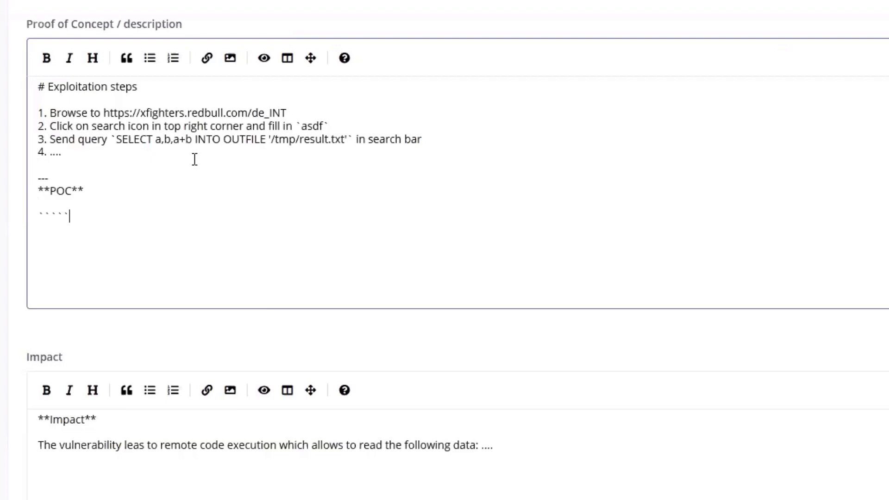
pyautogui.press('enter')
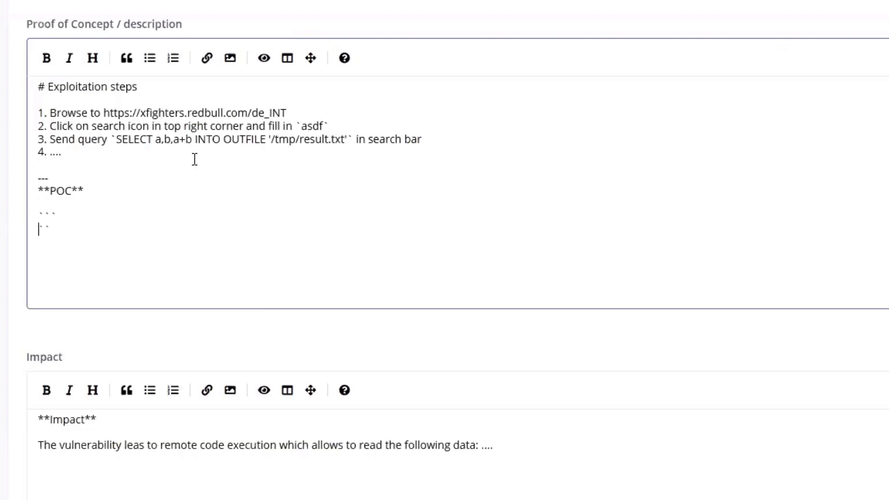
pyautogui.write('``')
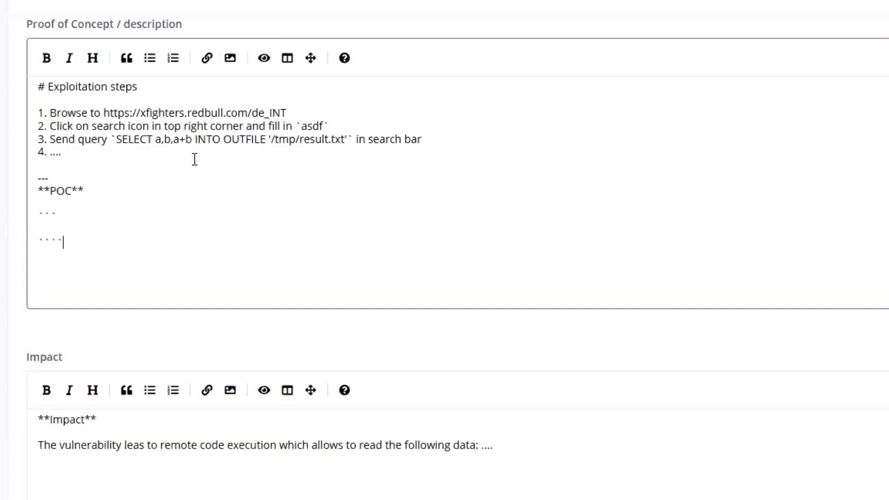
pyautogui.press('BackSpace')
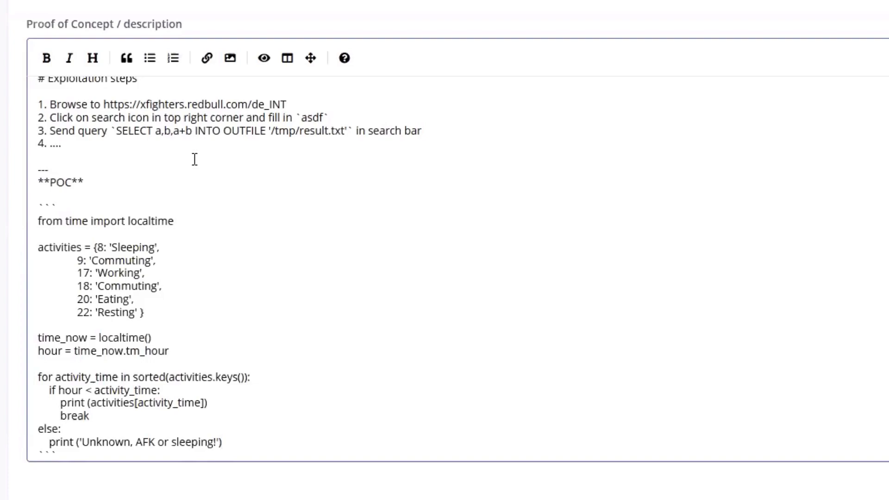
pyautogui.moveTo(220, 249)
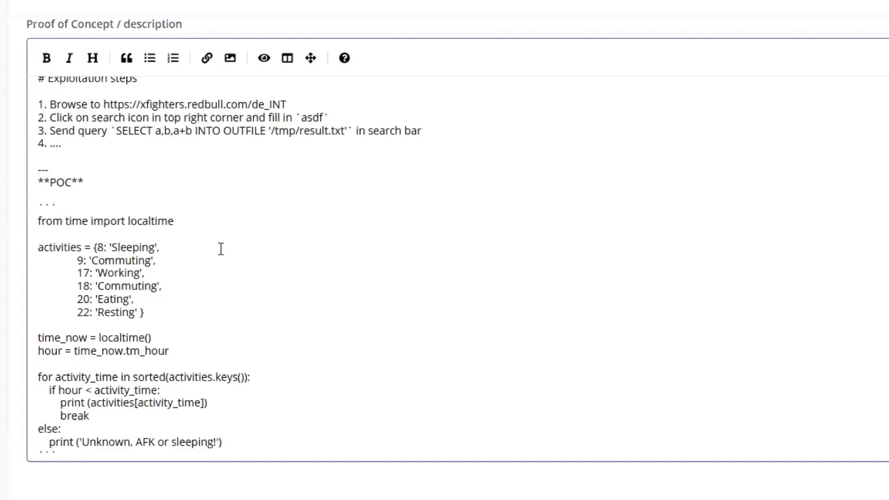
pyautogui.moveTo(211, 256)
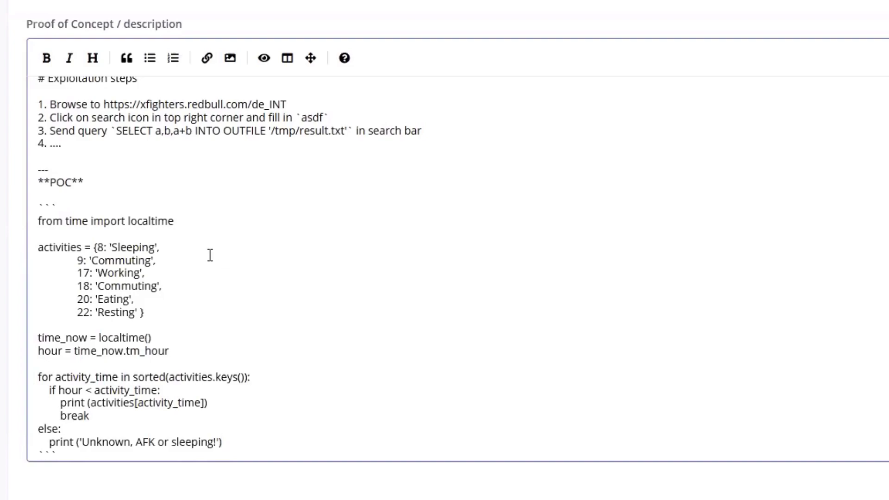
# - Preview the description and scroll through the rendered Python POC code block
pyautogui.click(263, 57)
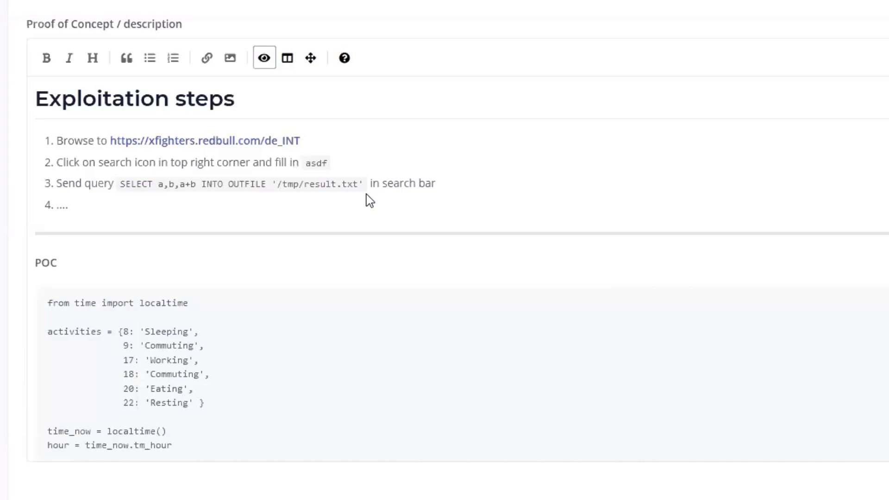
pyautogui.scroll(-3)
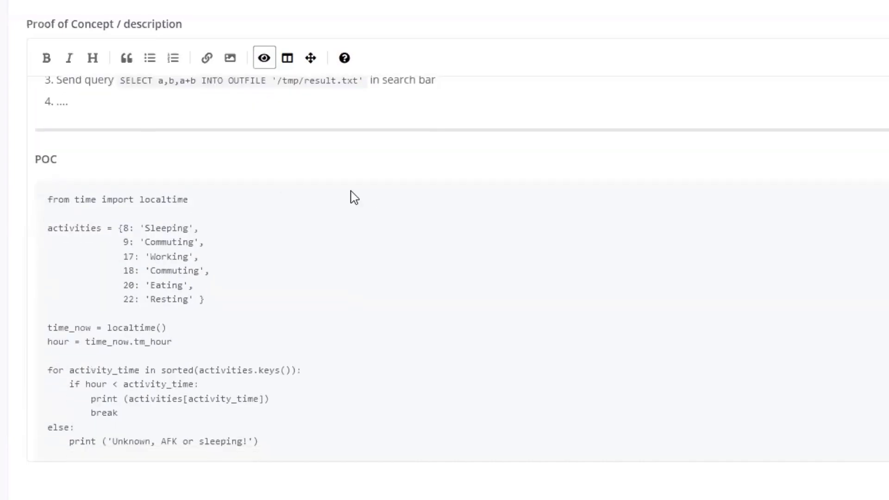
pyautogui.scroll(-3)
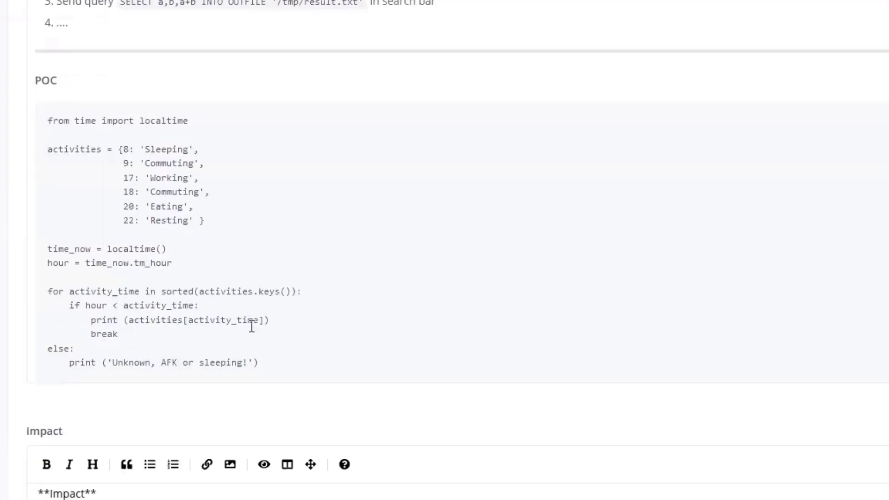
pyautogui.moveTo(270, 348)
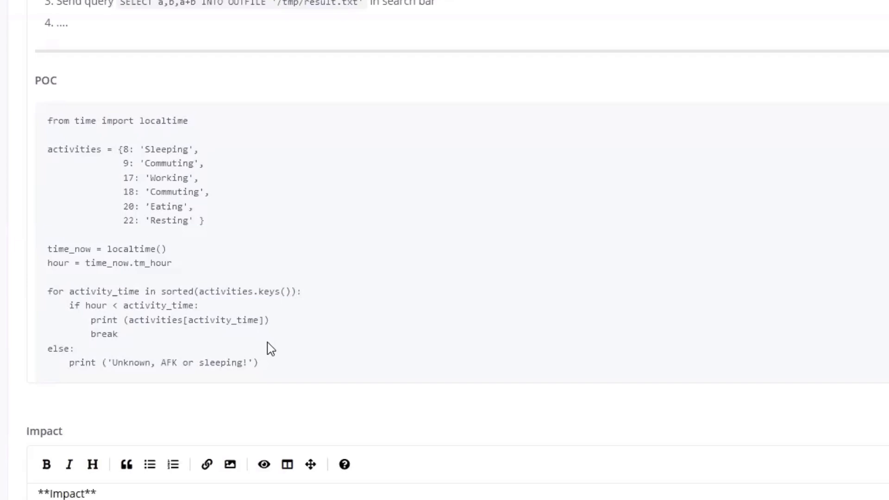
pyautogui.moveTo(275, 373)
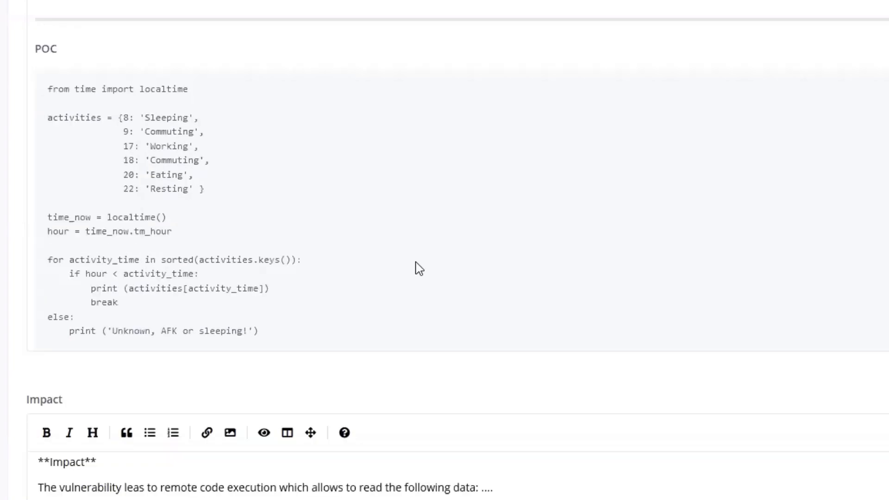
pyautogui.moveTo(412, 265)
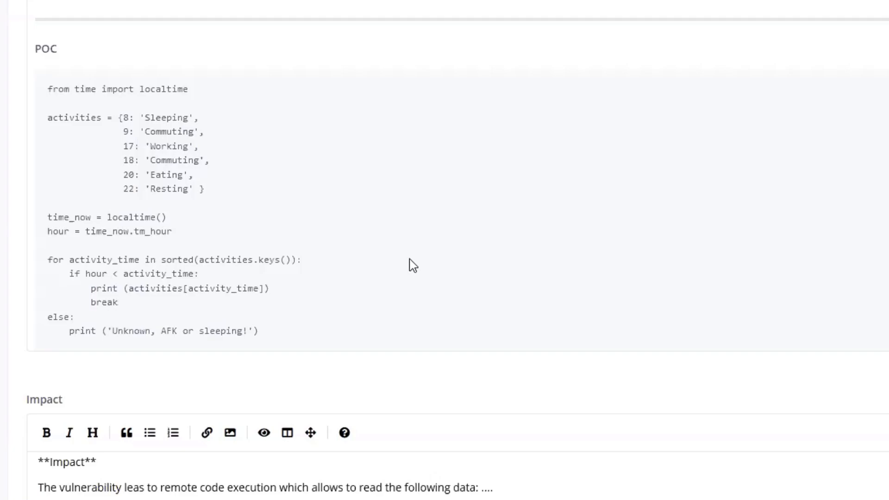
pyautogui.moveTo(221, 232)
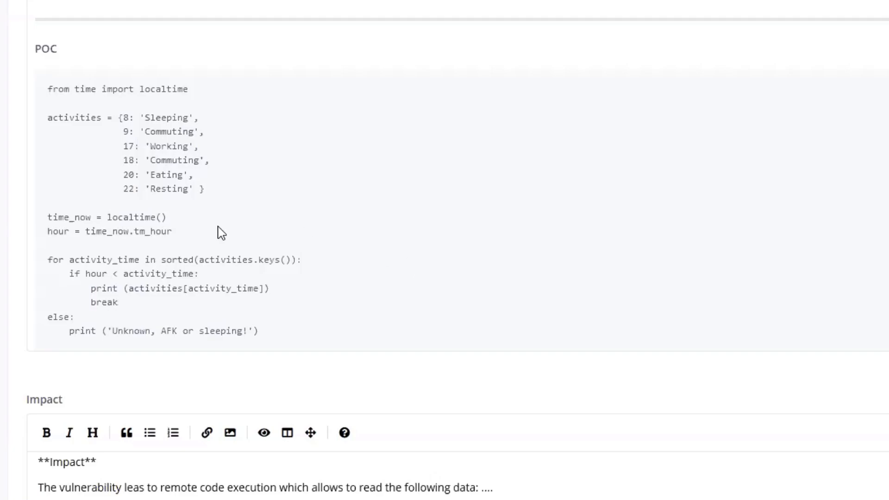
pyautogui.scroll(-3)
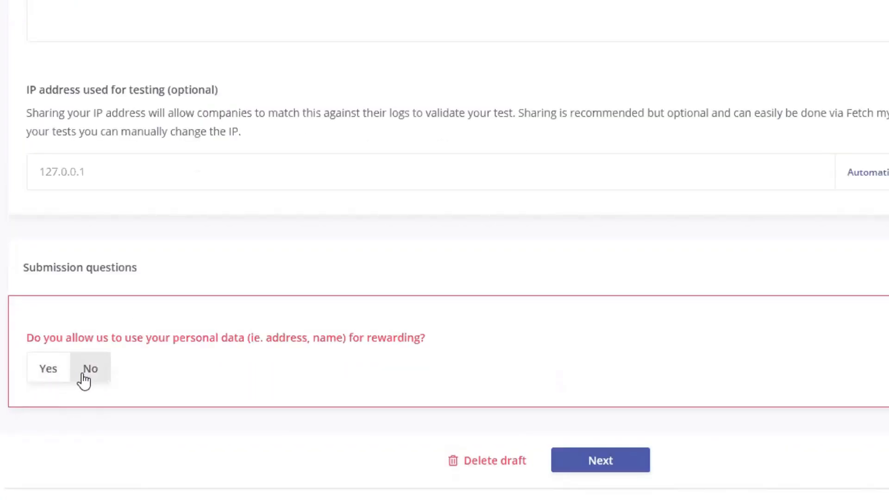
# - Answer No to the personal data submission question
pyautogui.click(48, 368)
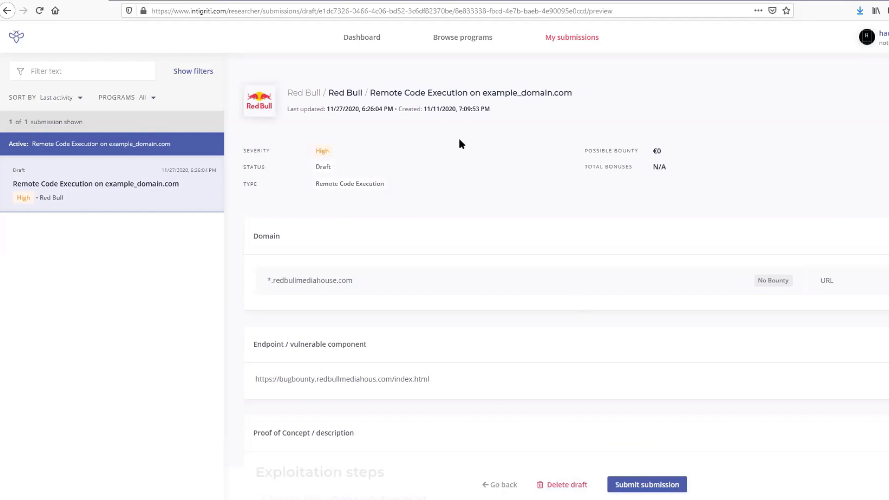
pyautogui.moveTo(618, 205)
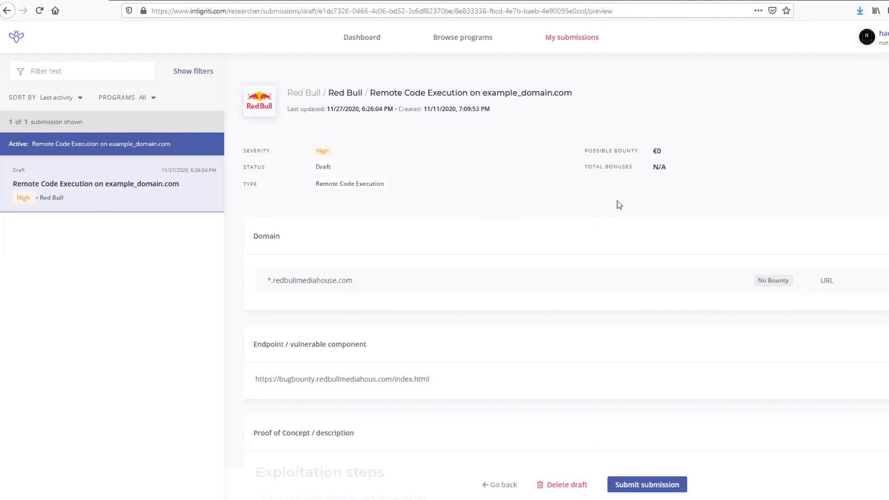